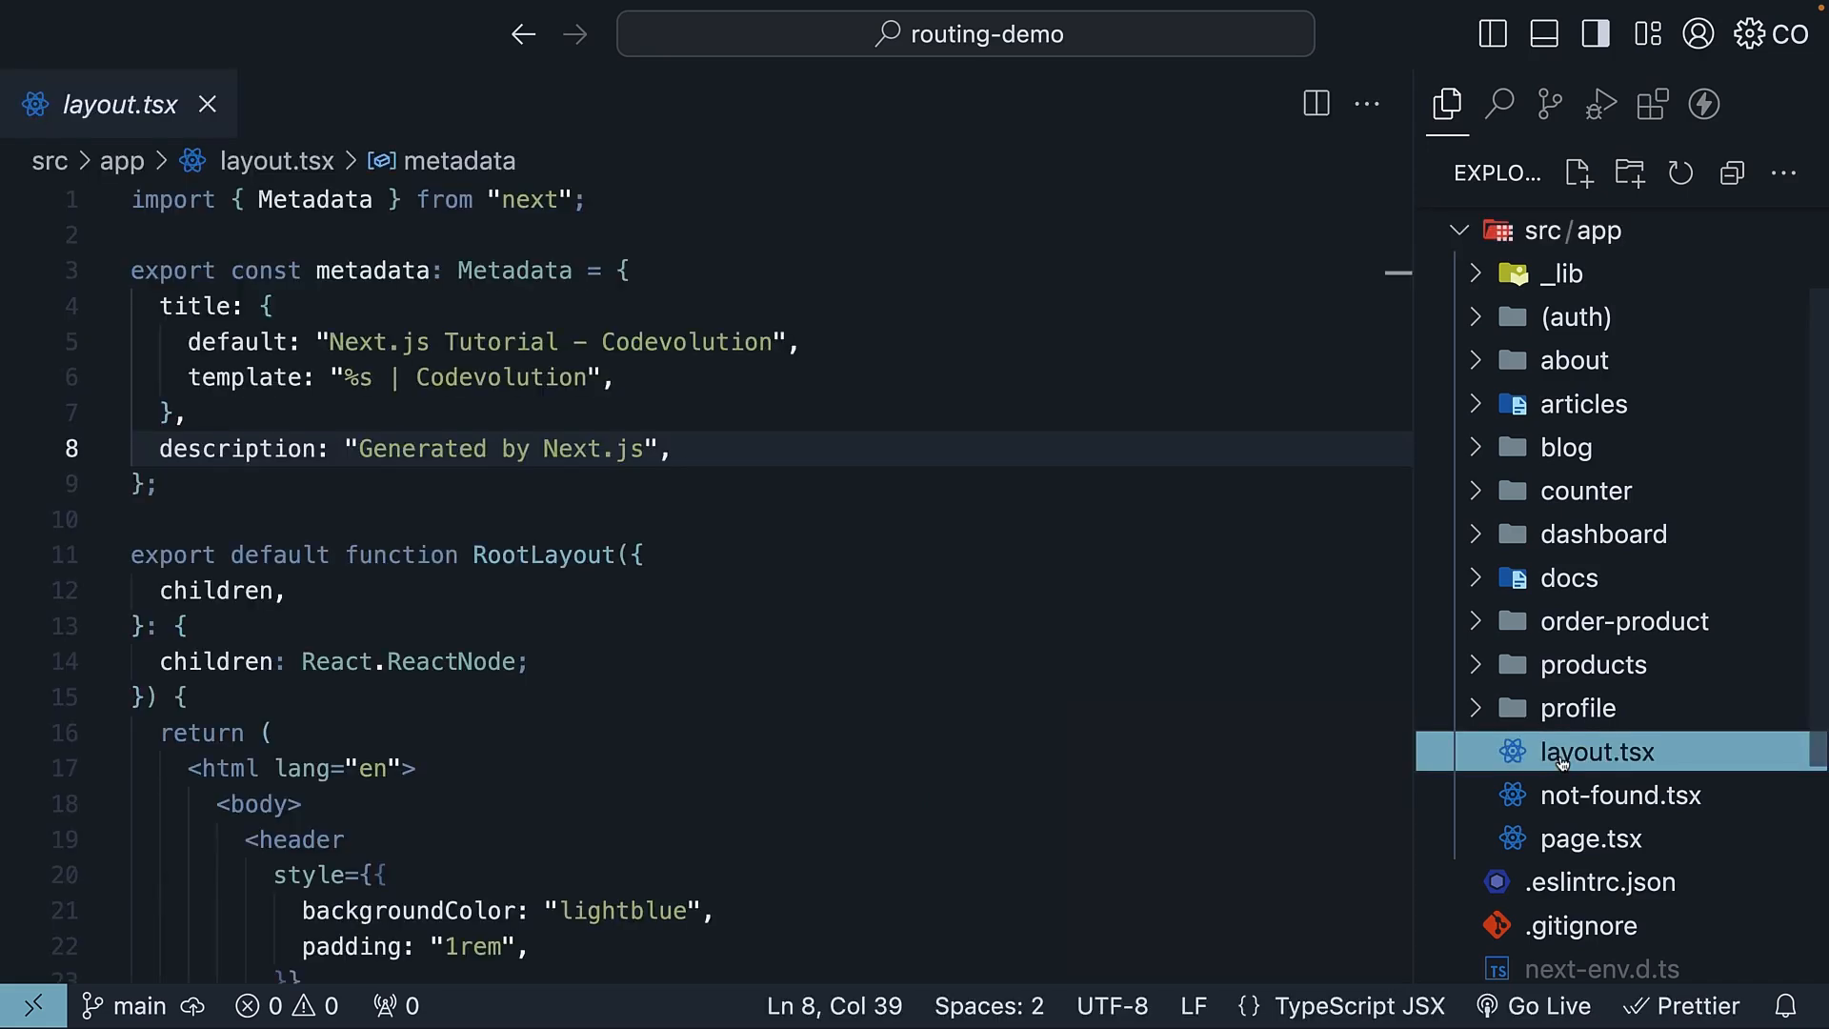
# Review error-wrapper.tsx's ErrorSimulator: the false initial error state and the throwing condition
pyautogui.click(1578, 174)
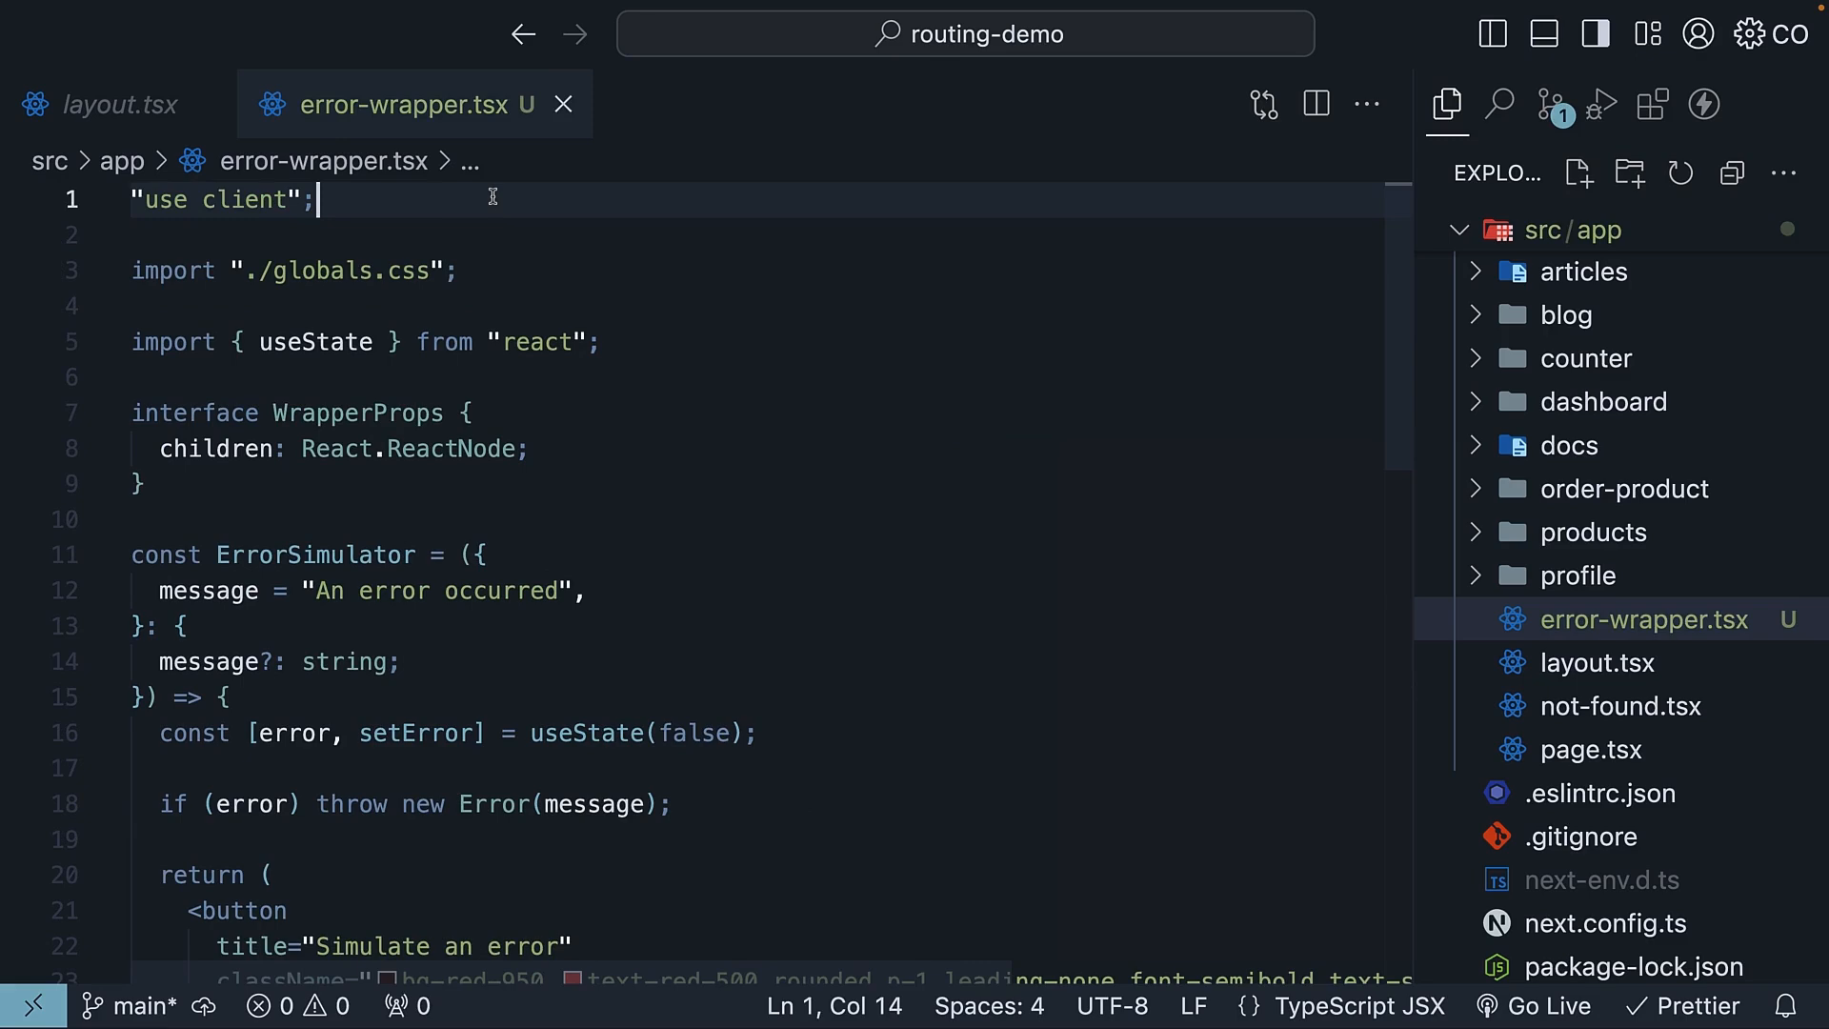
pyautogui.moveTo(406, 126)
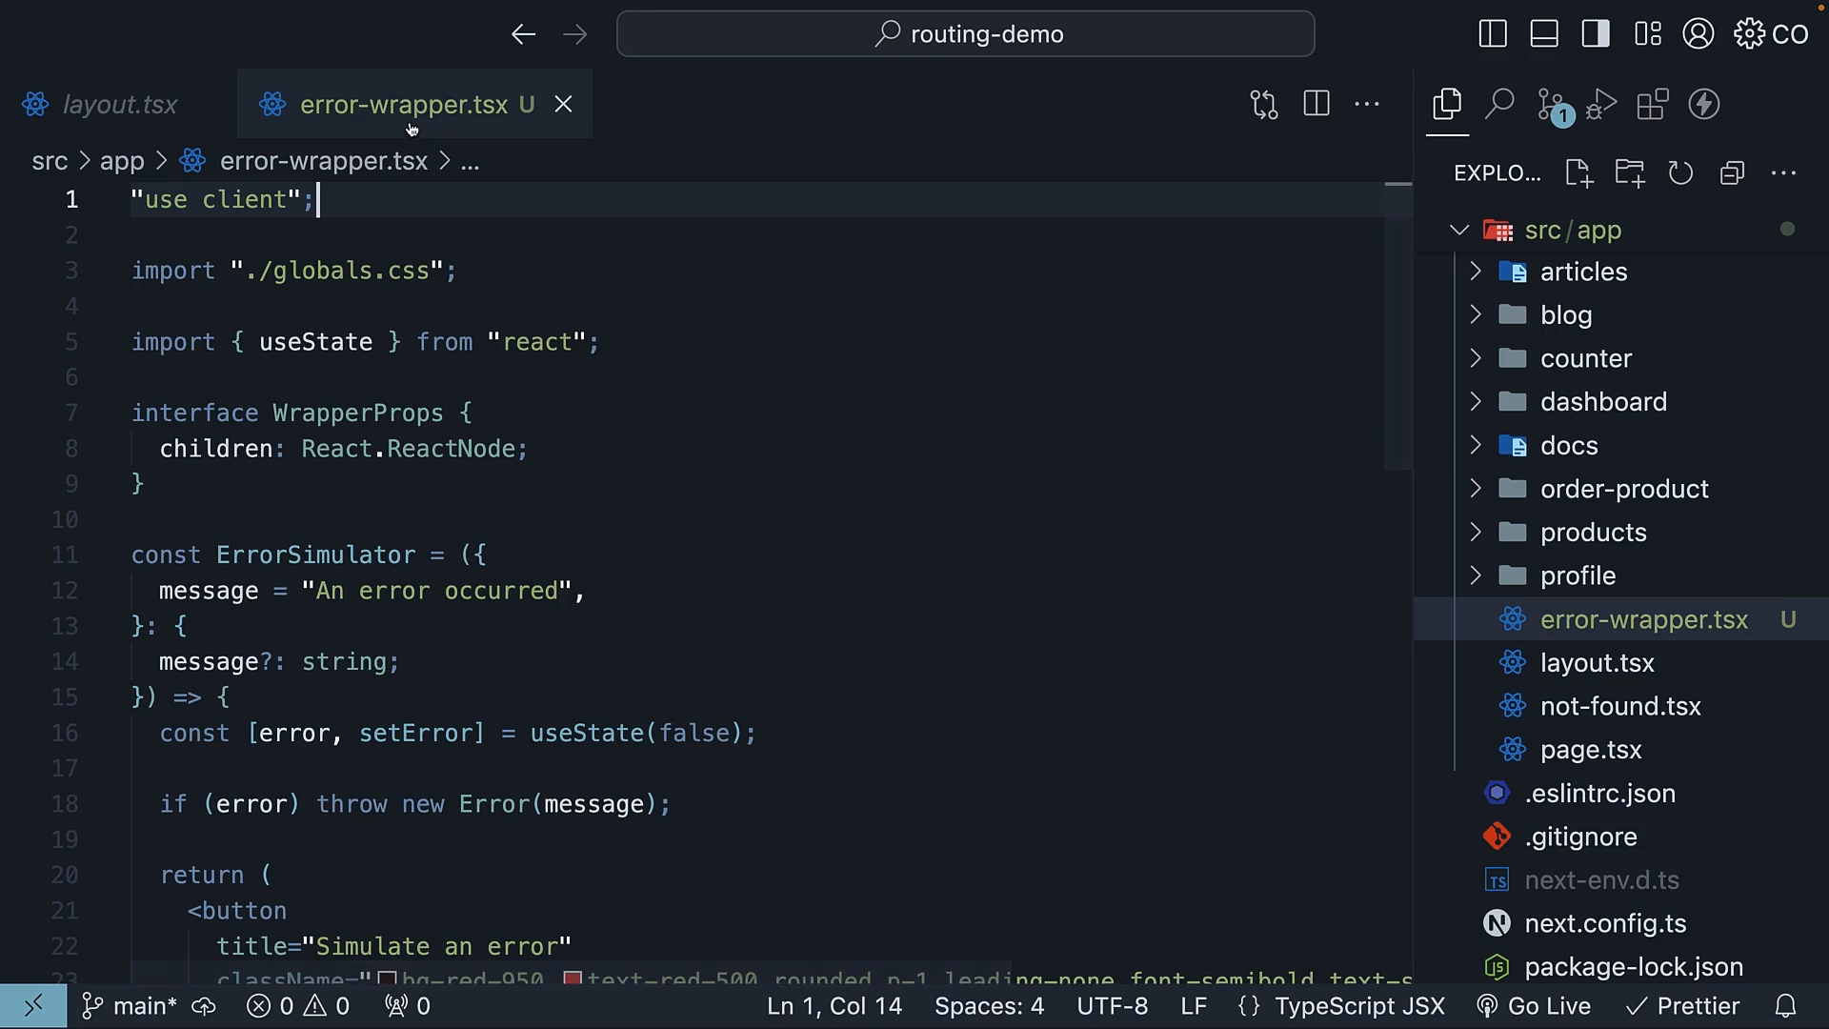
pyautogui.moveTo(350, 202)
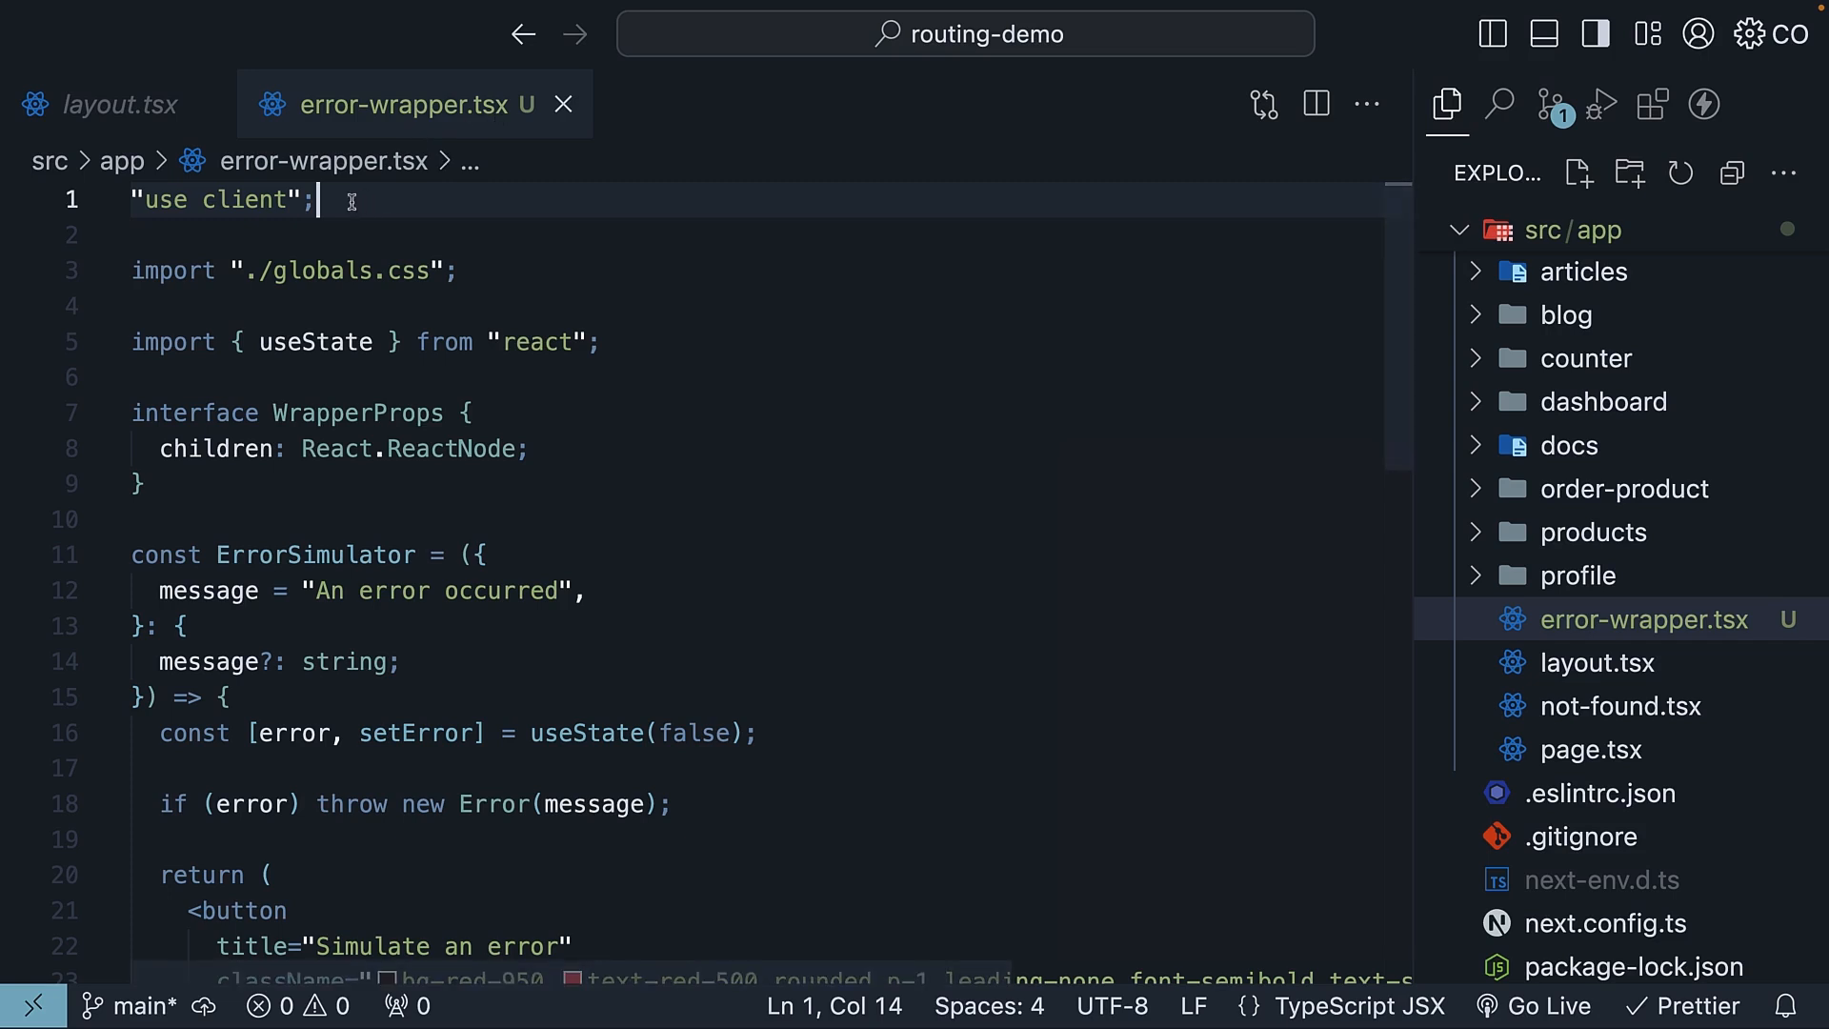
pyautogui.moveTo(373, 206)
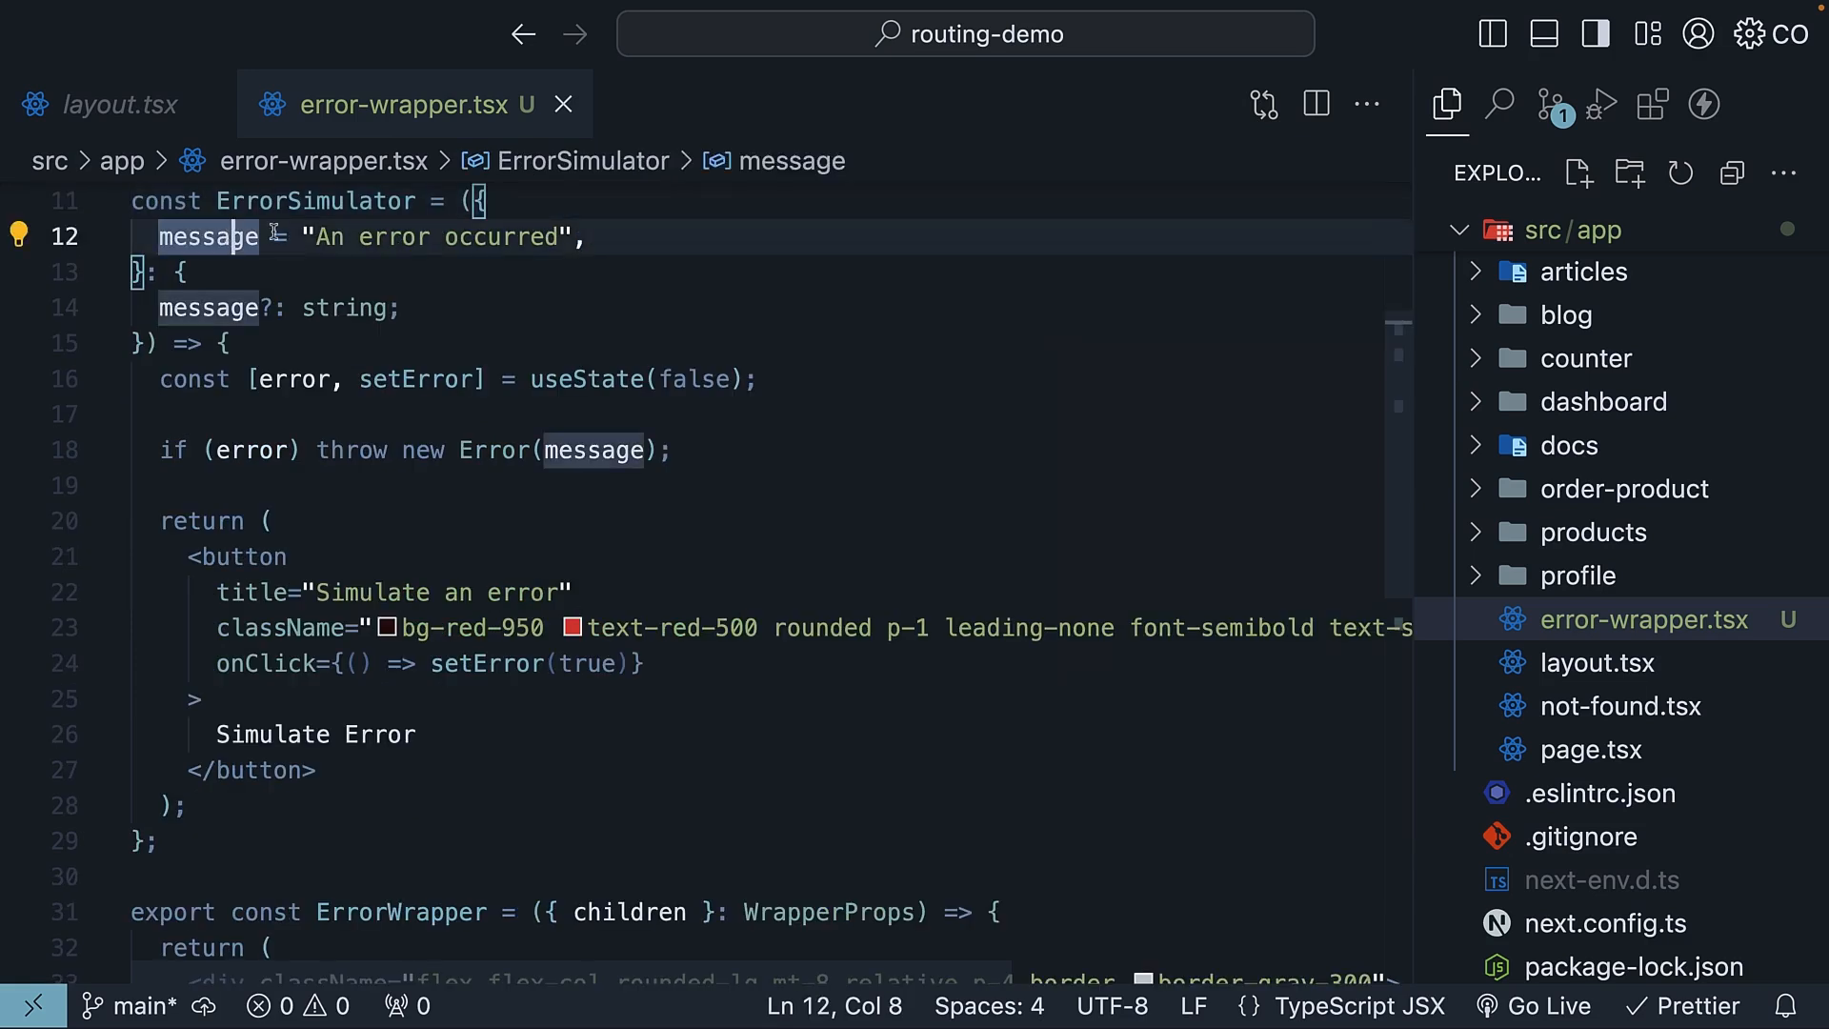
pyautogui.click(694, 450)
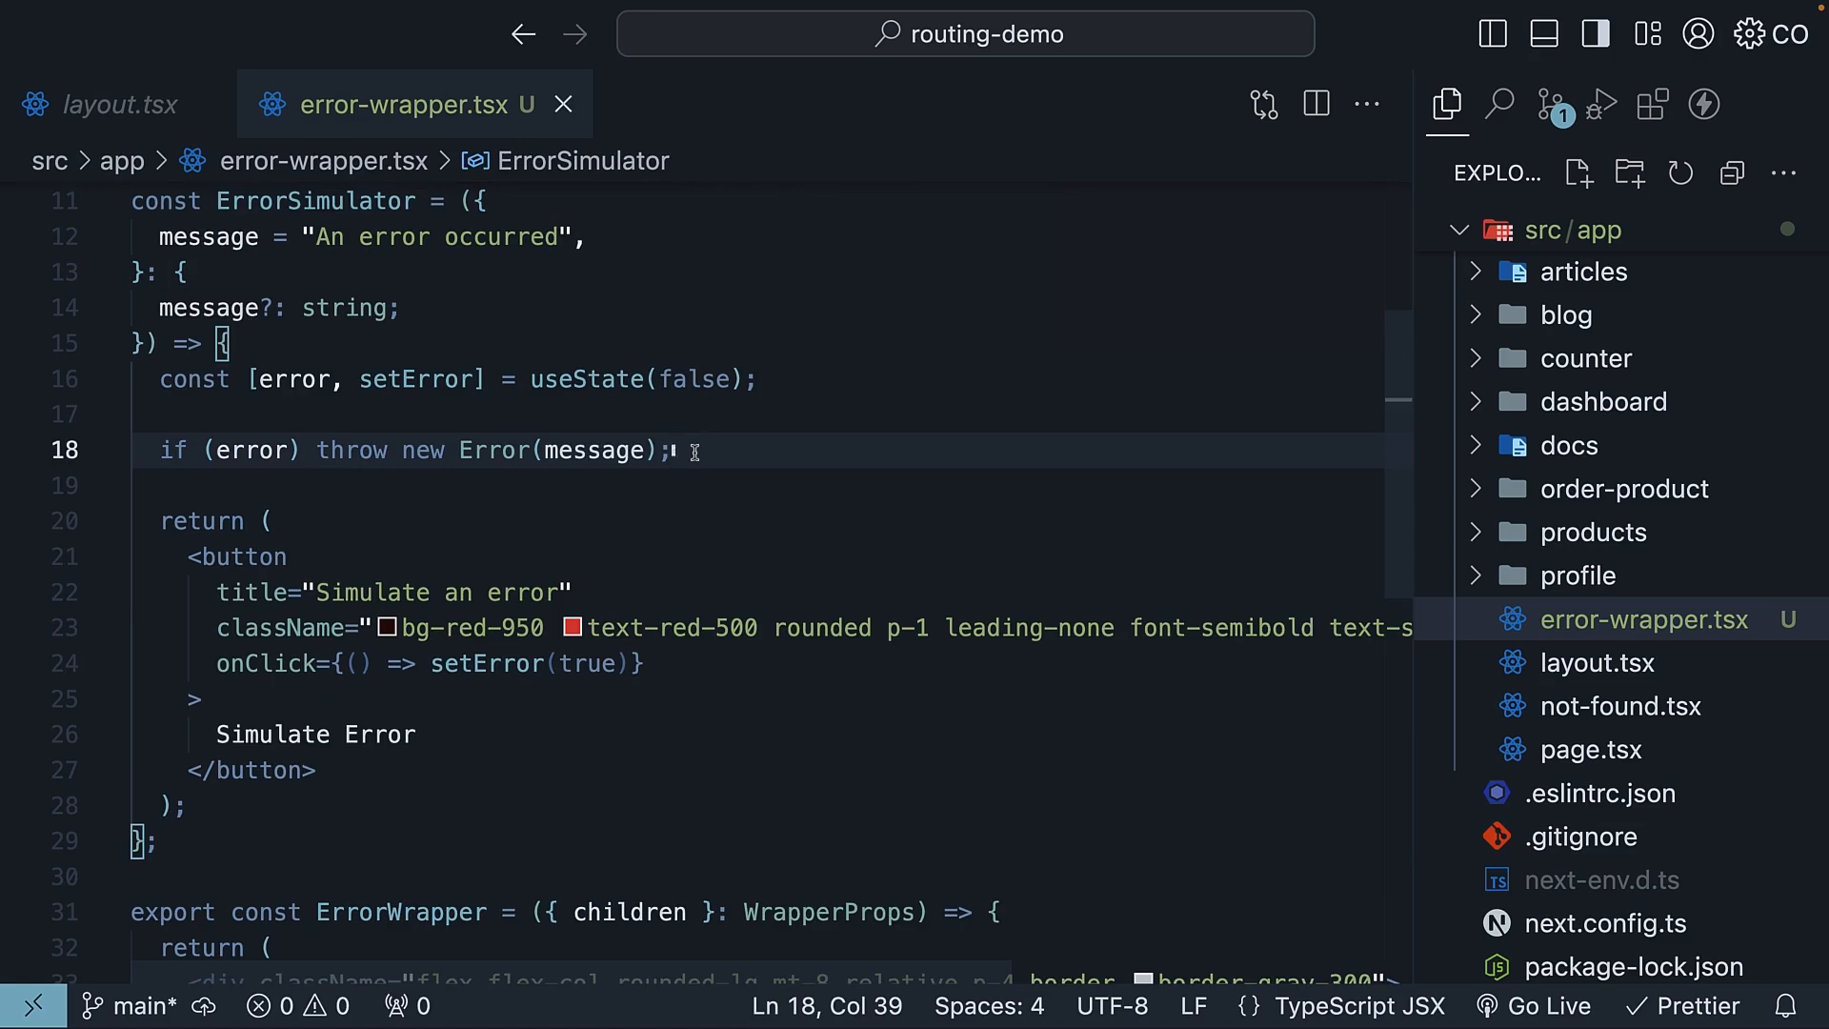
pyautogui.doubleClick(252, 450)
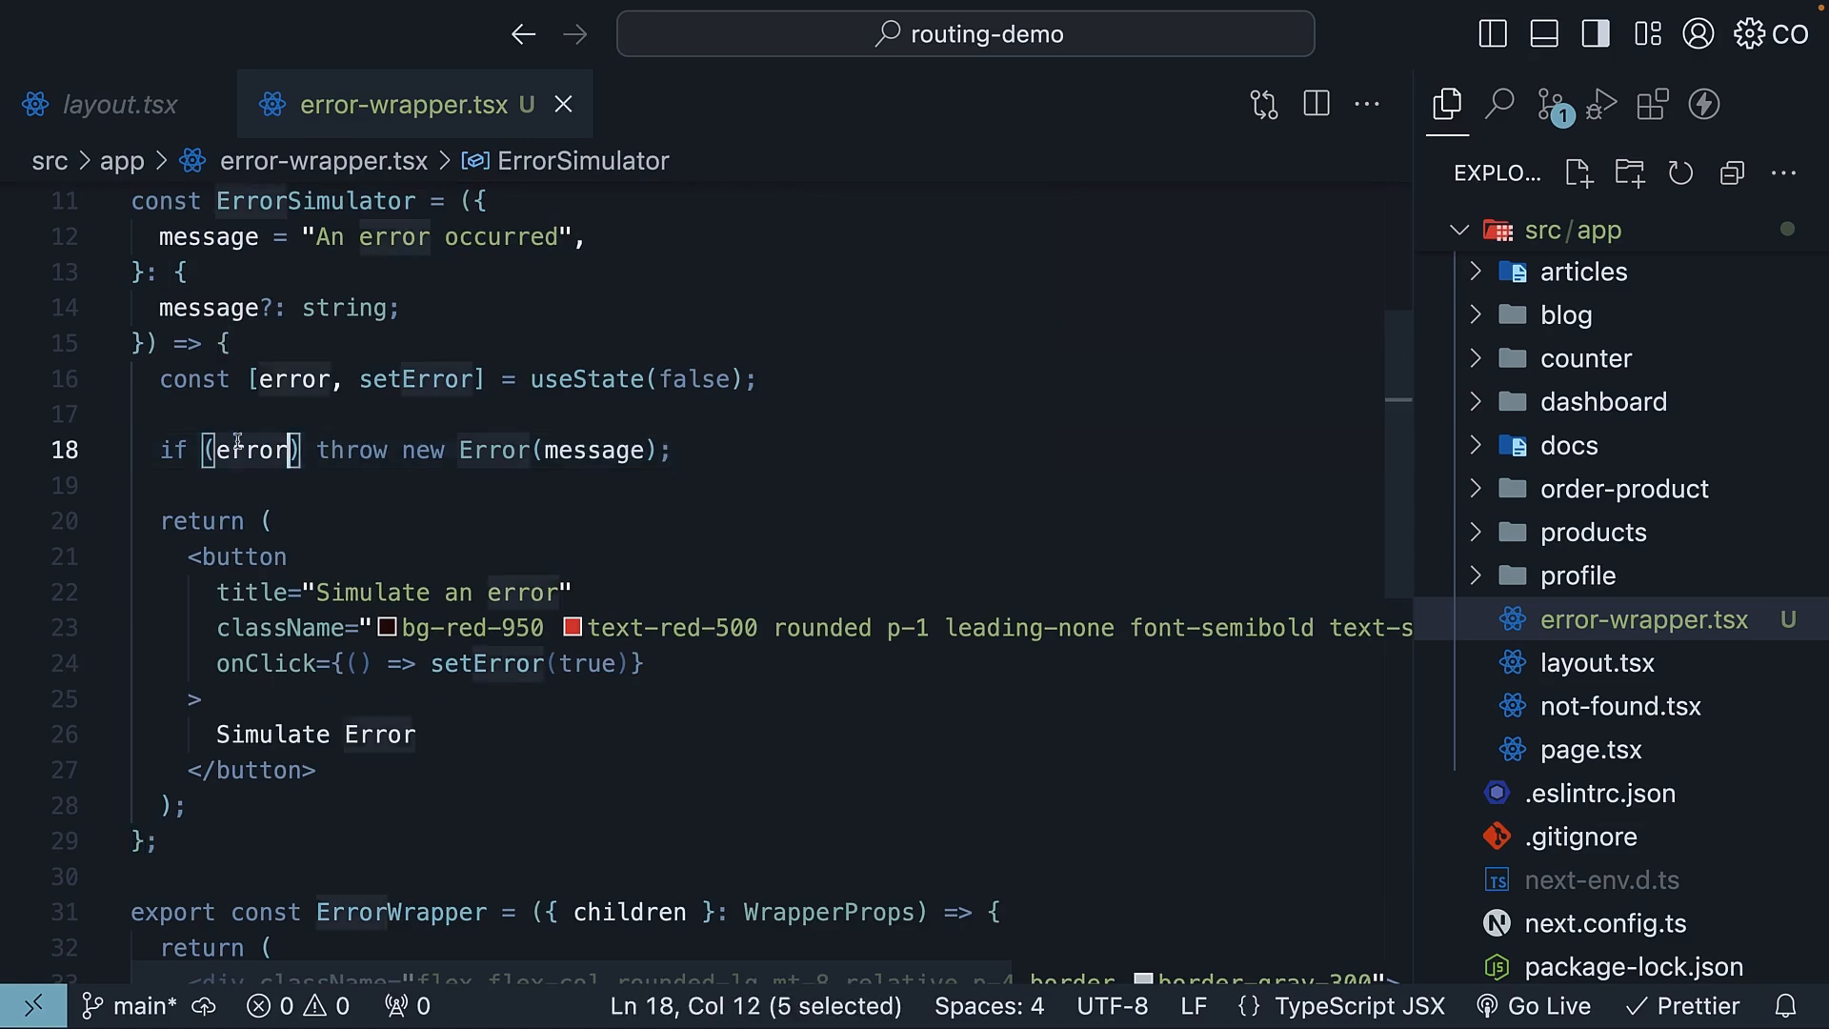
pyautogui.doubleClick(694, 379)
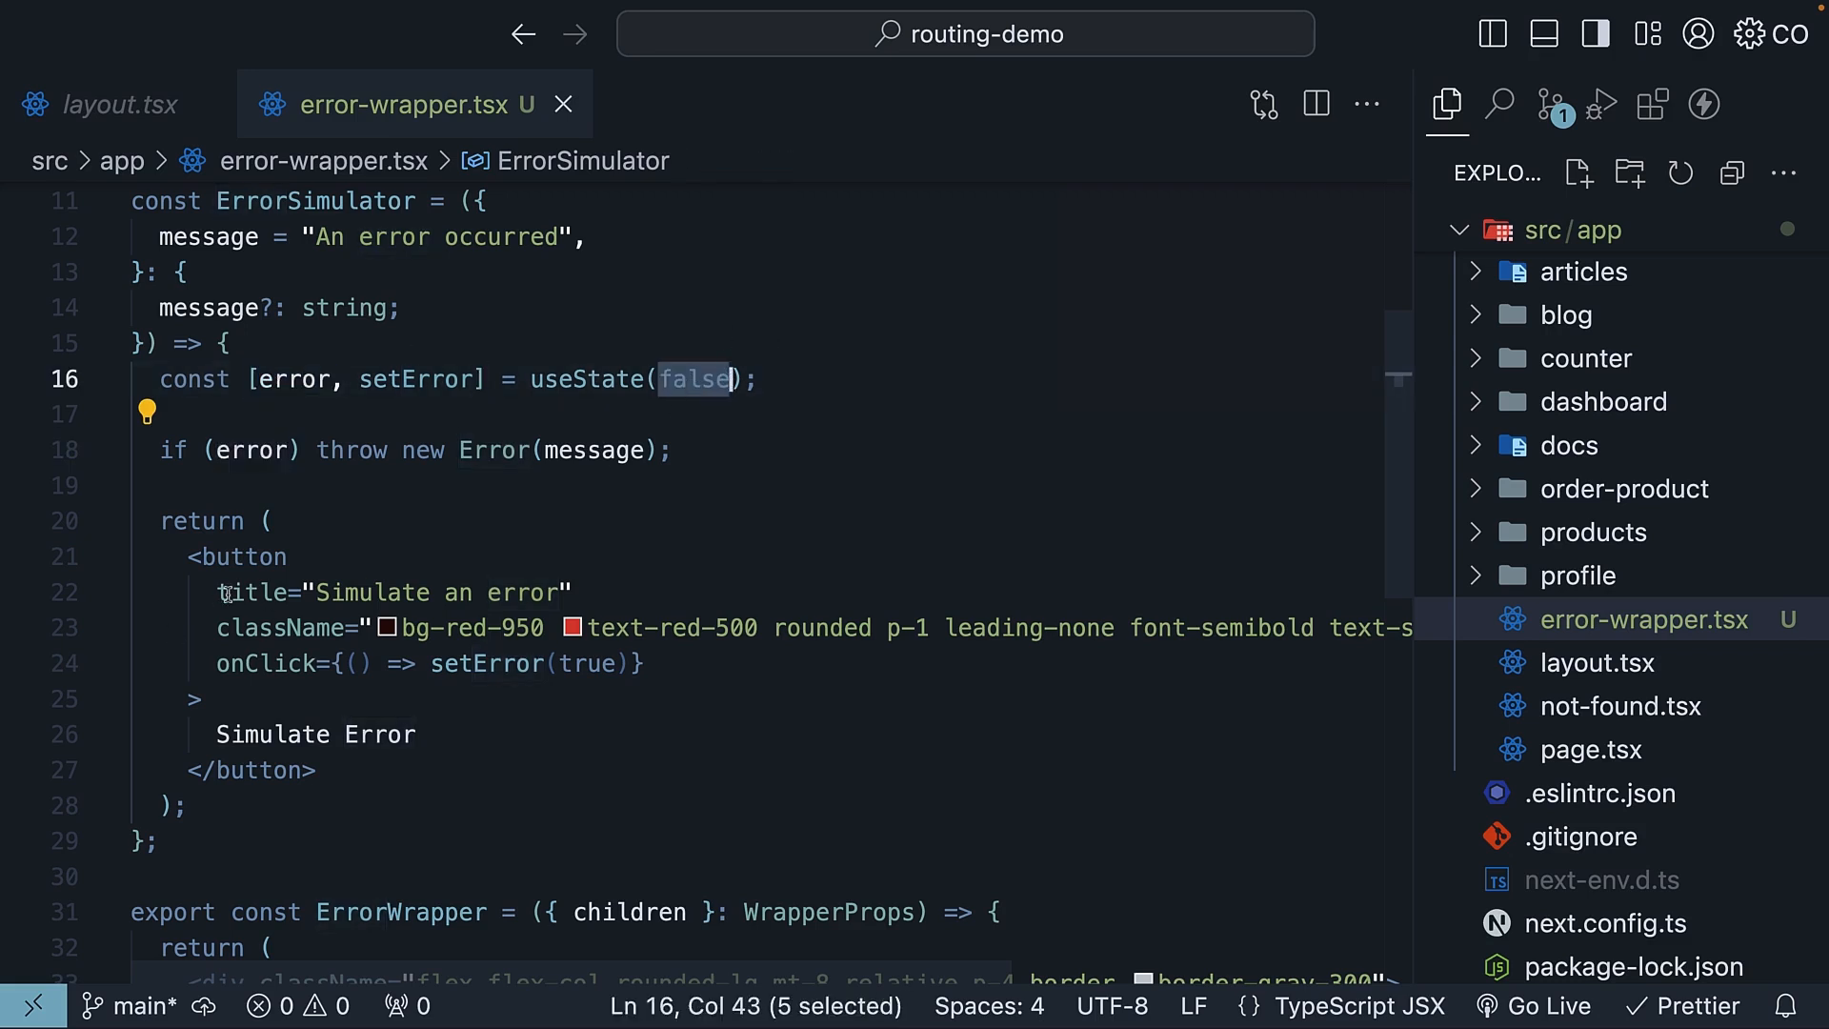
# Review the Simulate Error button label and ErrorWrapper rendering ErrorSimulator above children
pyautogui.doubleClick(314, 735)
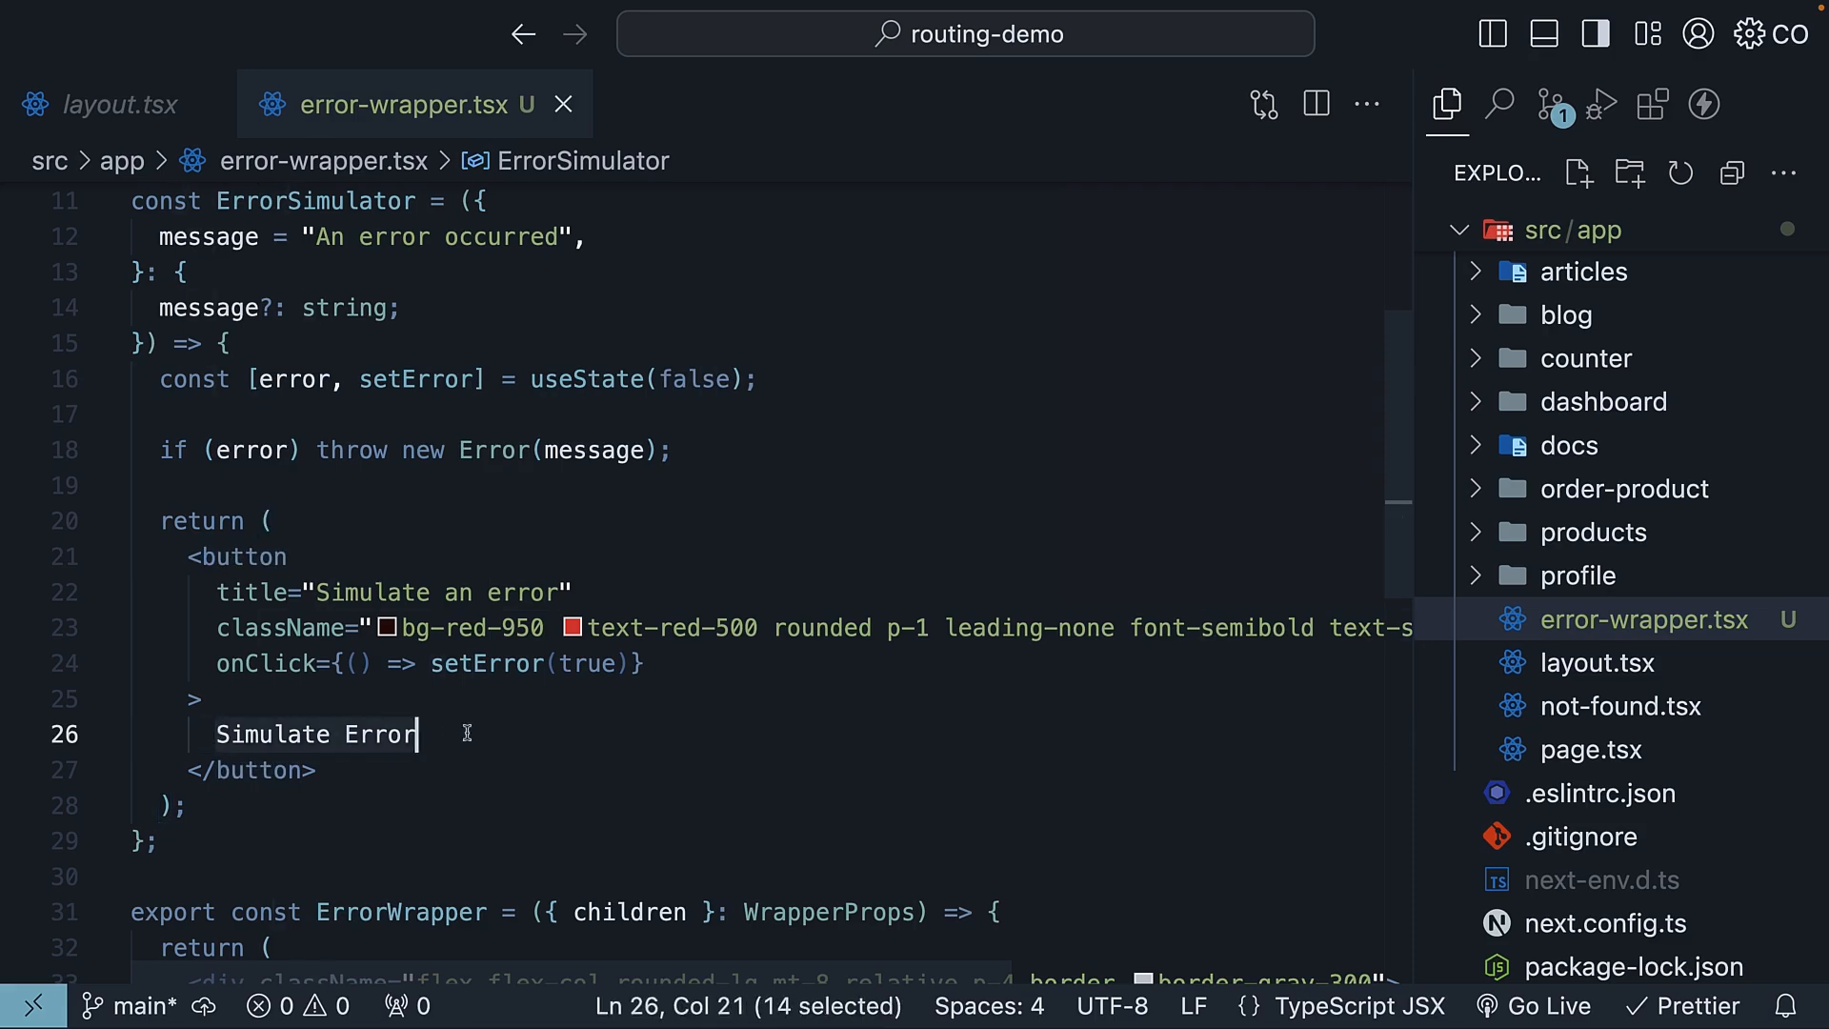
pyautogui.doubleClick(586, 663)
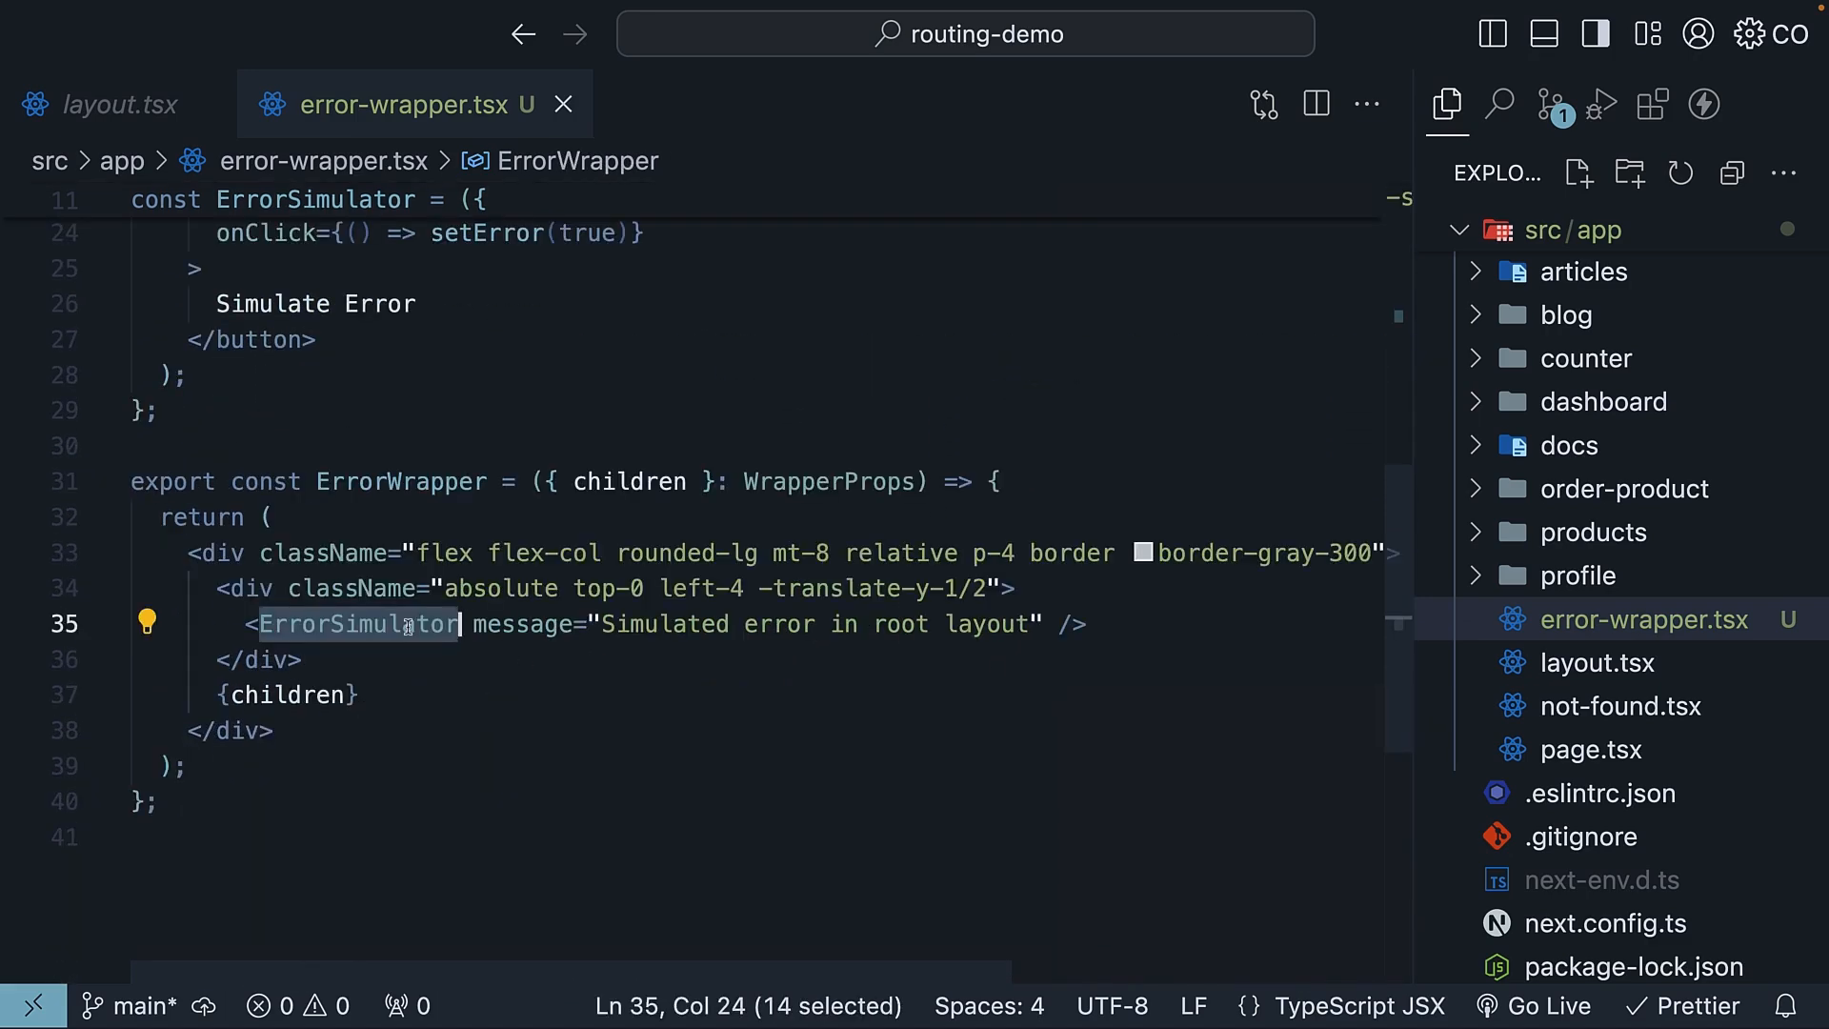
pyautogui.doubleClick(400, 480)
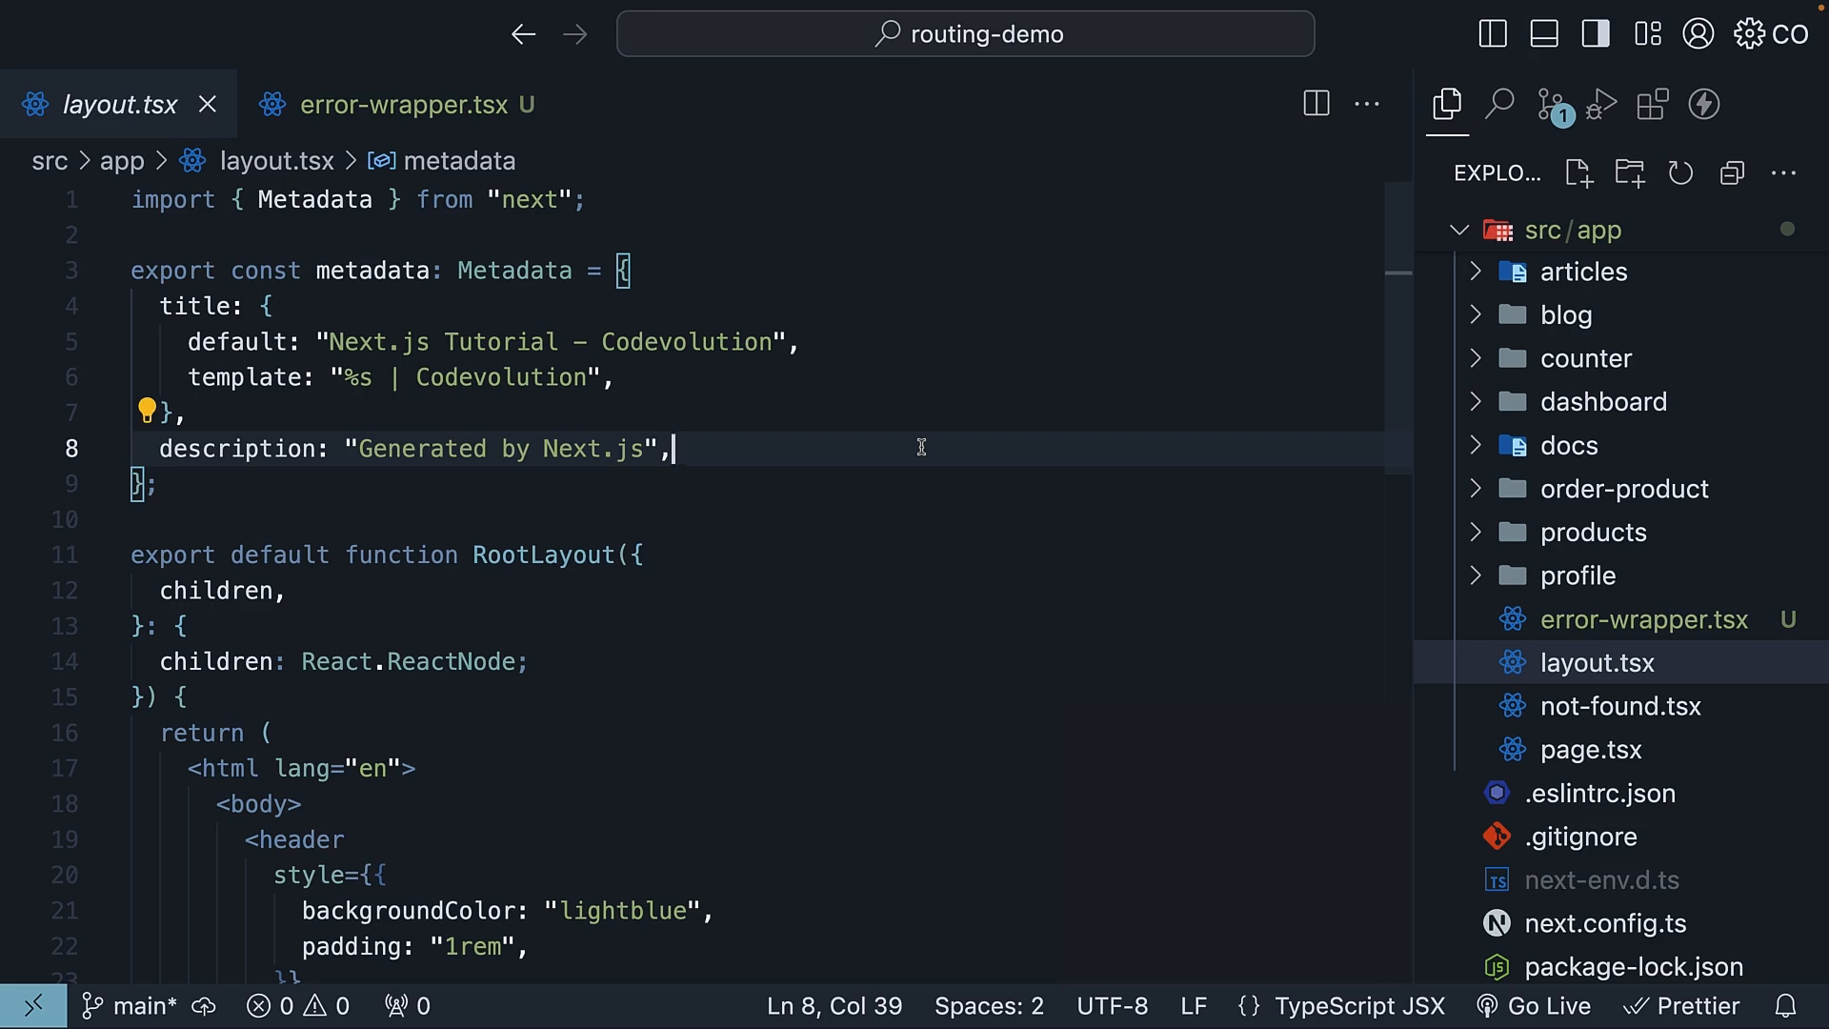
# Import ErrorWrapper from './error-wrapper' and wrap {children} in <ErrorWrapper> in layout.tsx
pyautogui.write('import { ErrorWrapper } from "./error-wrapper";')
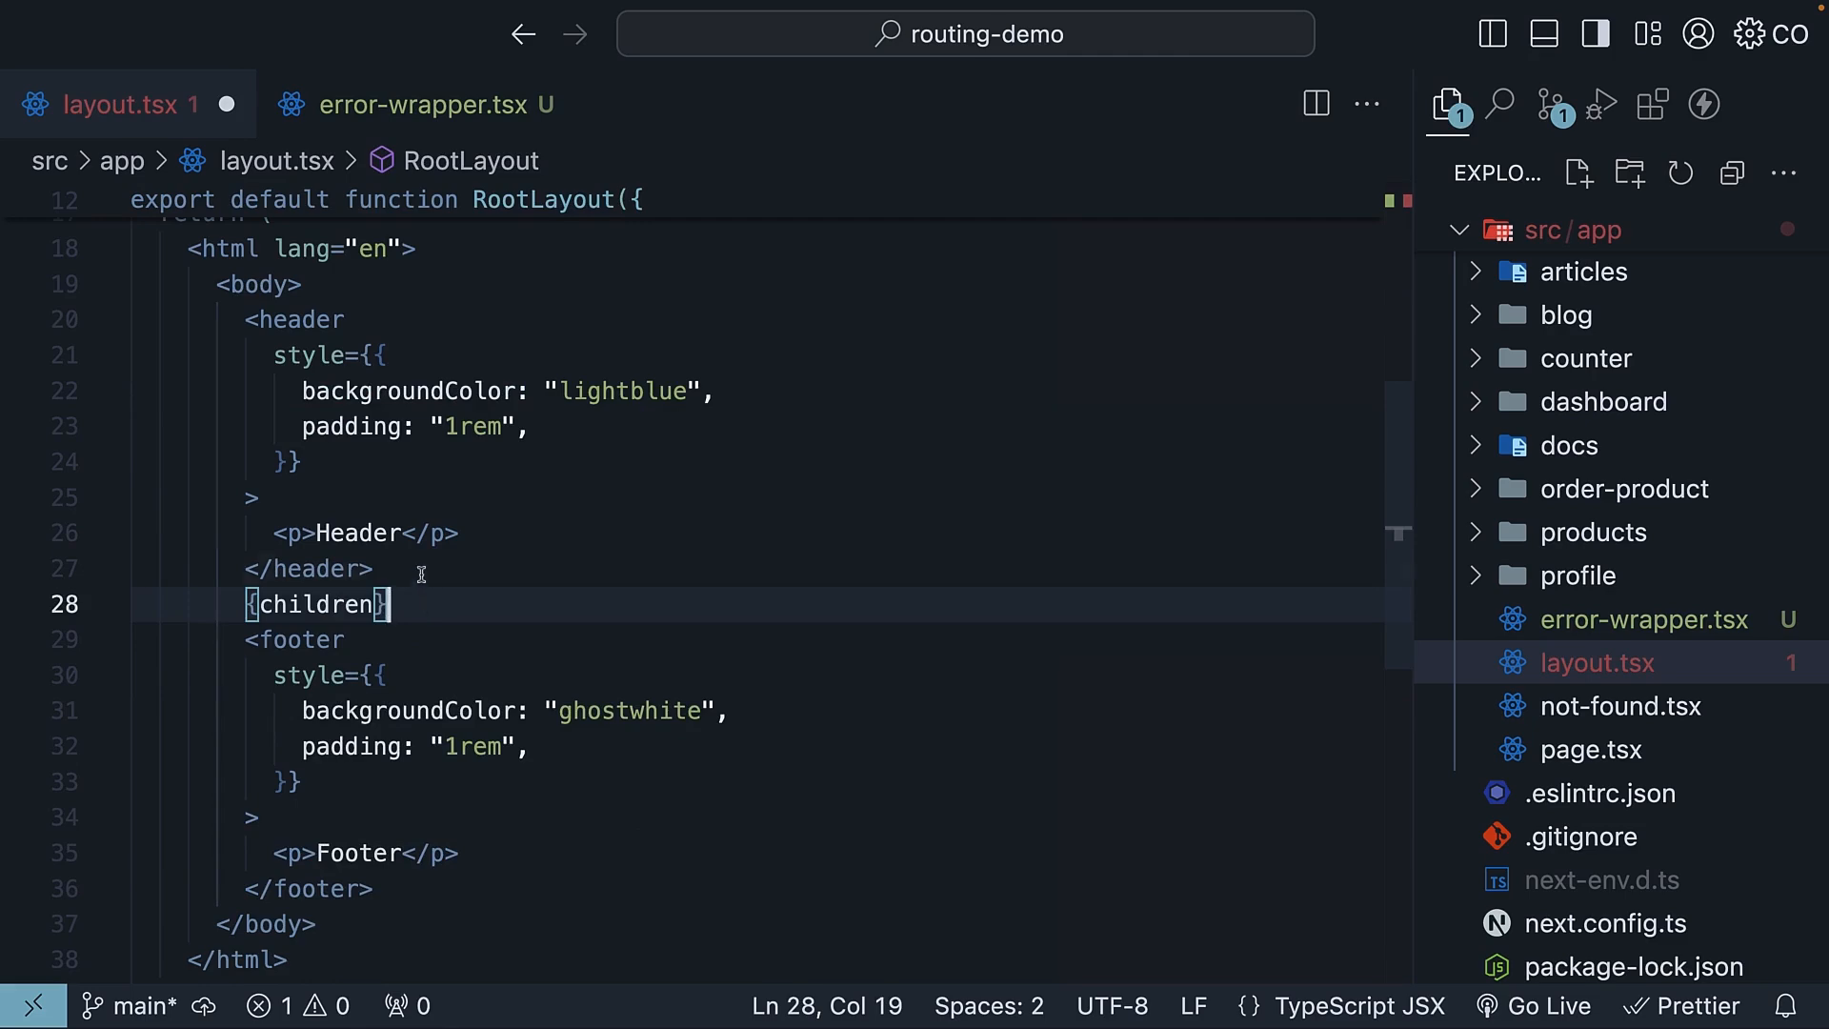
pyautogui.write('<ErrorWrapper></ErrorWrapper>')
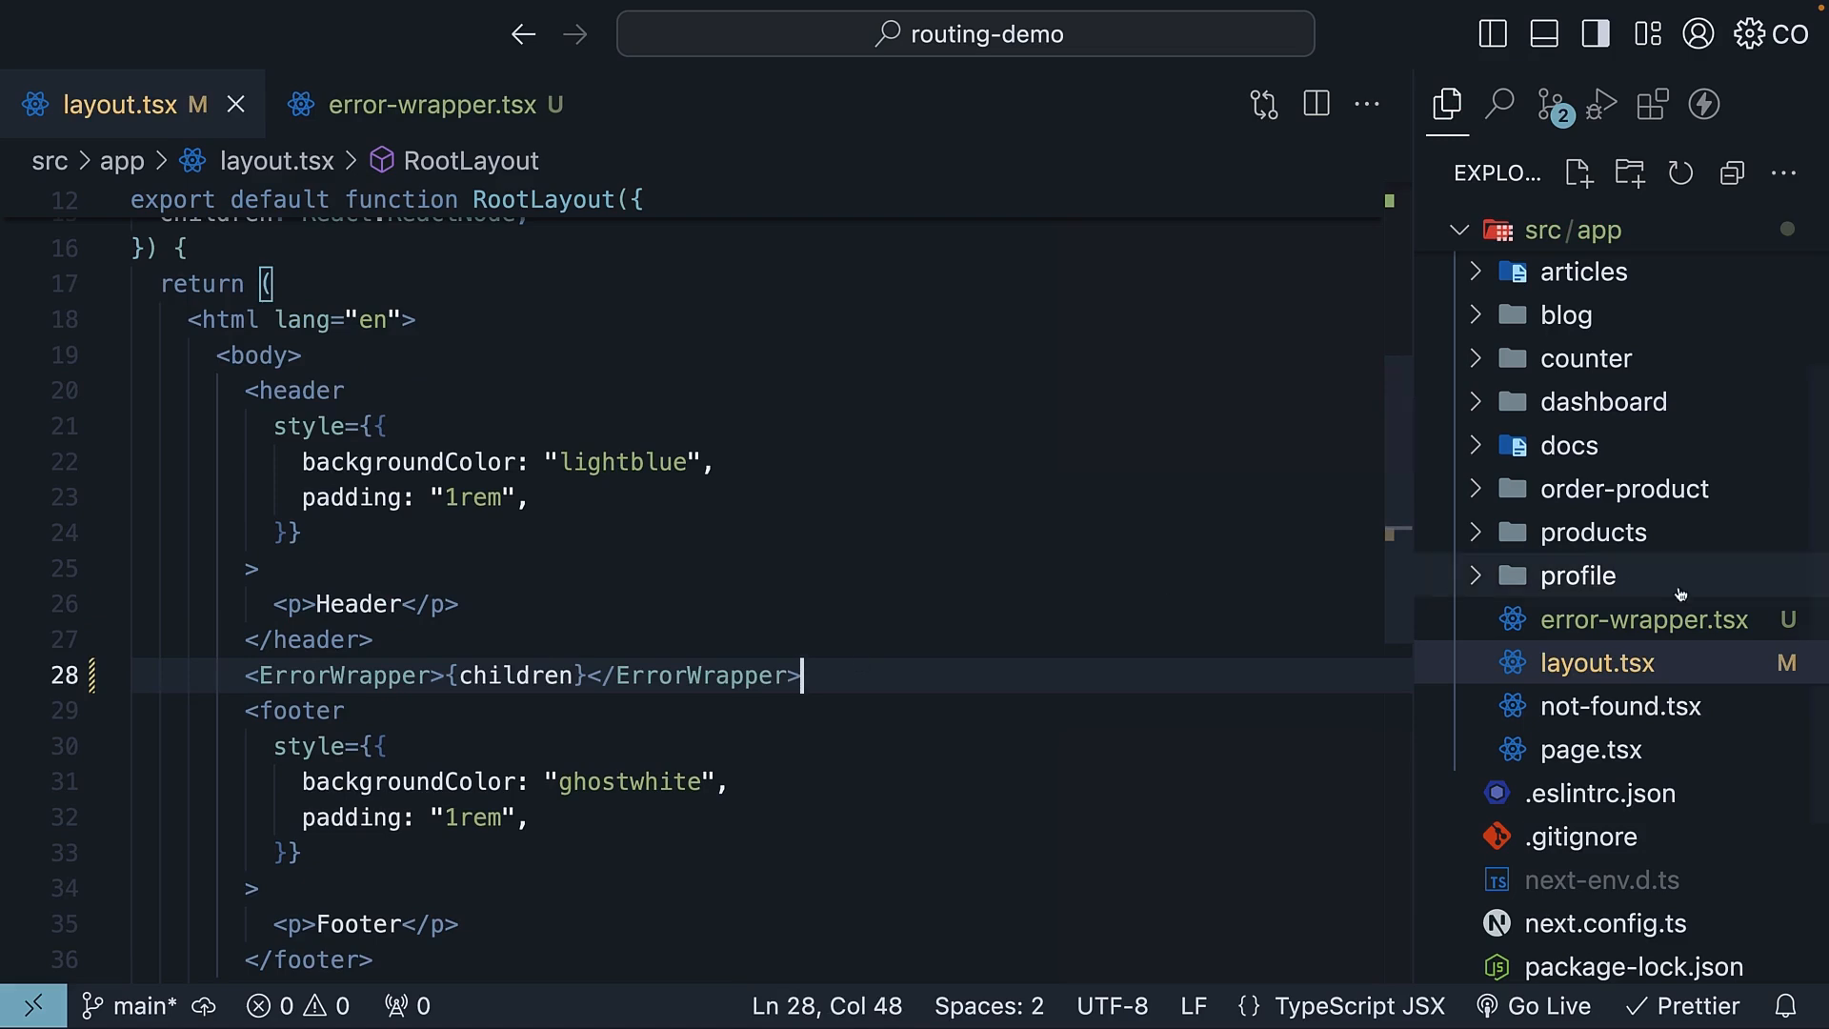
pyautogui.click(1597, 663)
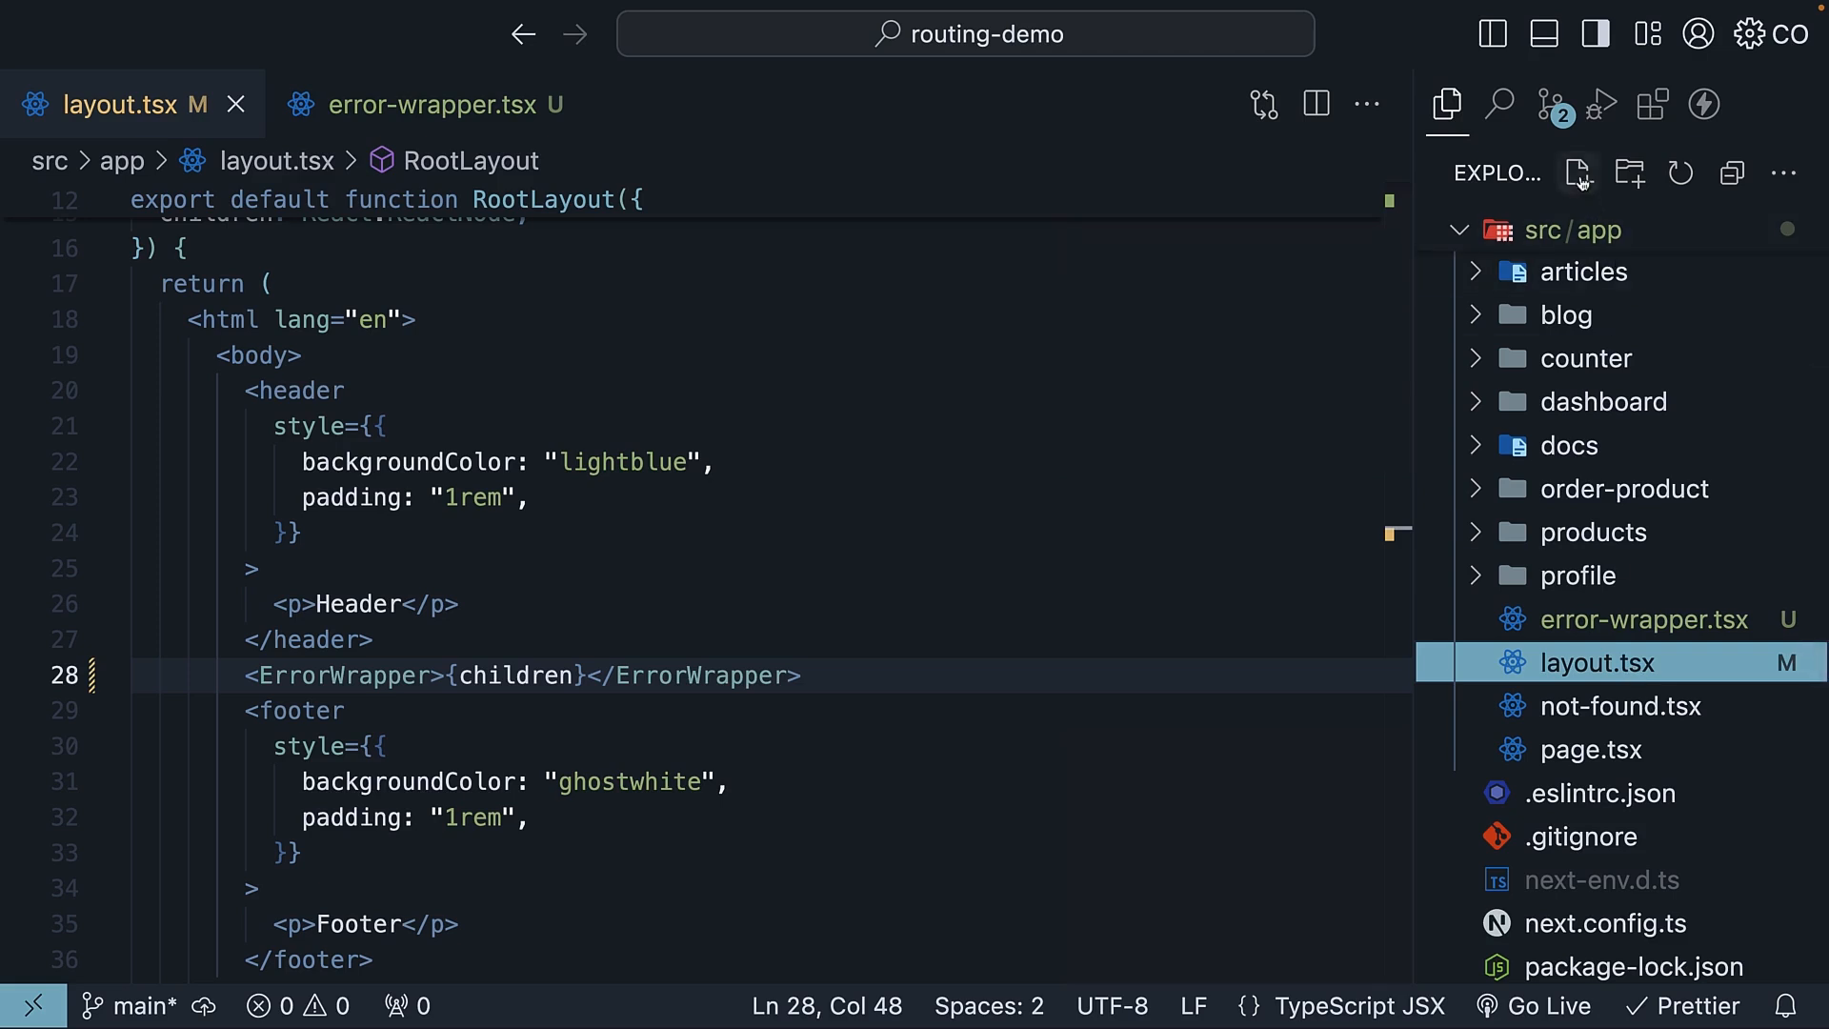
# Create global-error.tsx with a GlobalError 'Something went wrong!' heading and a reloading Refresh button
pyautogui.write('global-error.tsx')
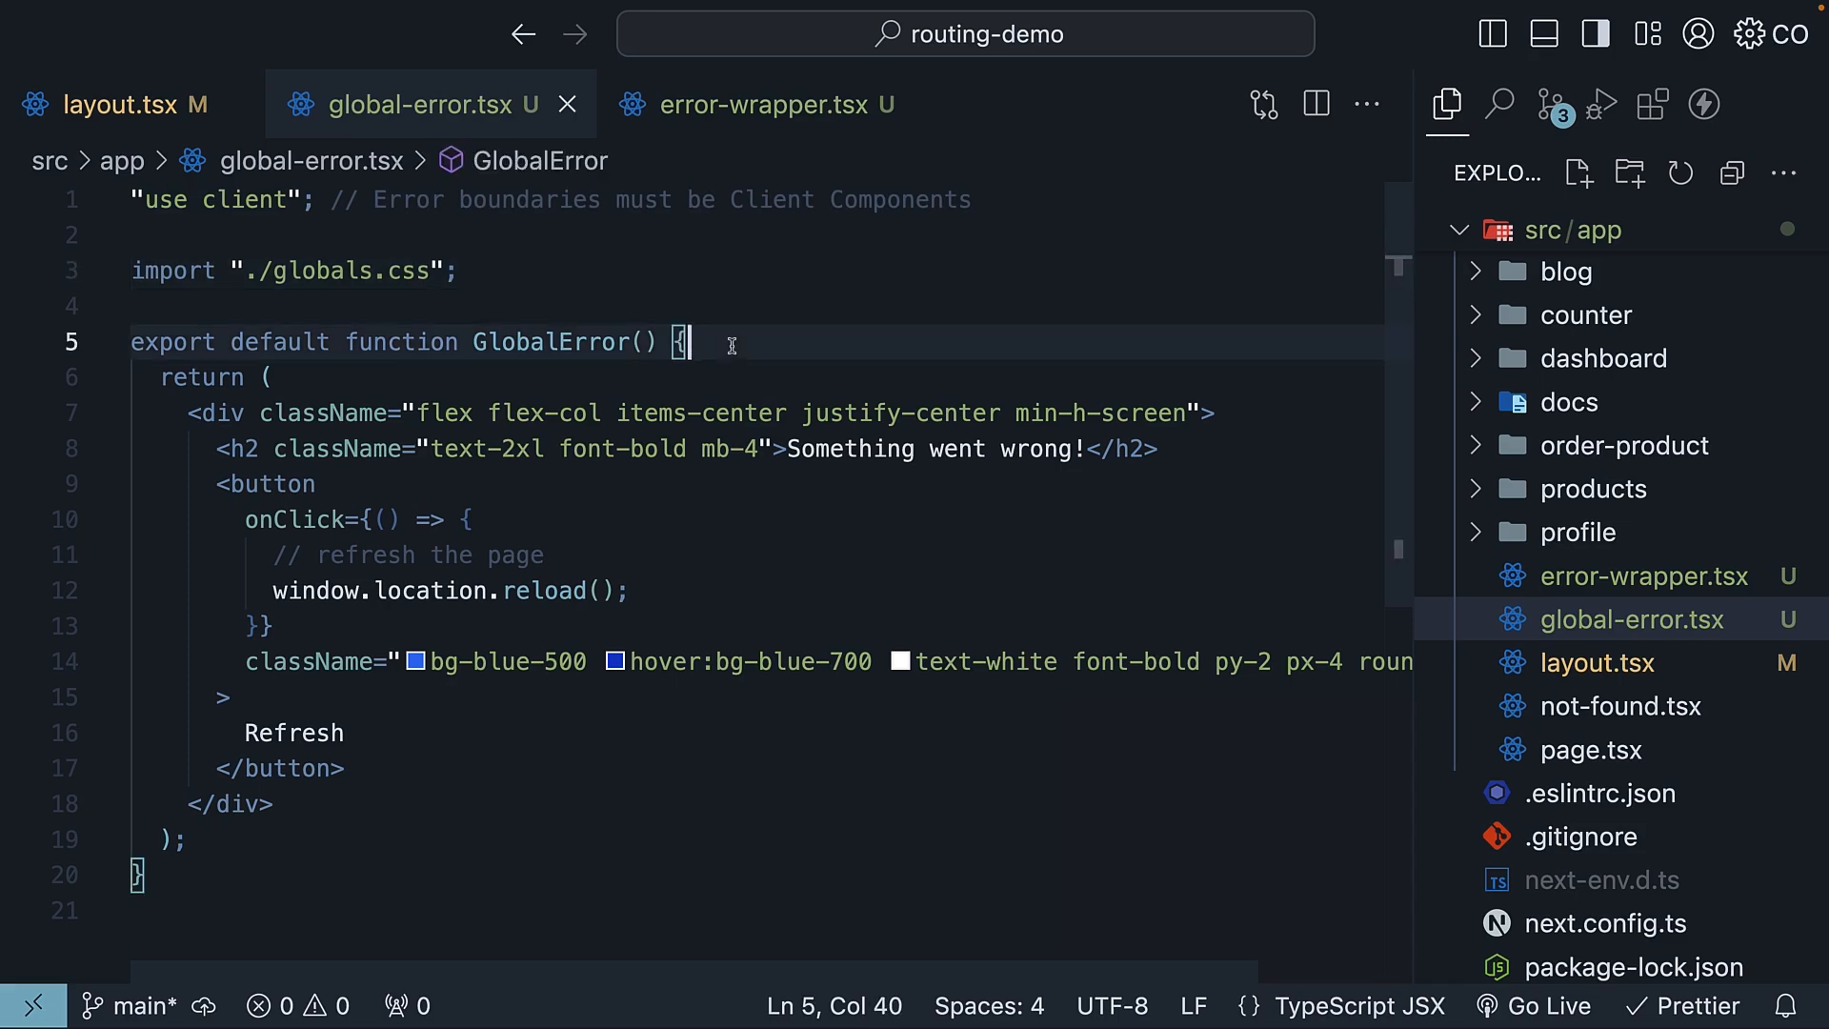
pyautogui.doubleClick(547, 342)
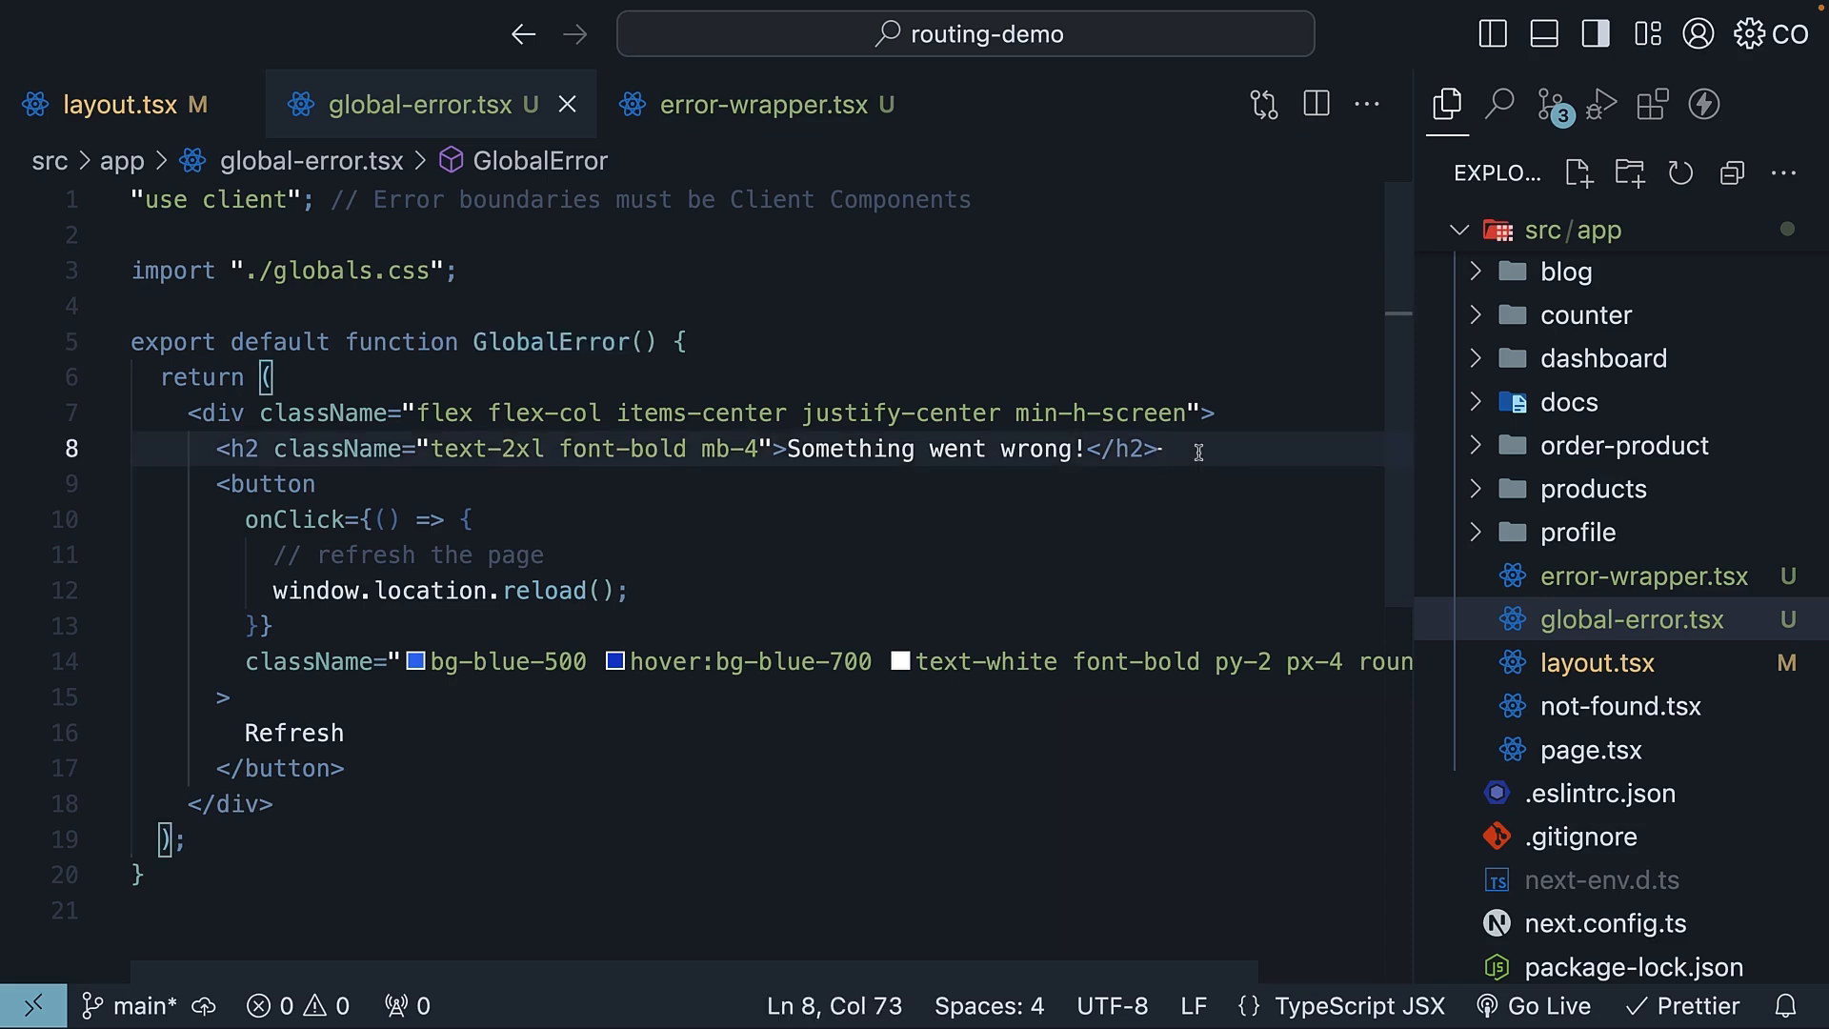
pyautogui.moveTo(295, 477)
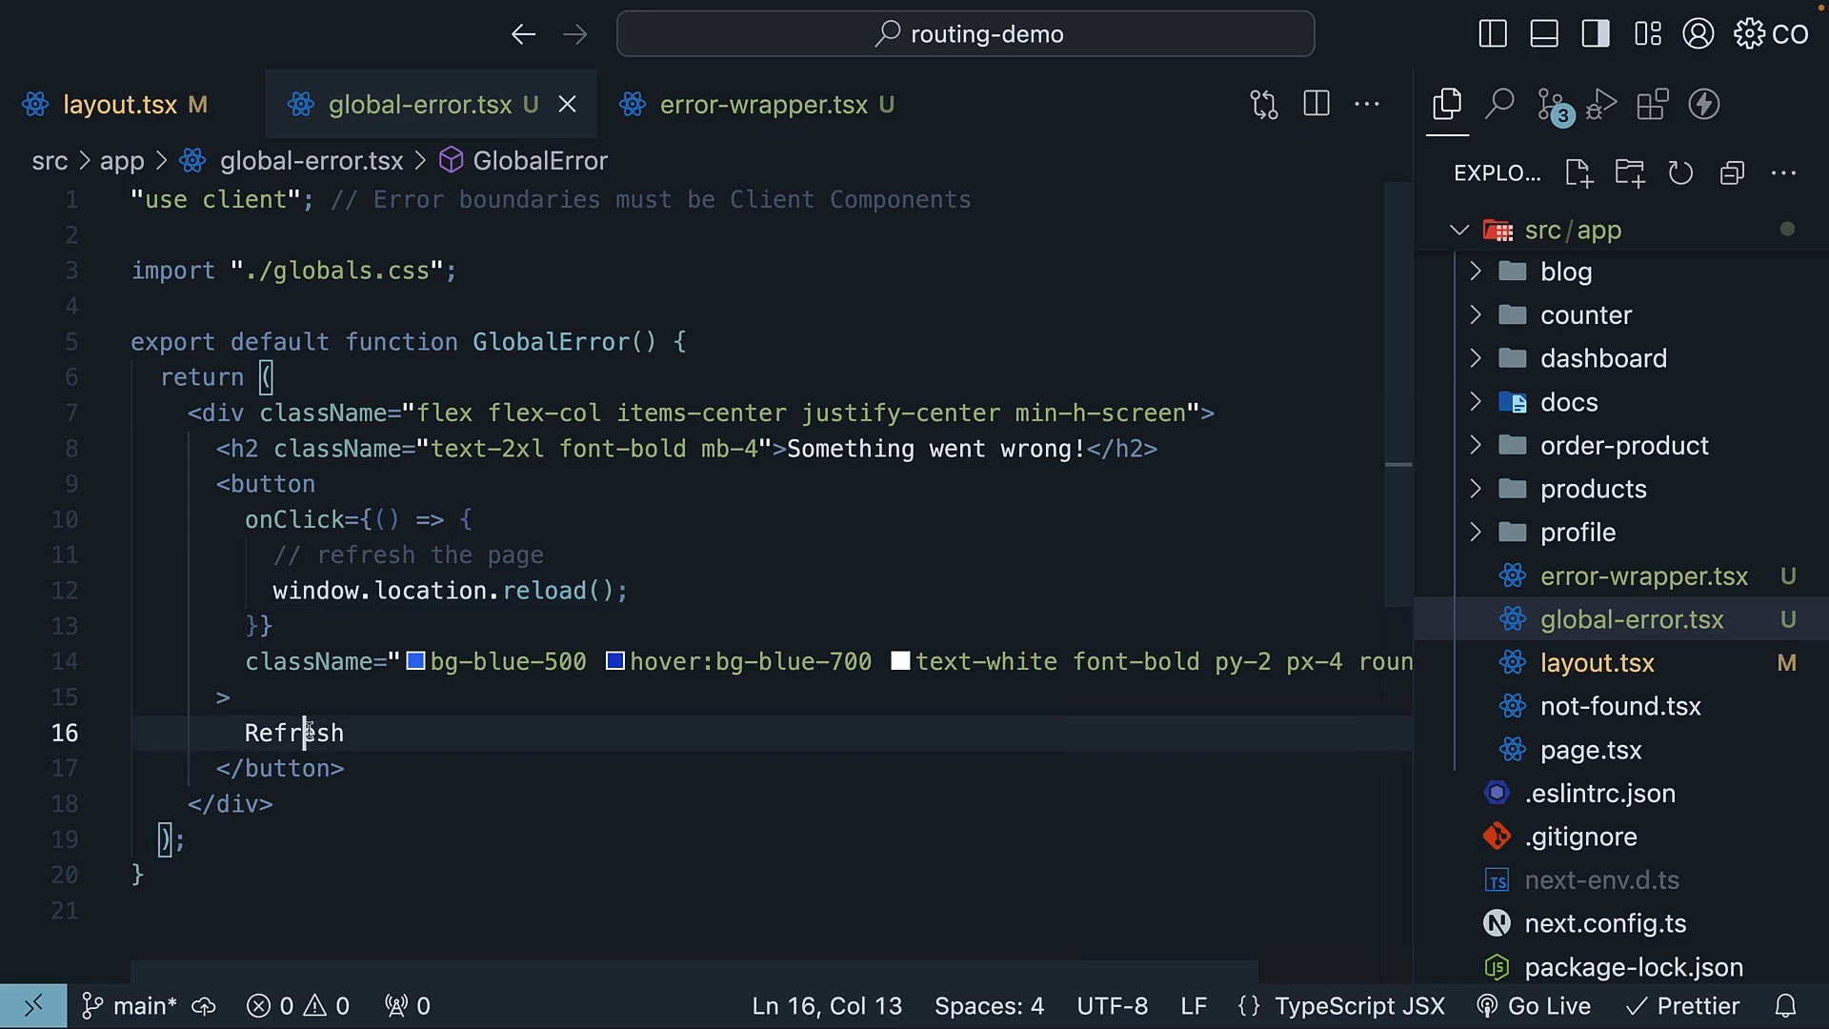
pyautogui.click(415, 734)
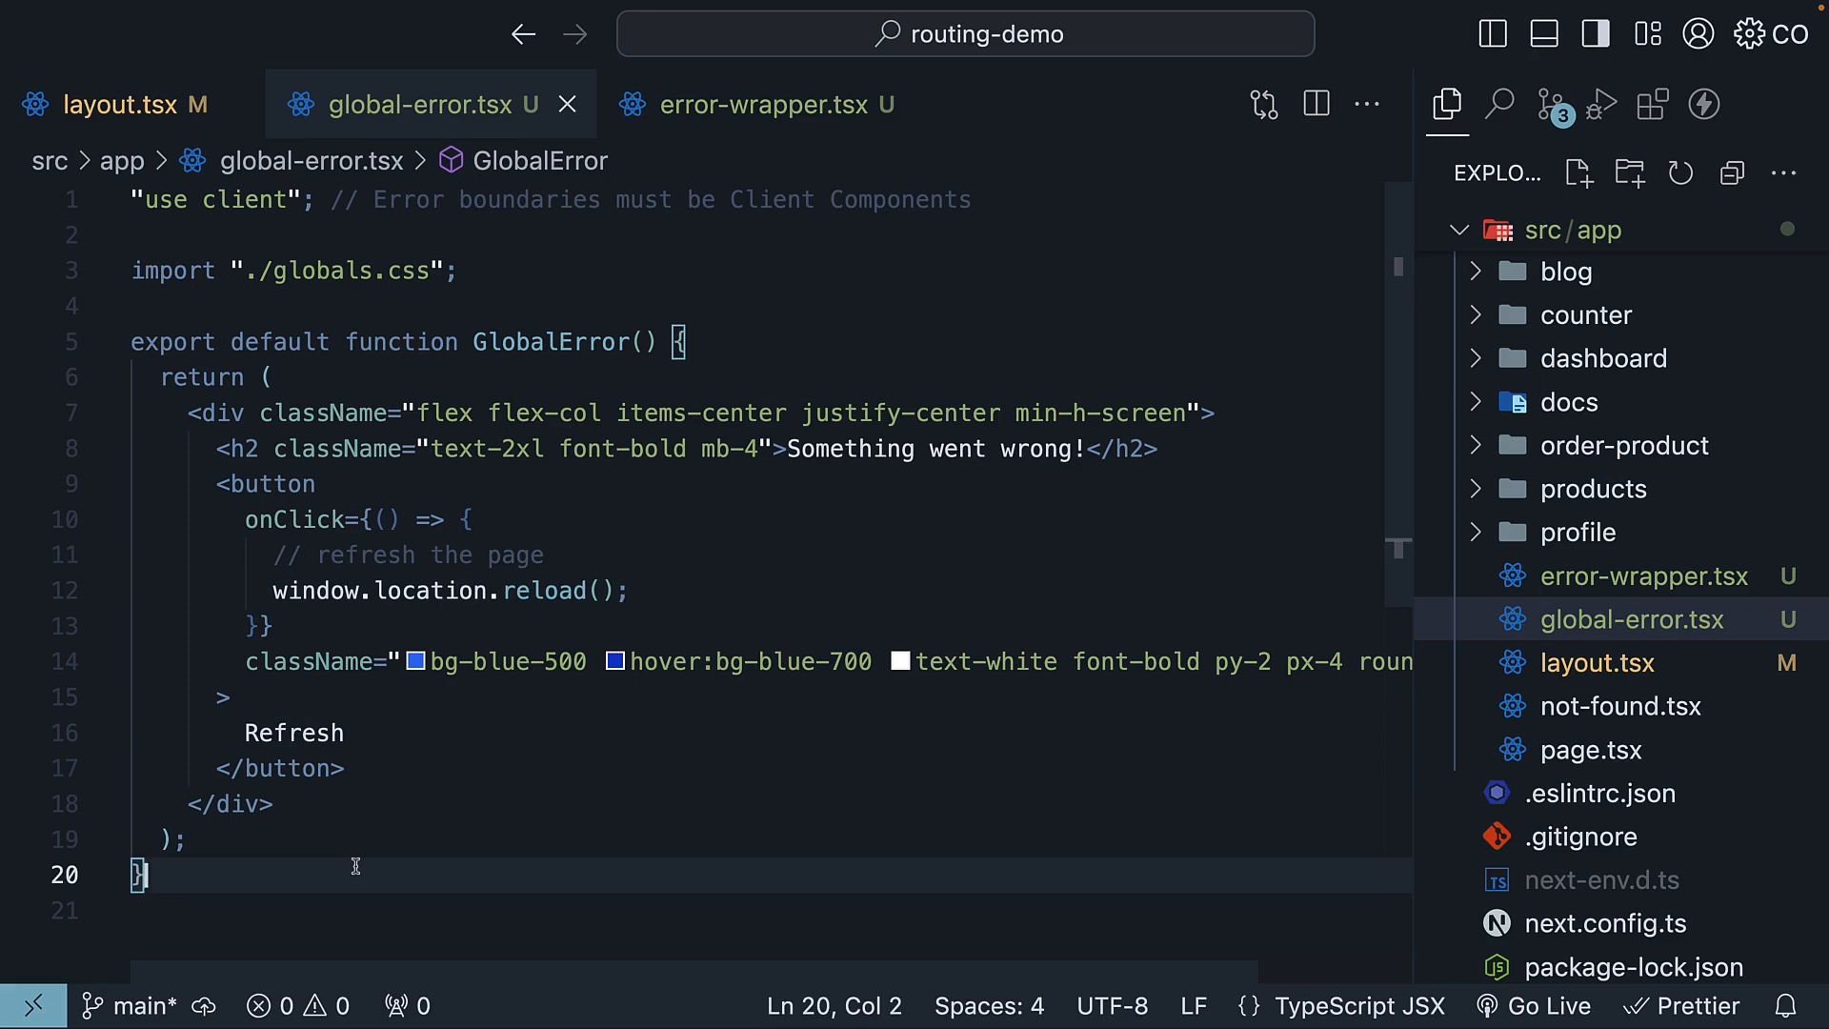
pyautogui.moveTo(530, 303)
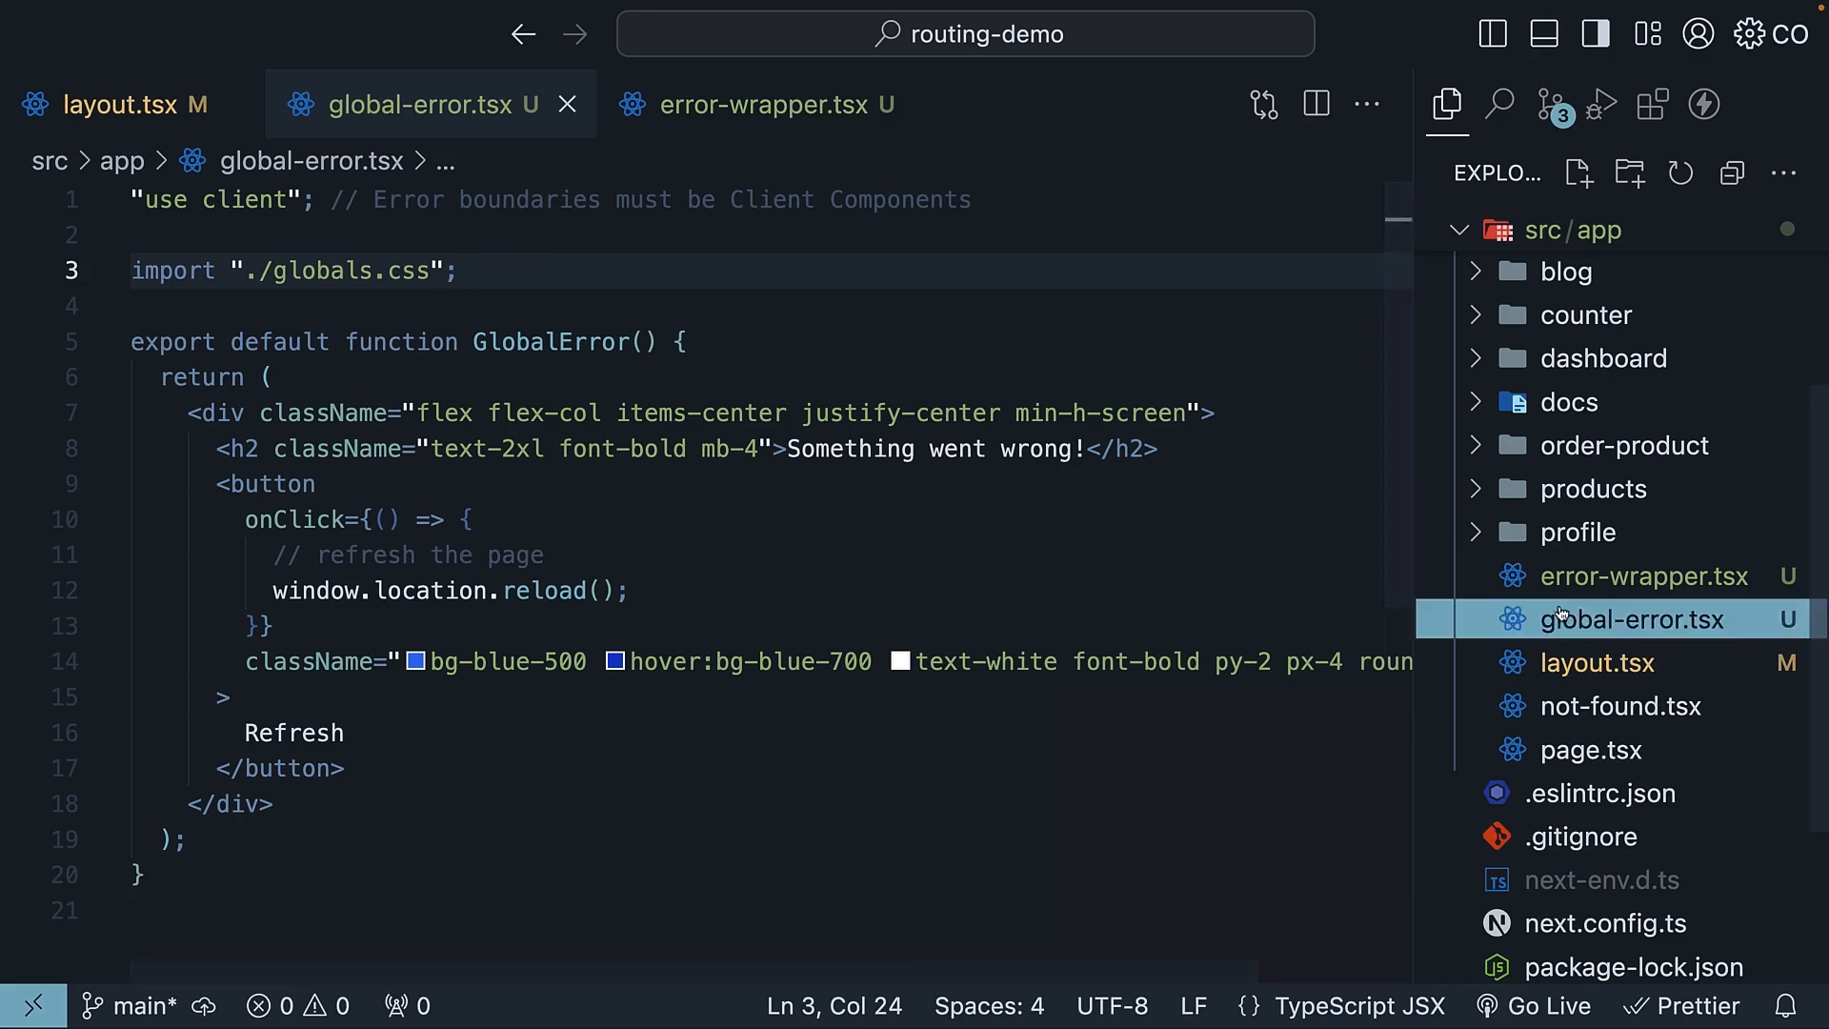
# Begin a new file in src/app, naming it starting with 'gl'
pyautogui.click(1578, 174)
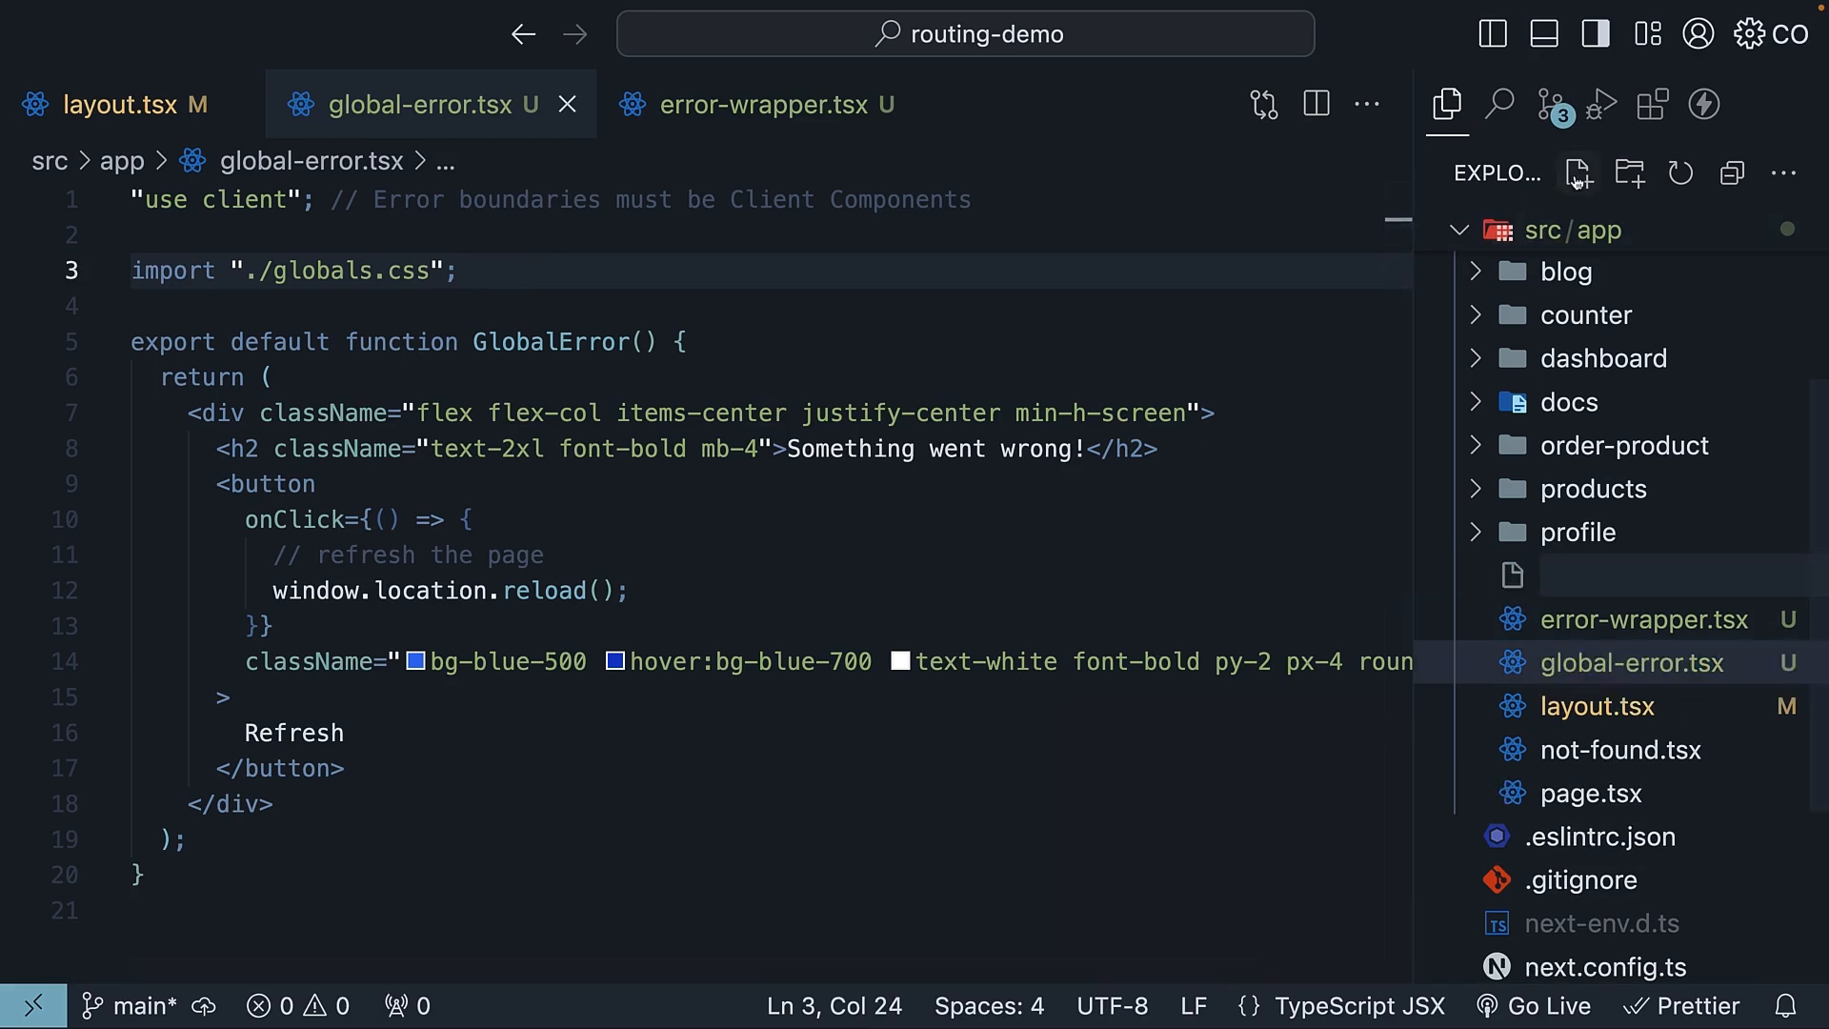
pyautogui.write('gl')
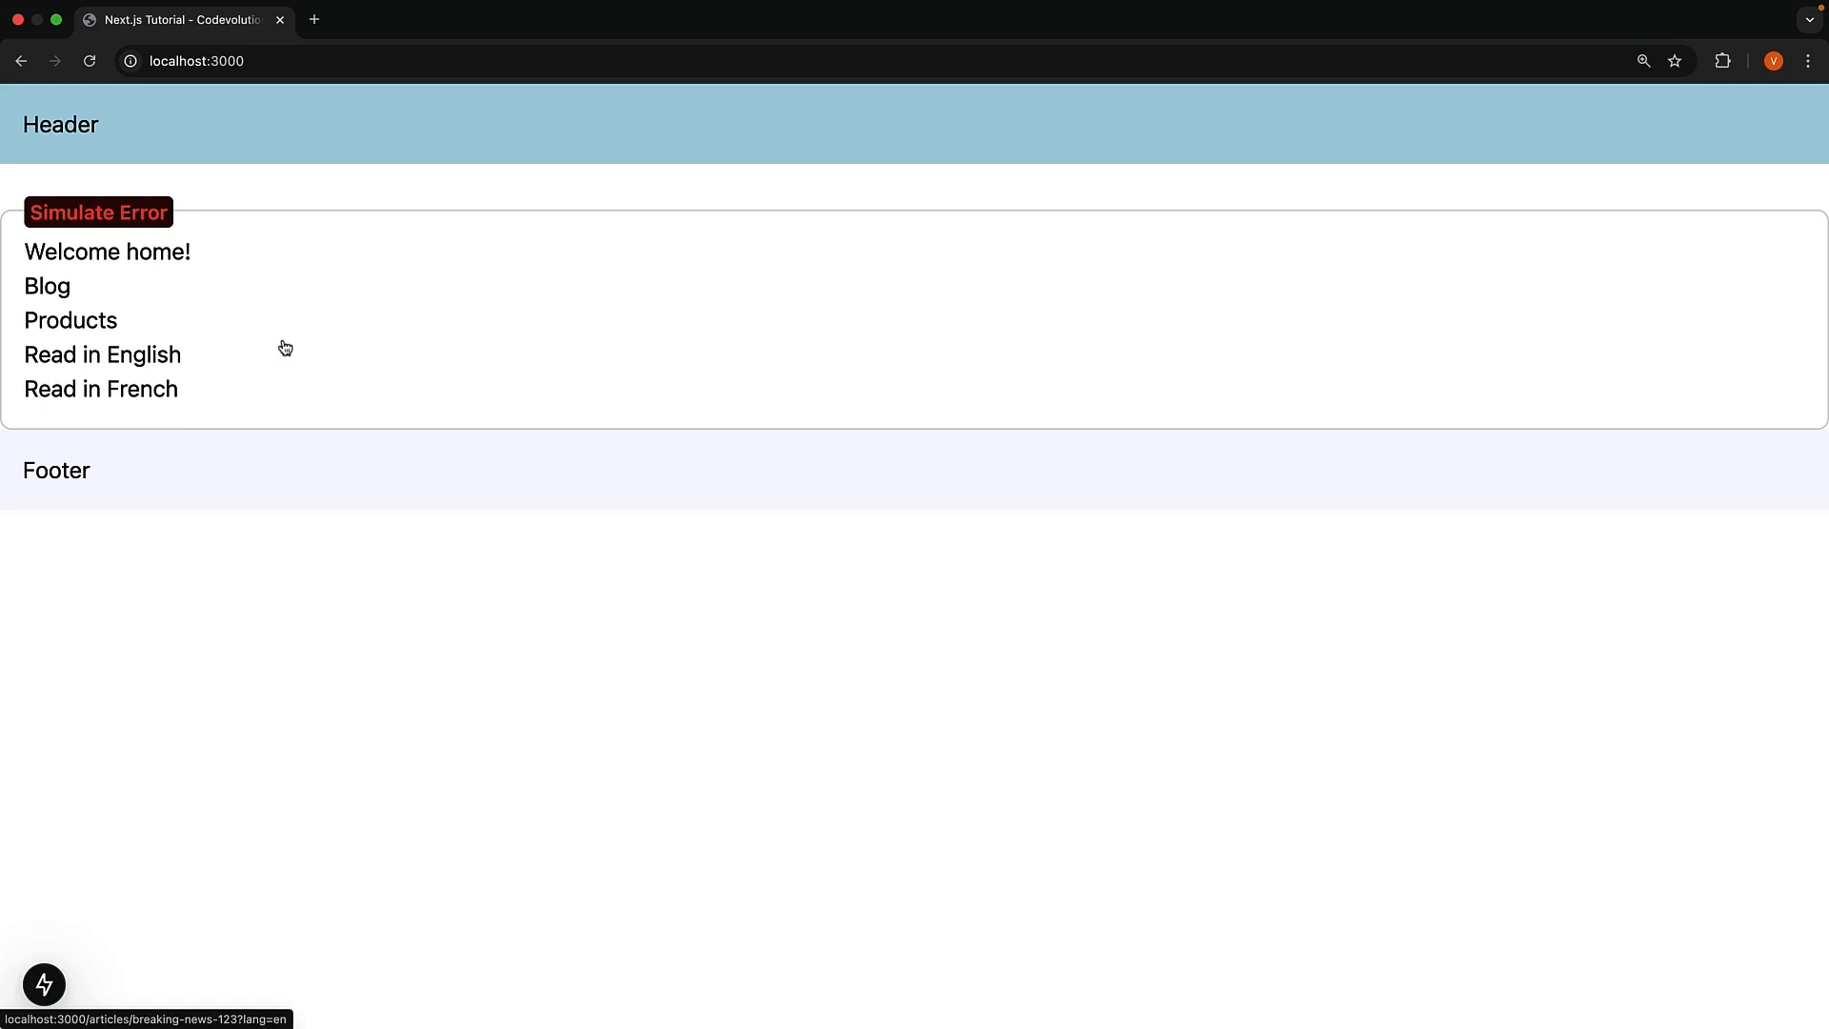
pyautogui.moveTo(183, 206)
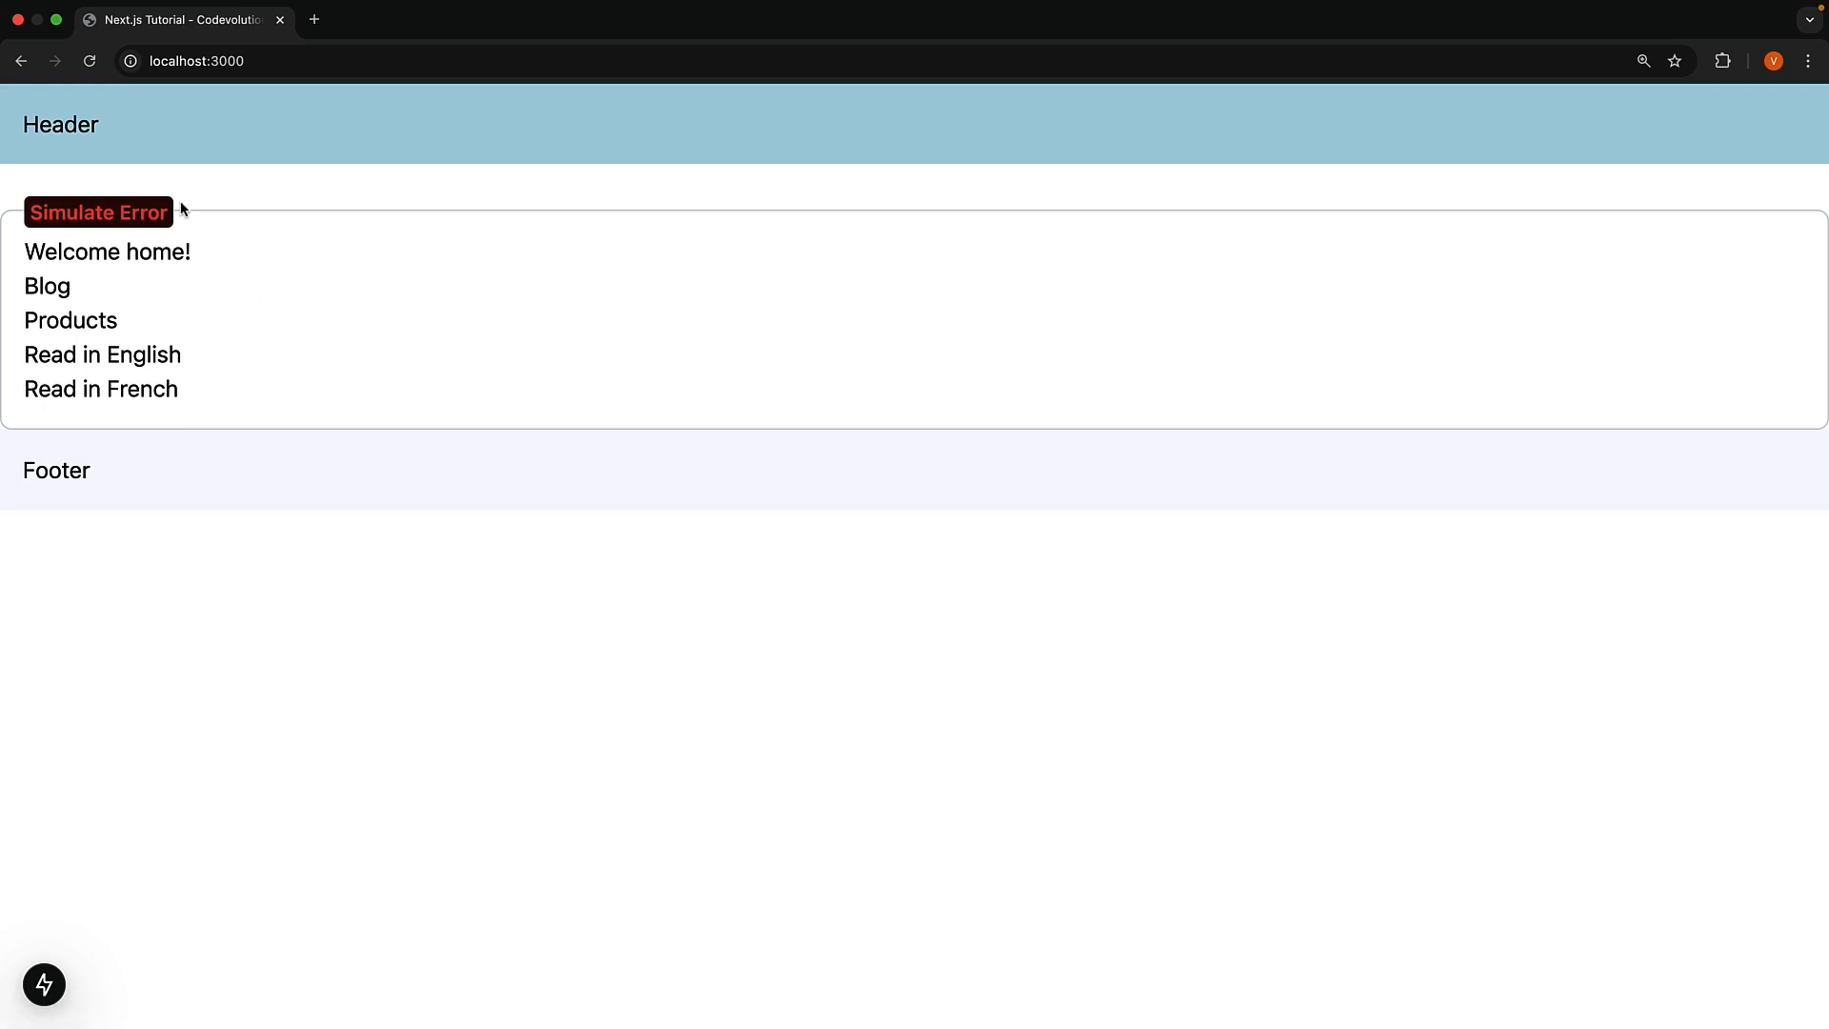
pyautogui.moveTo(188, 217)
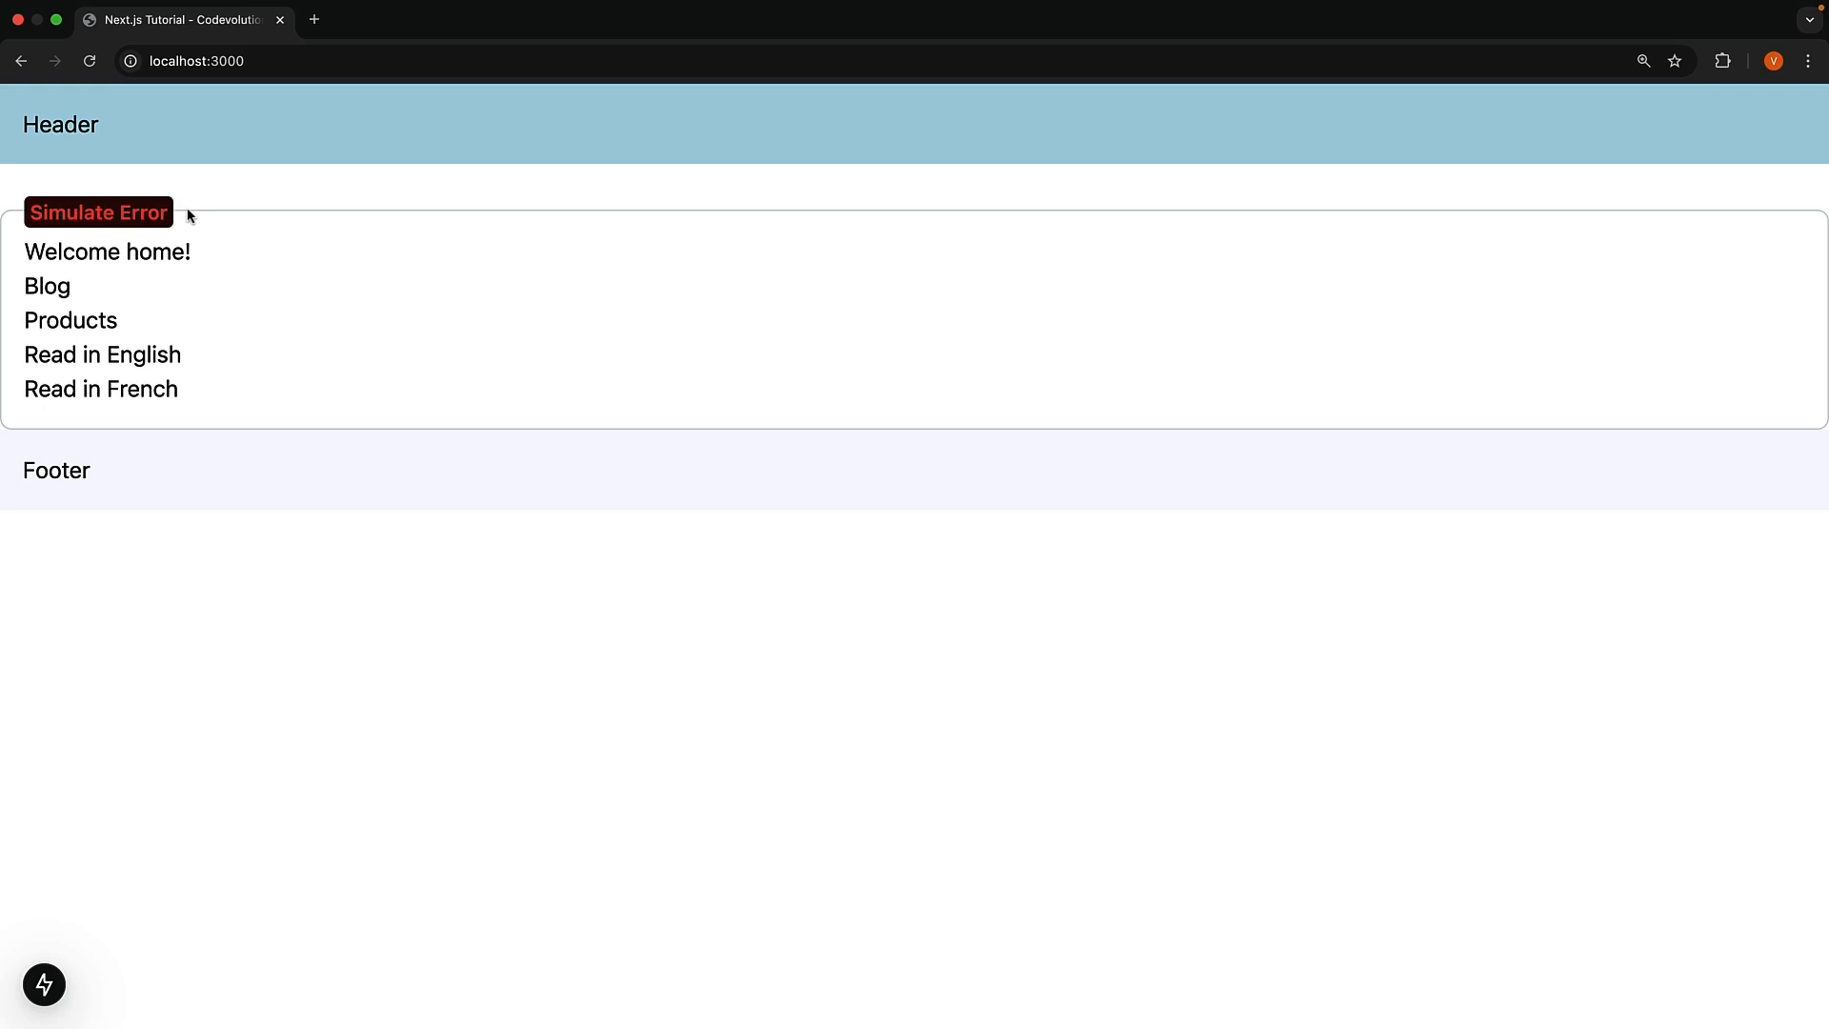
pyautogui.moveTo(196, 219)
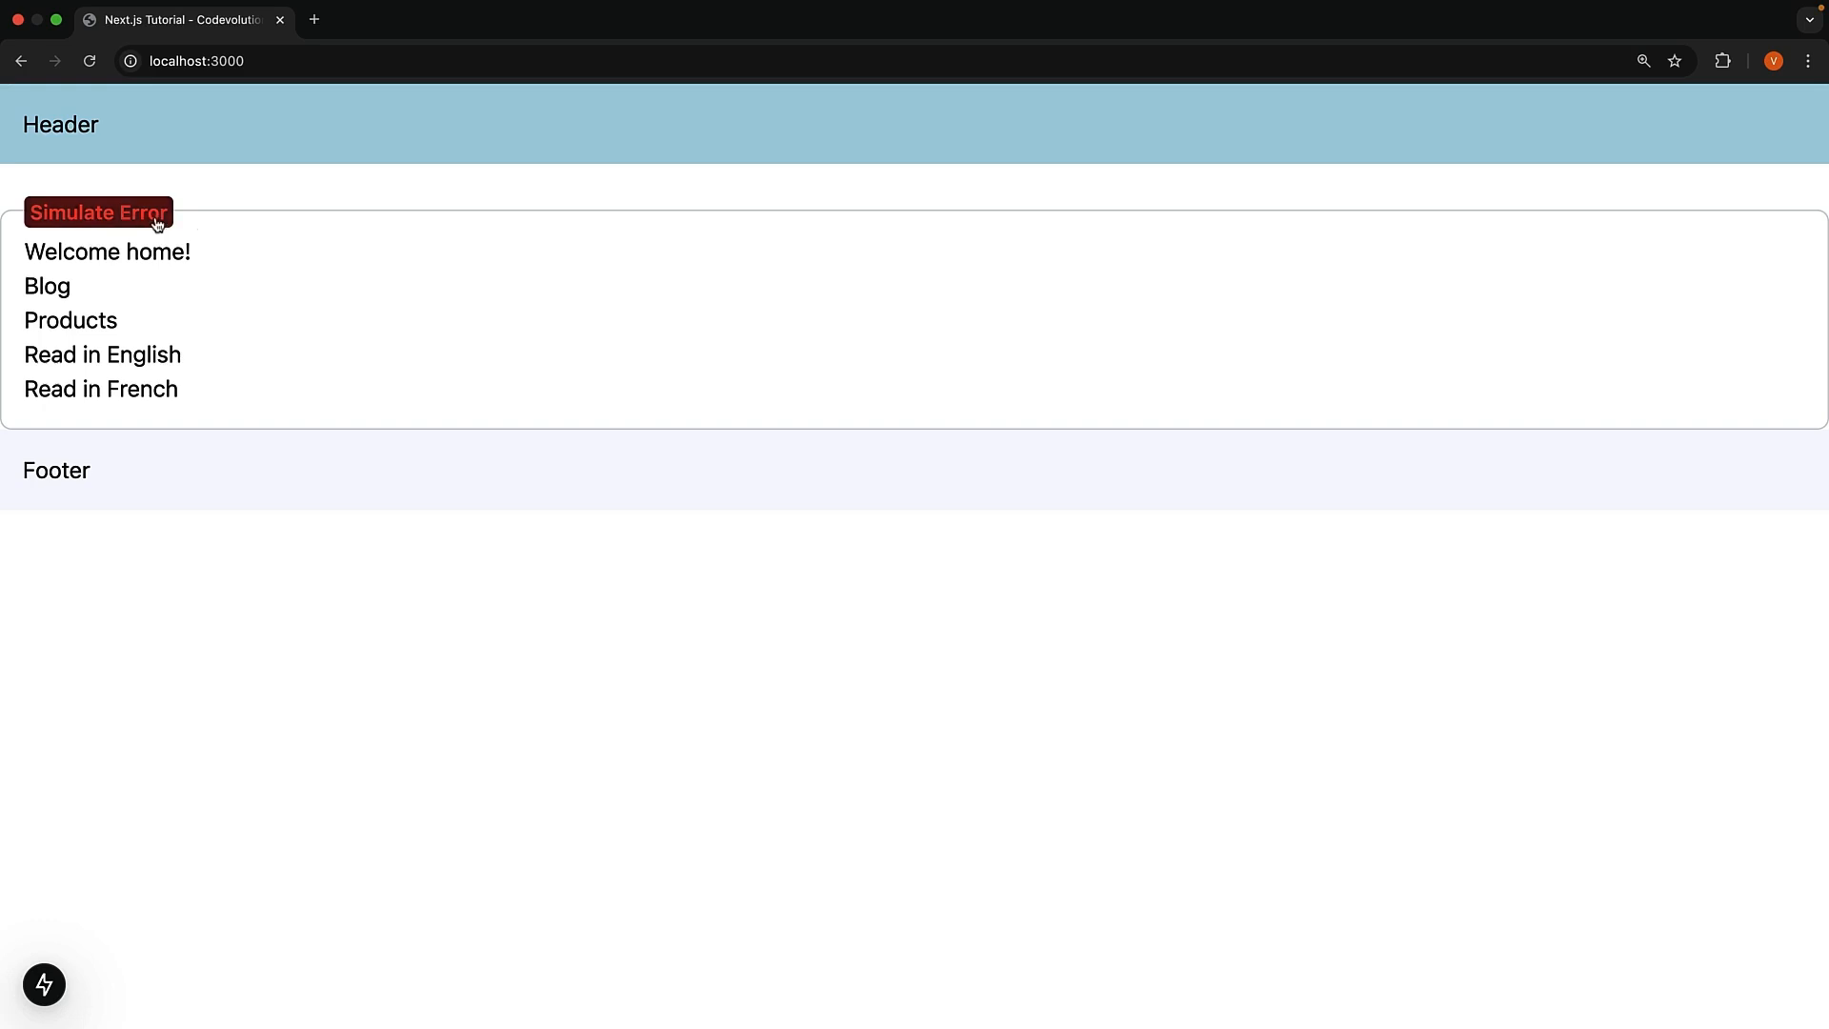
pyautogui.moveTo(158, 223)
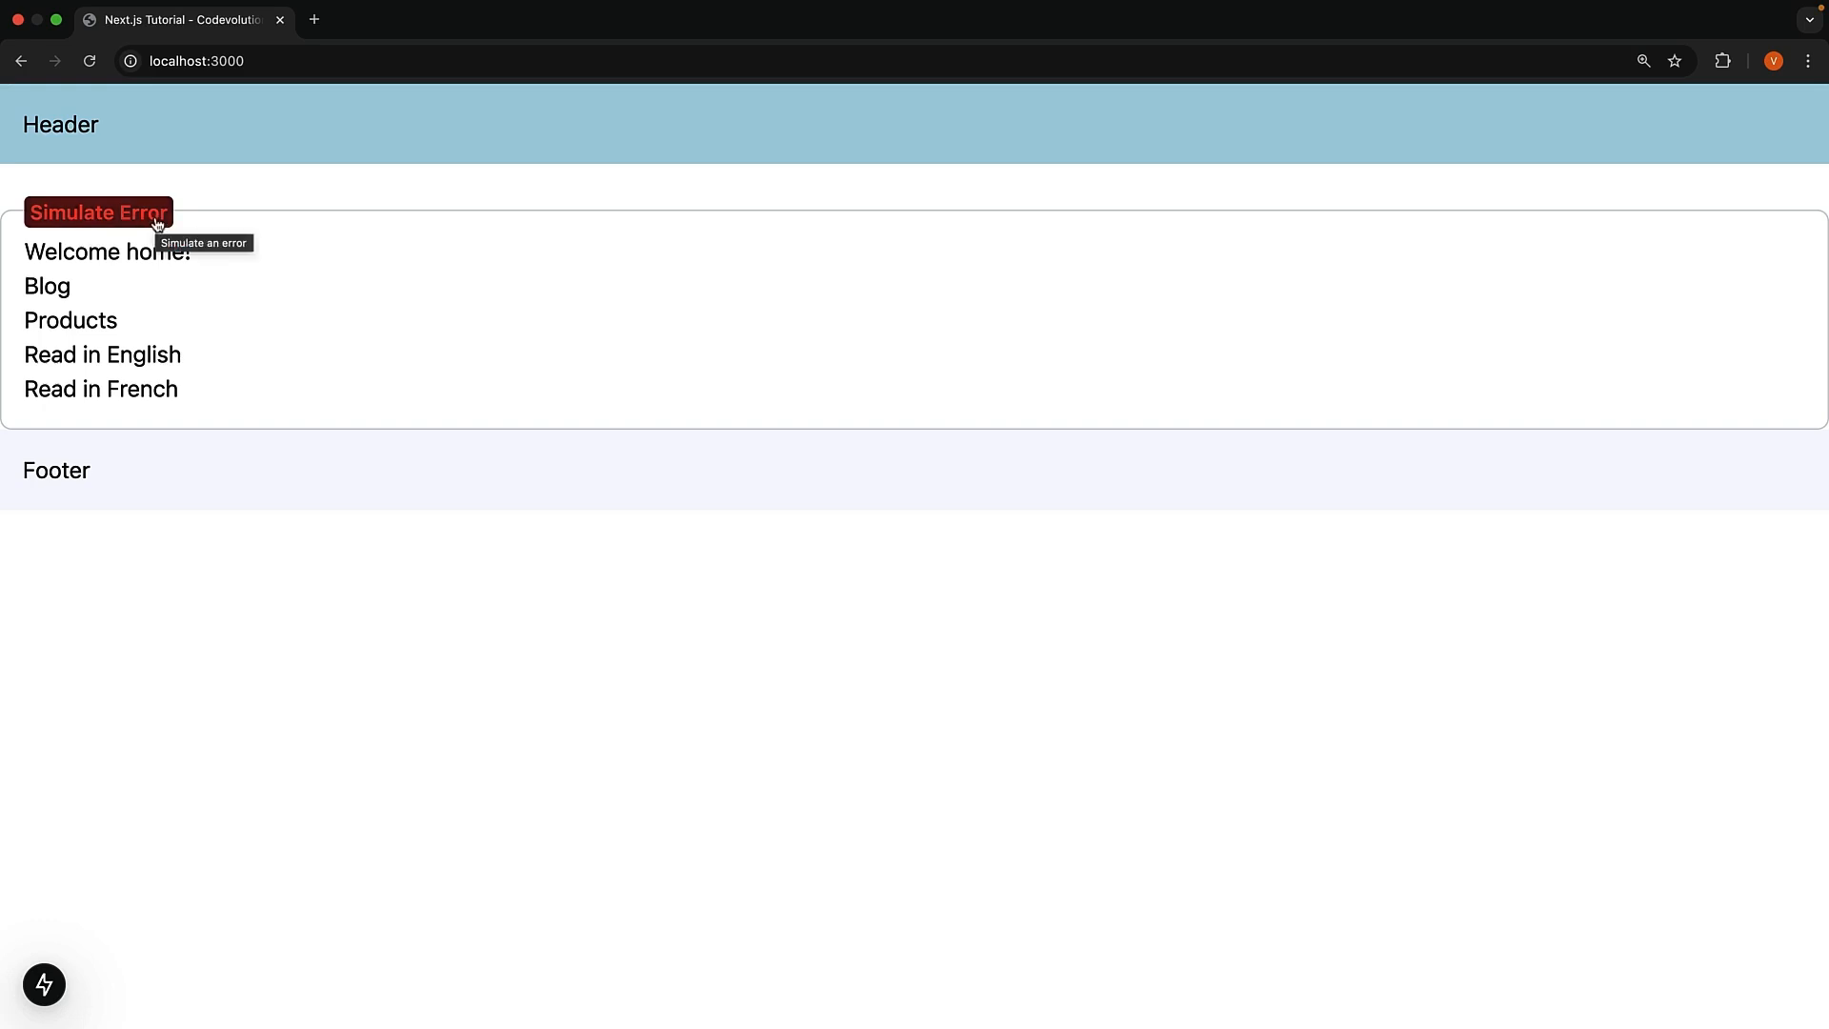
# Trigger Simulate Error to get the 'Simulated error in root layout' dev overlay
pyautogui.click(95, 211)
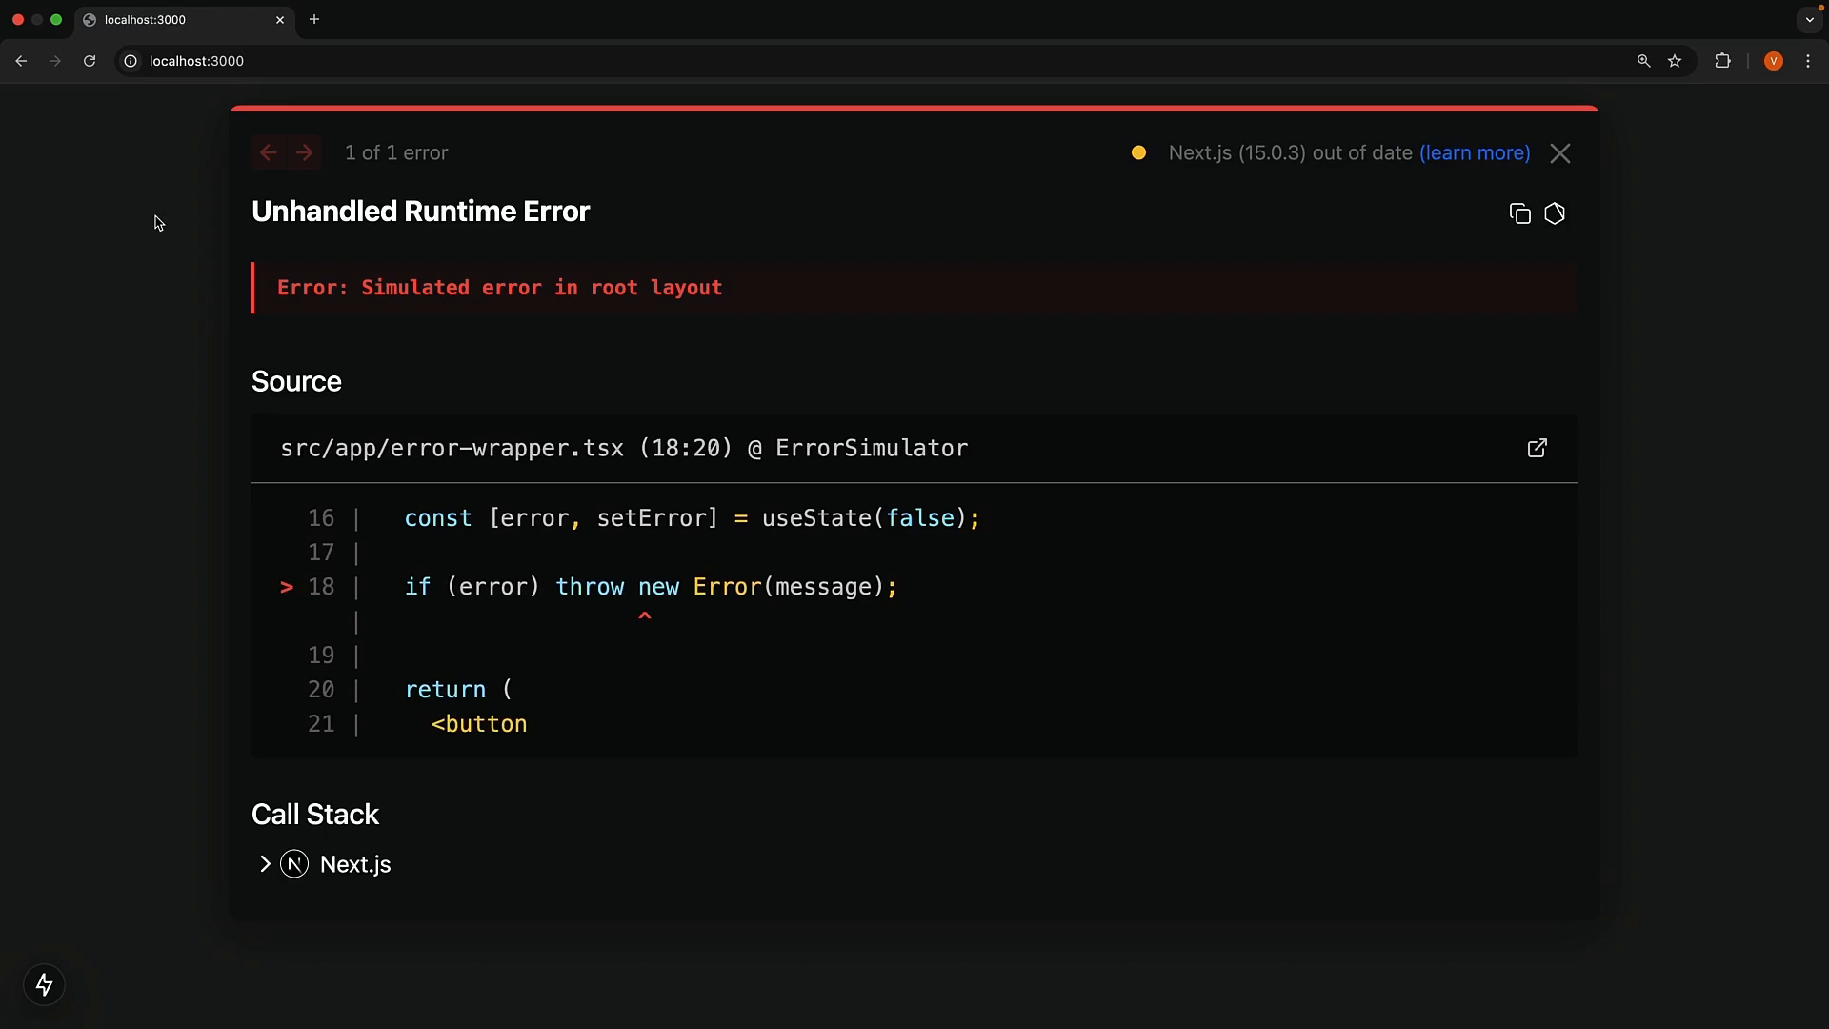
pyautogui.moveTo(499, 385)
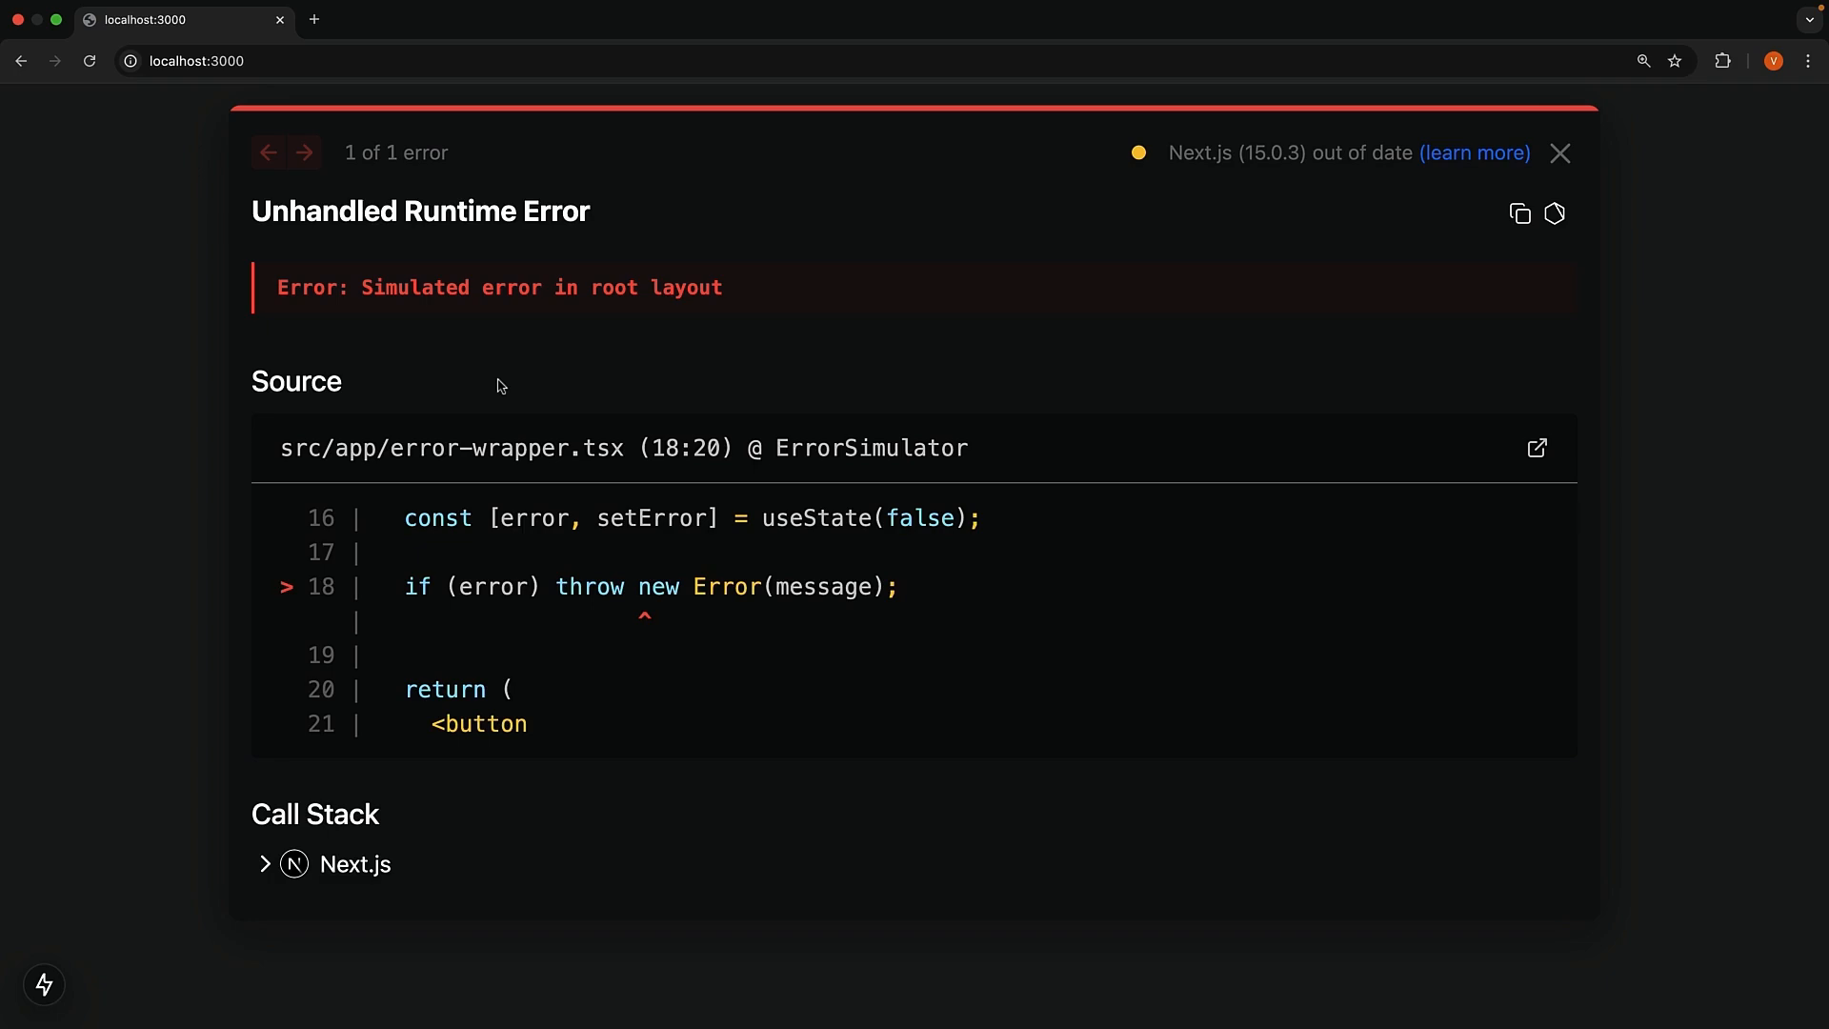
pyautogui.moveTo(735, 297)
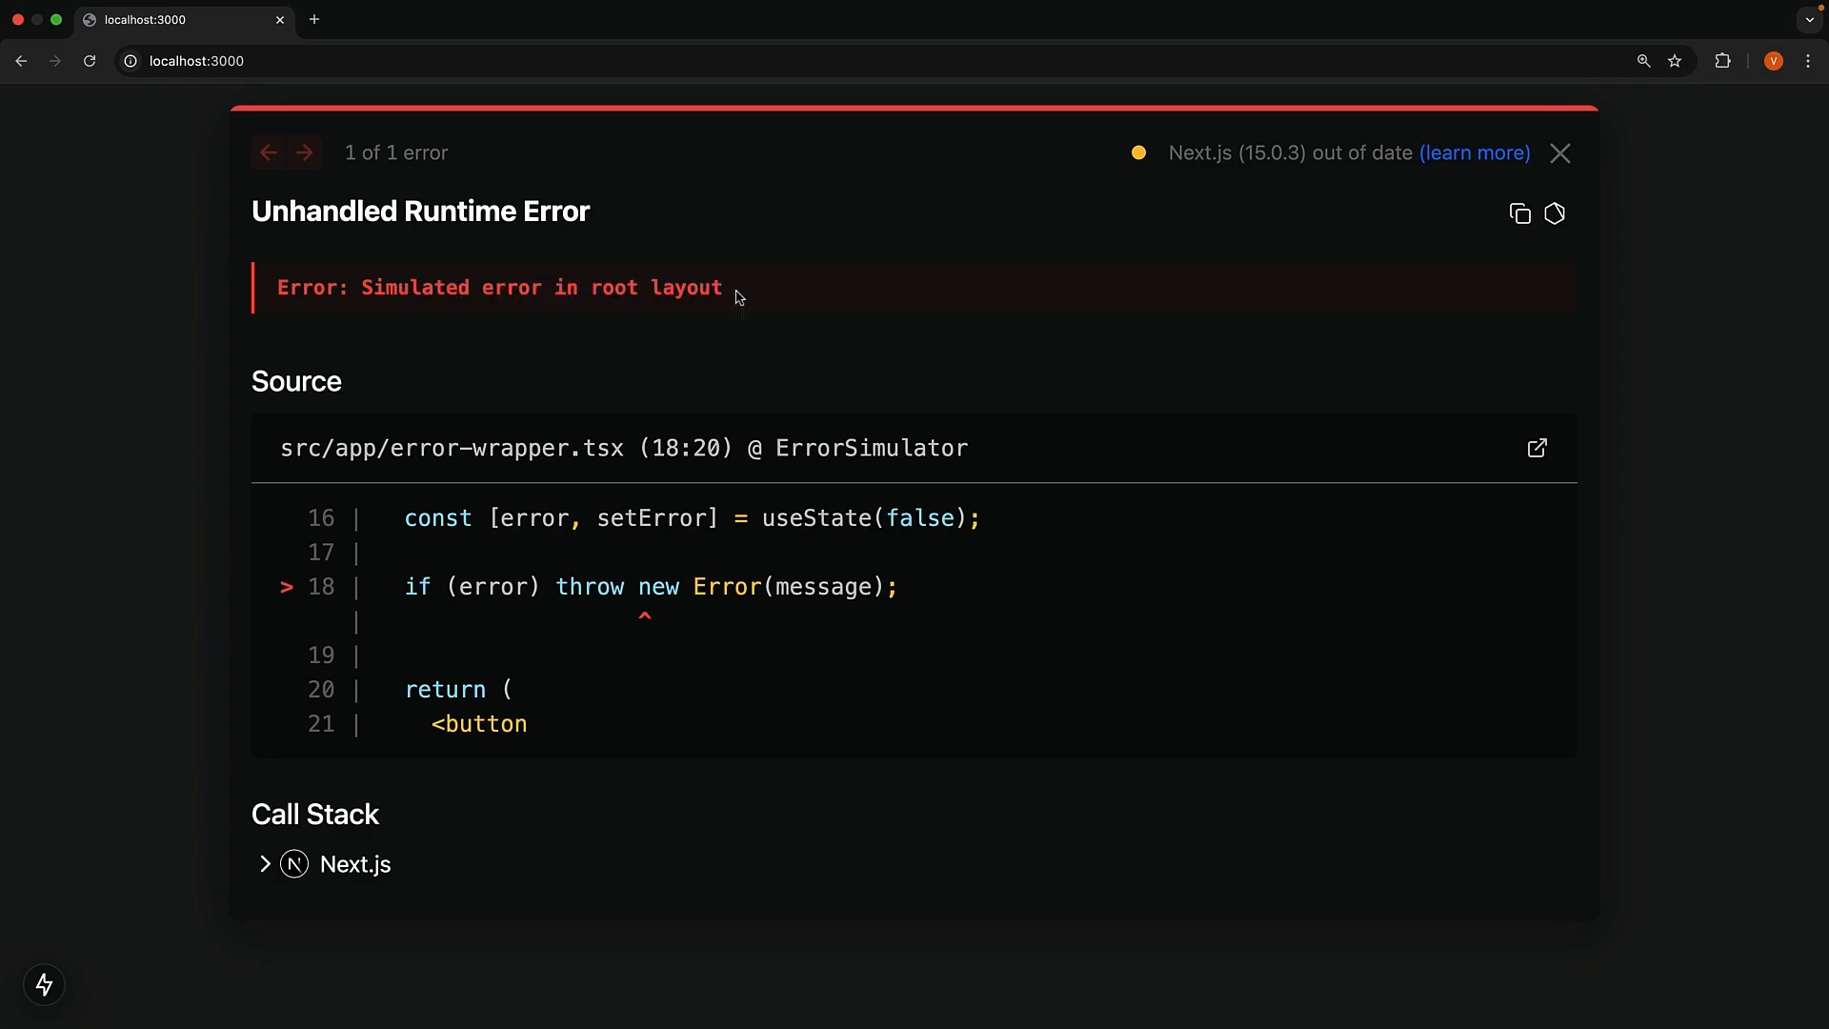
pyautogui.moveTo(423, 308)
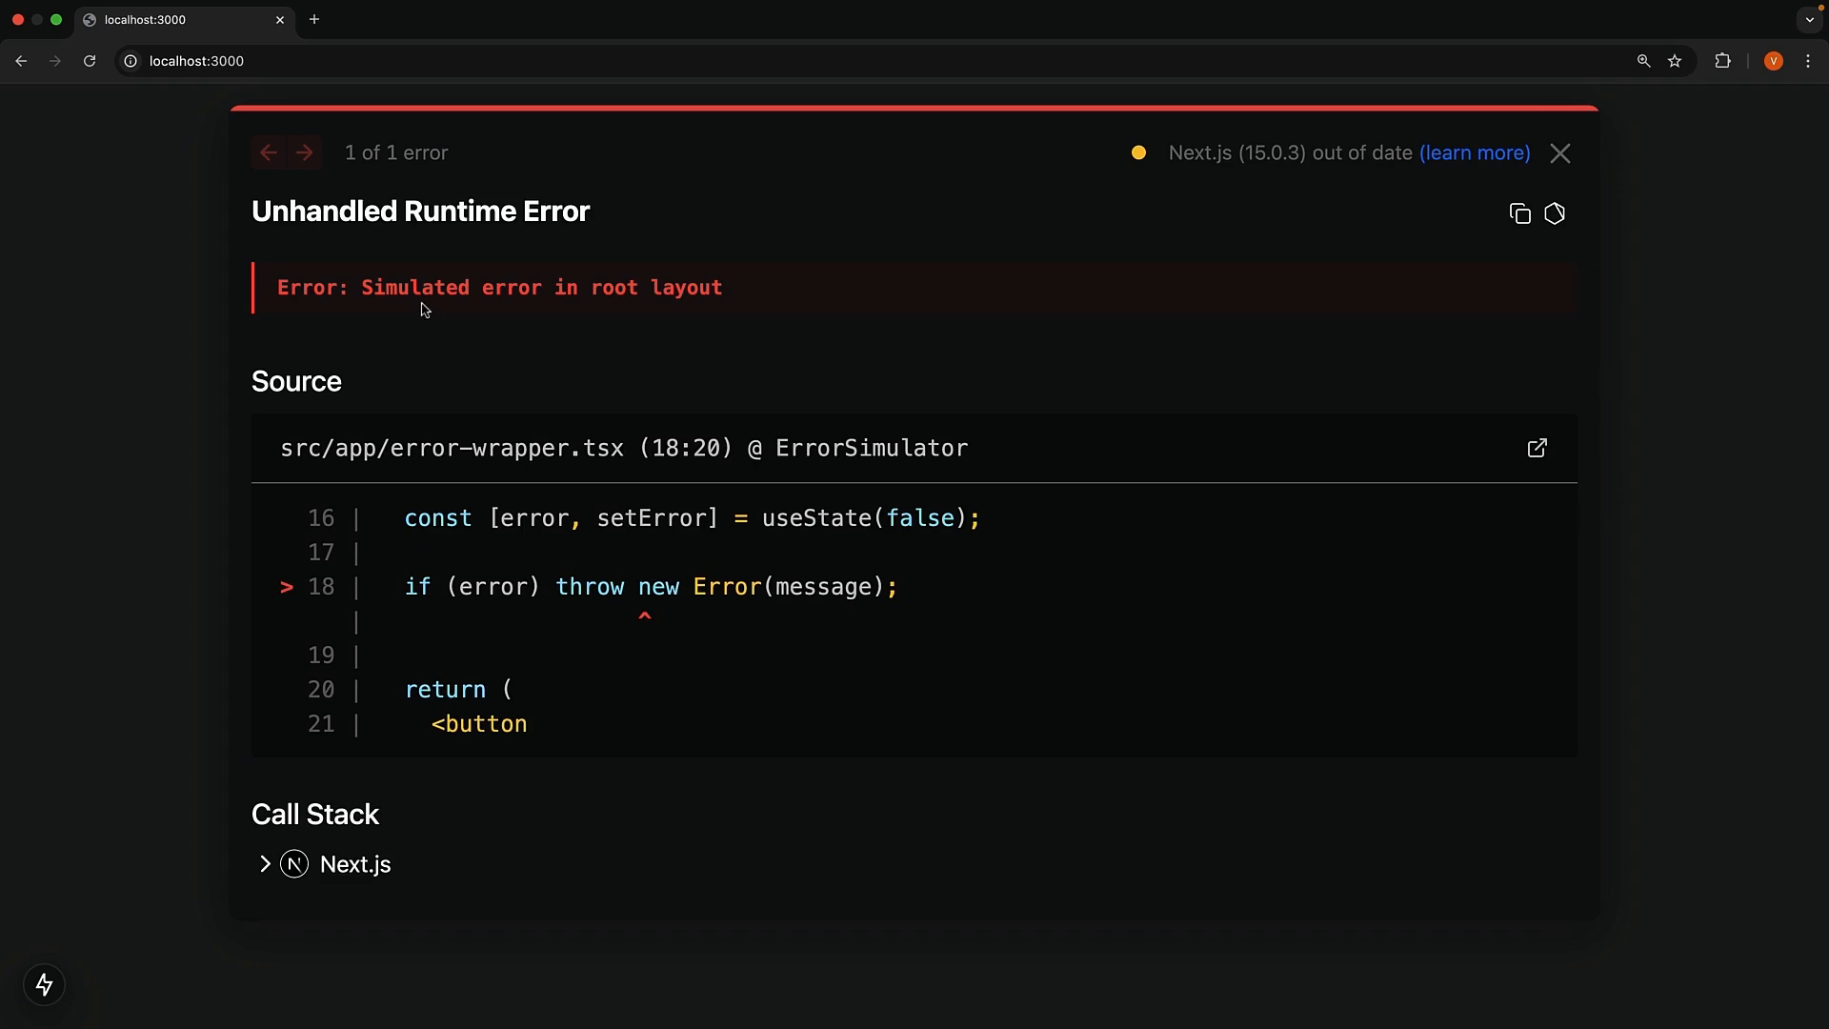
pyautogui.moveTo(527, 309)
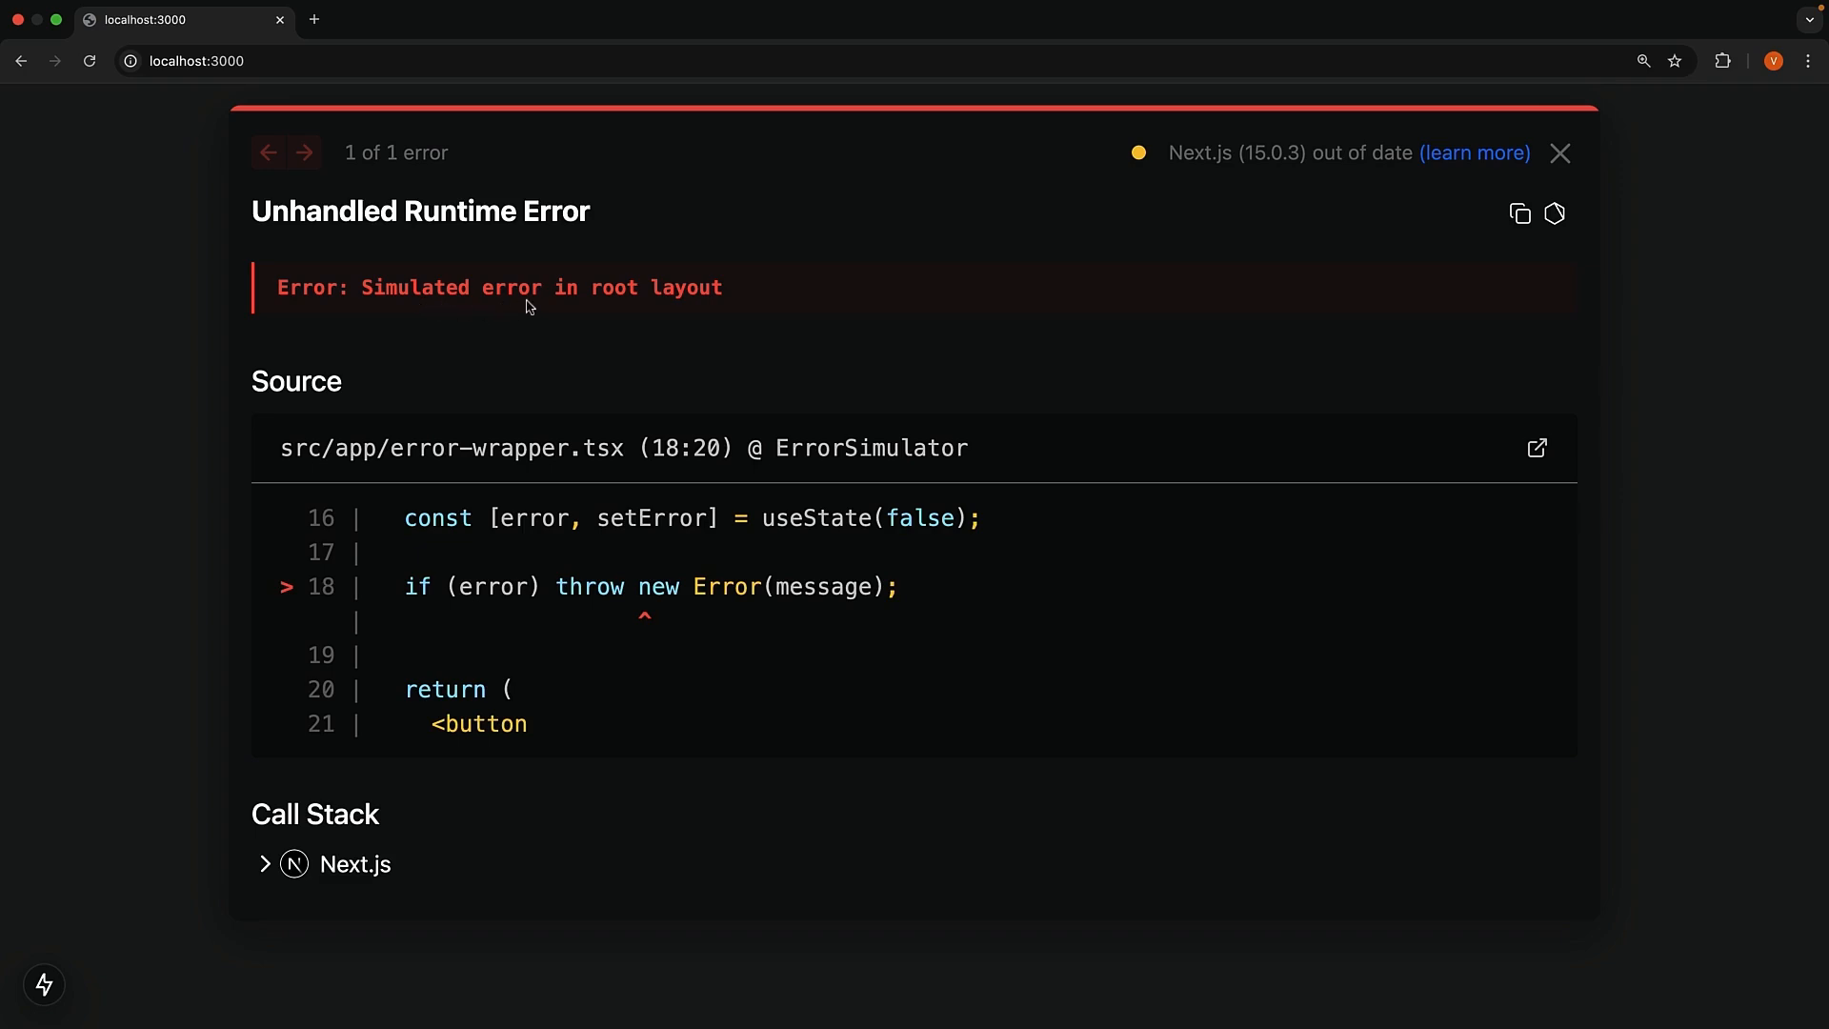
pyautogui.moveTo(754, 337)
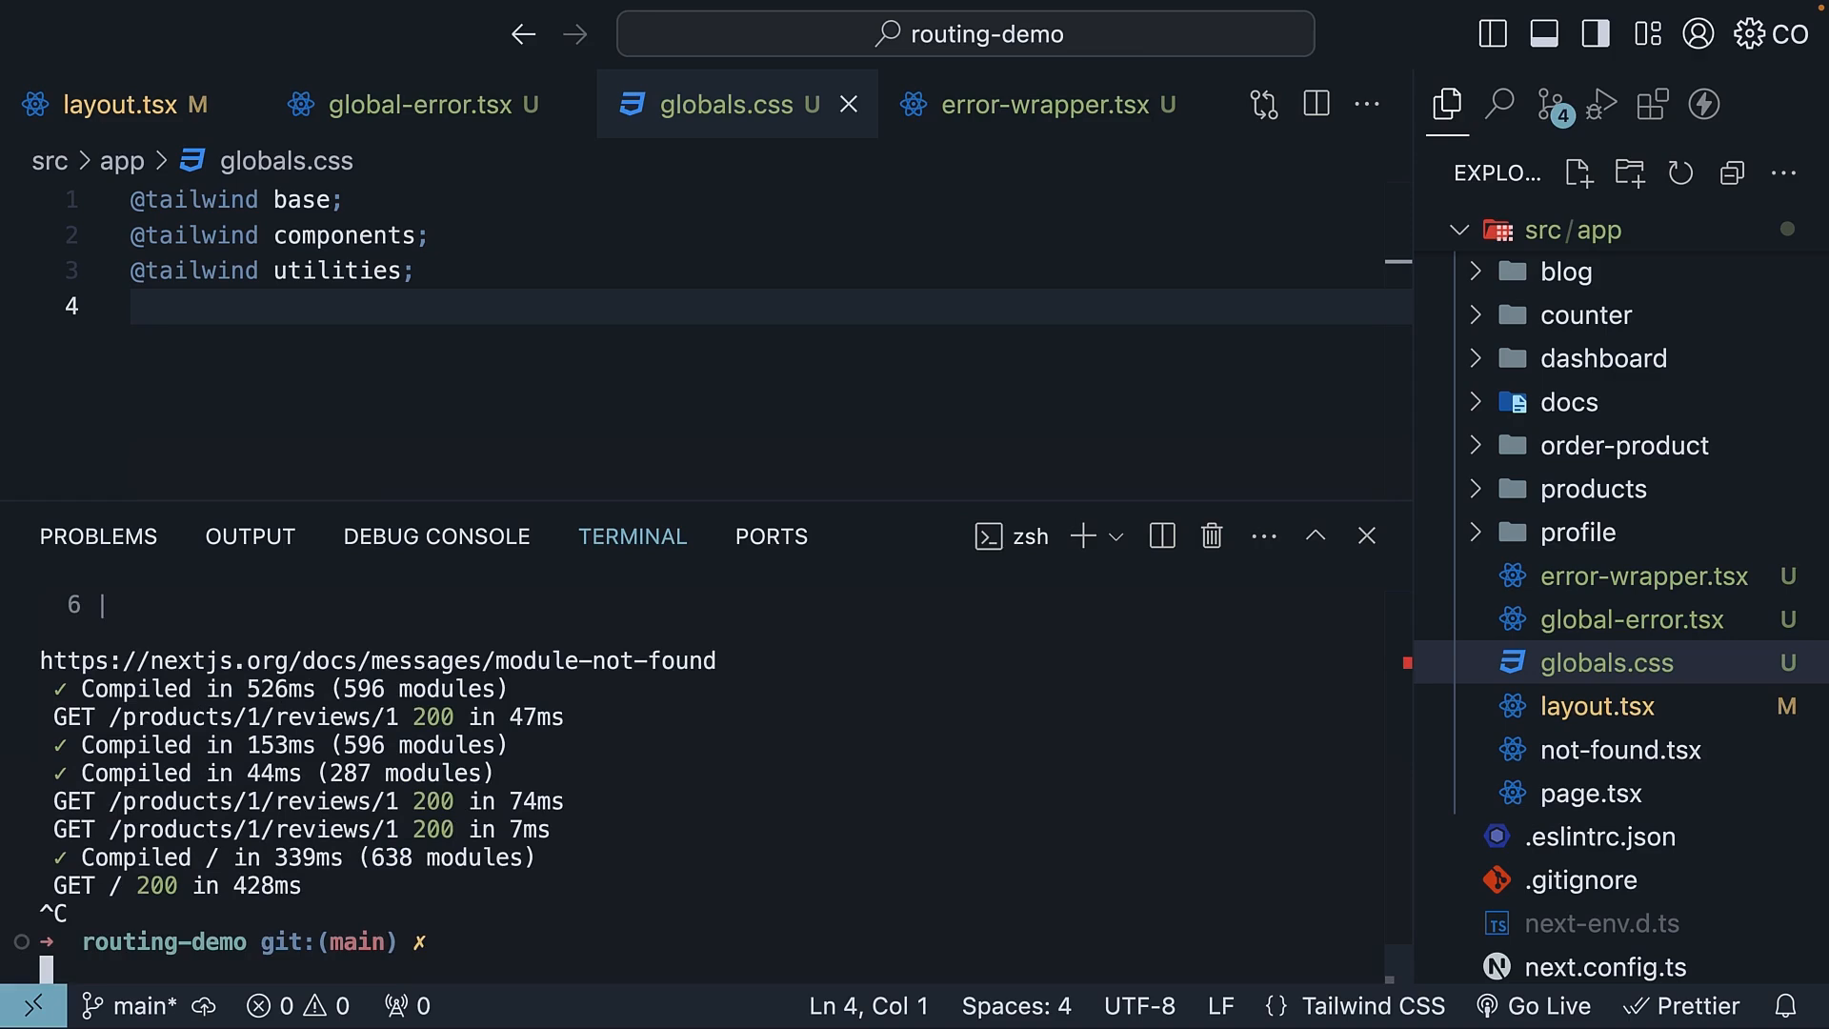
# Run npm run build then npm run start, and reopen global-error.tsx
pyautogui.write('npm run bui')
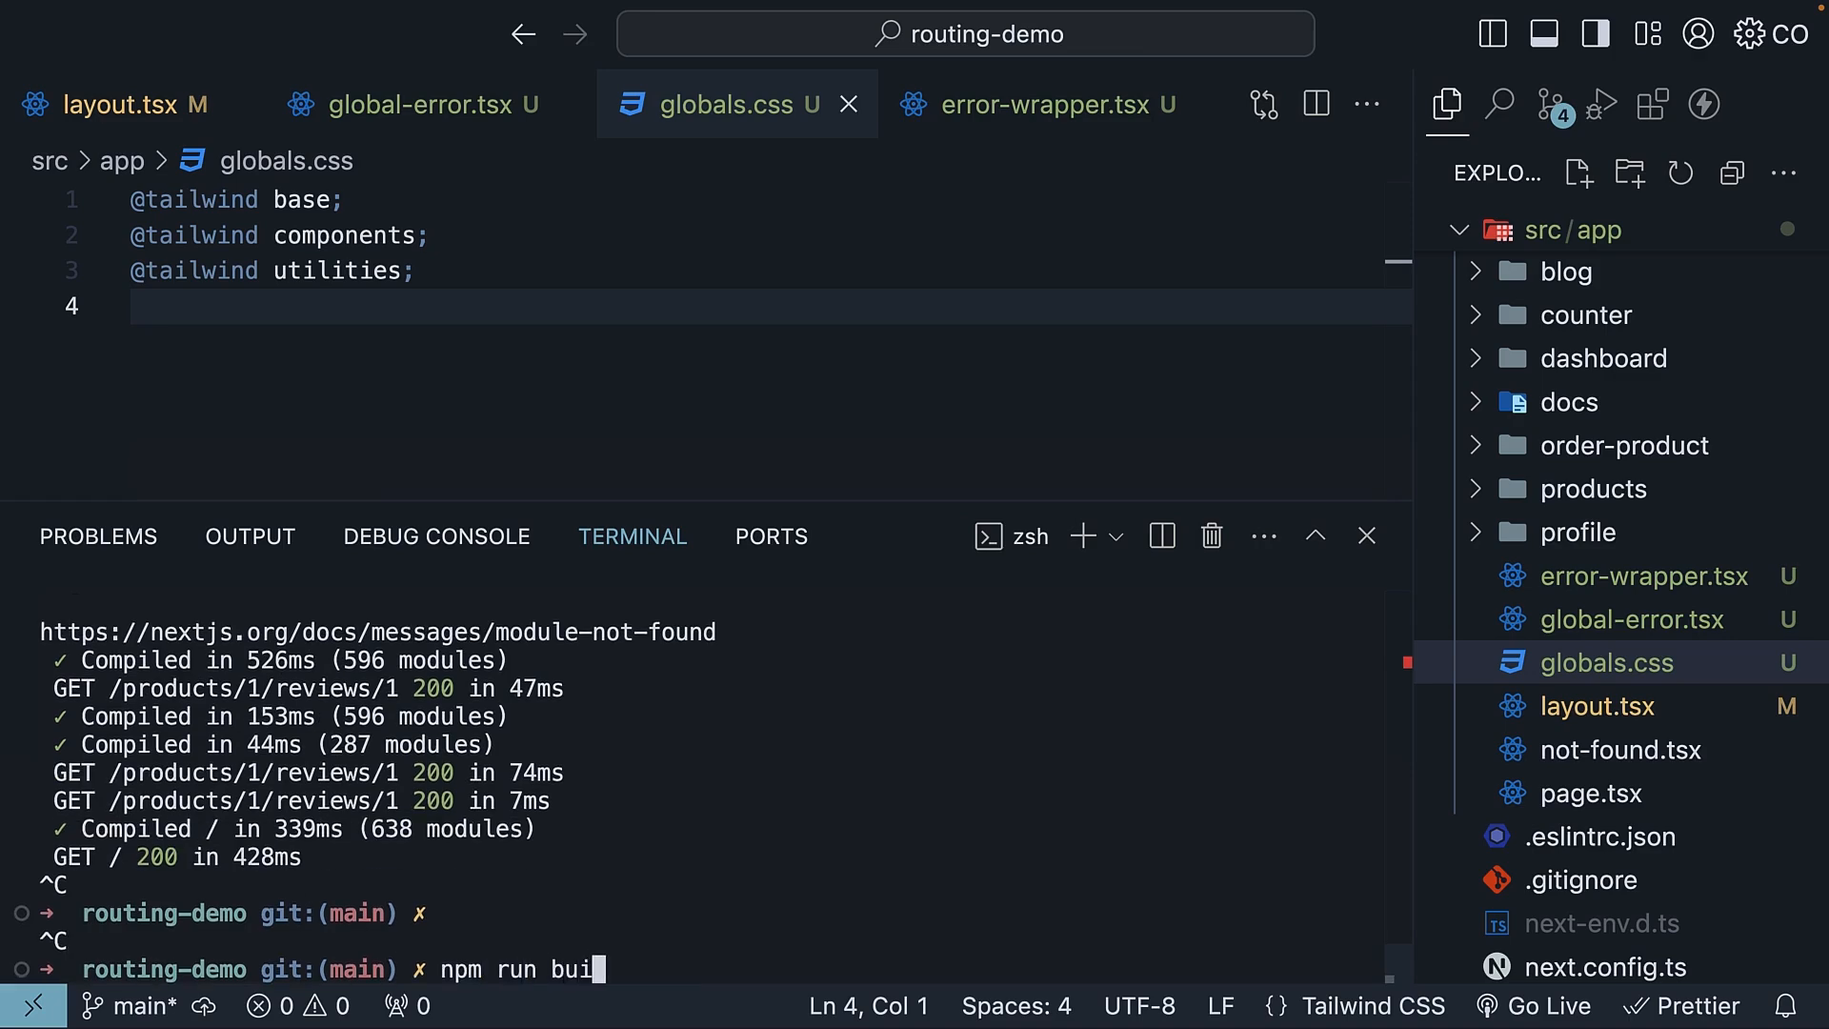
pyautogui.press('Enter')
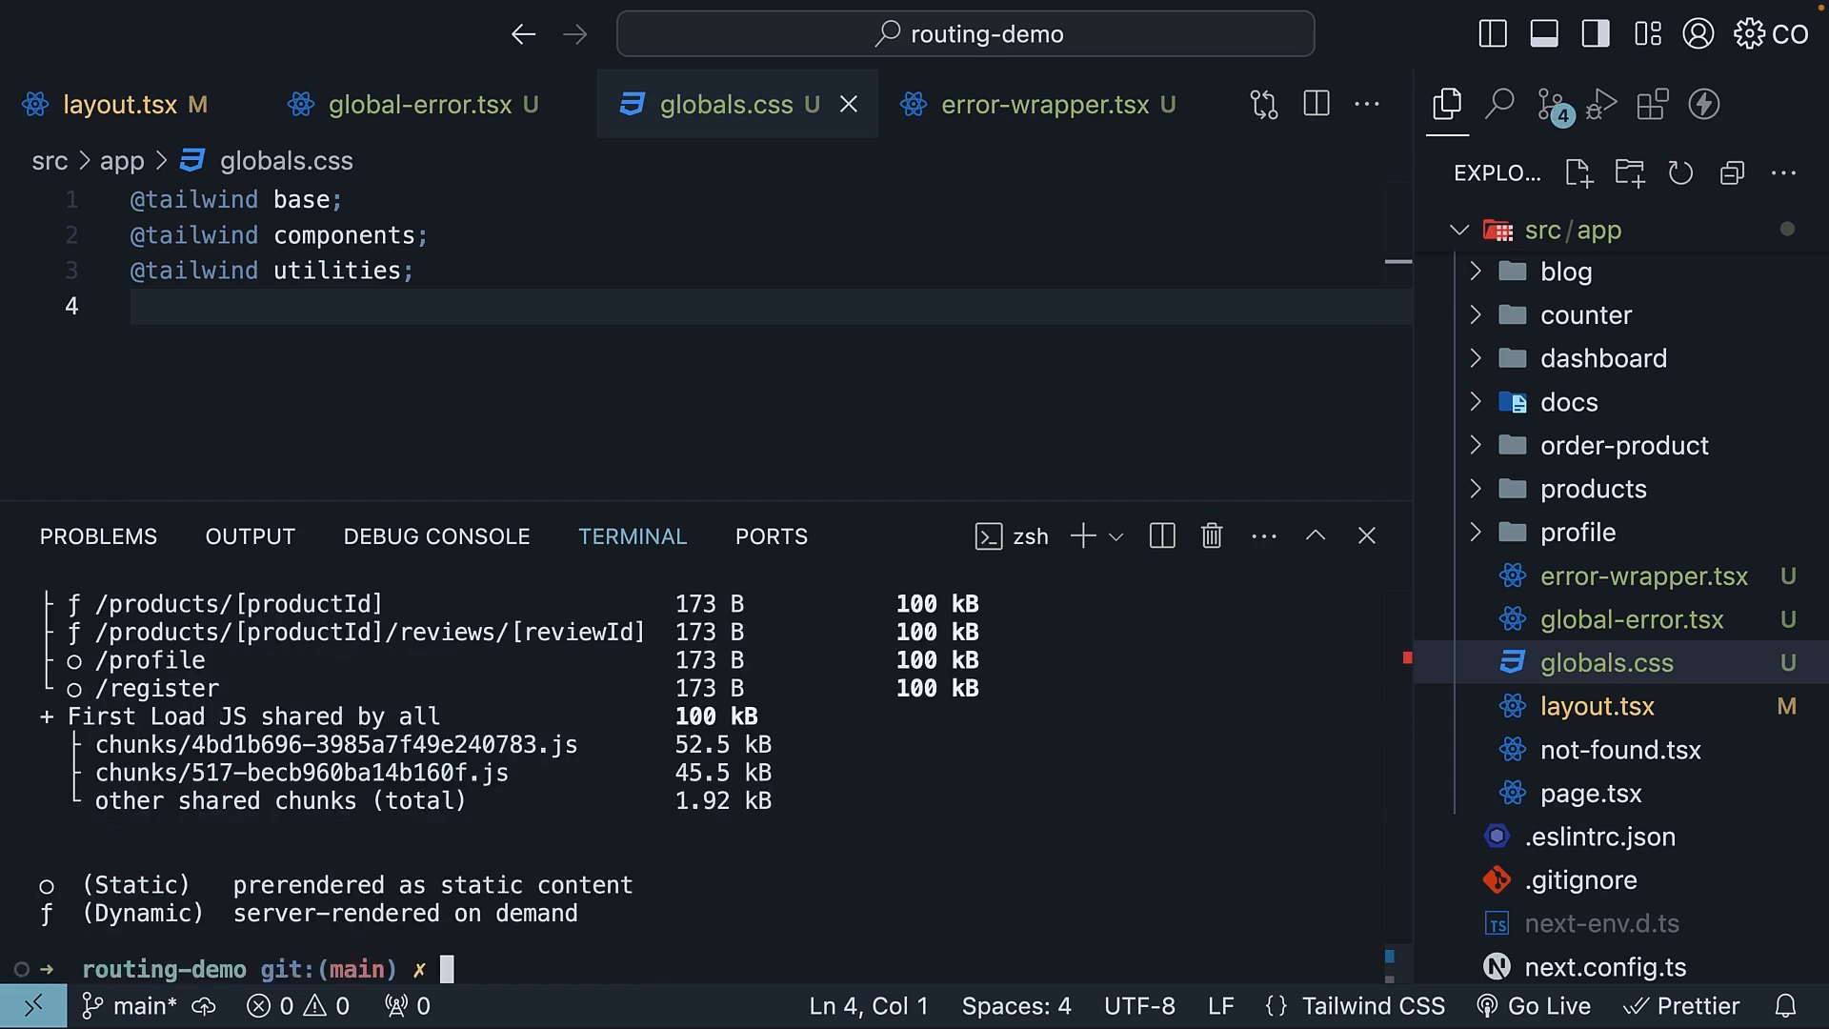
pyautogui.write('npm run start')
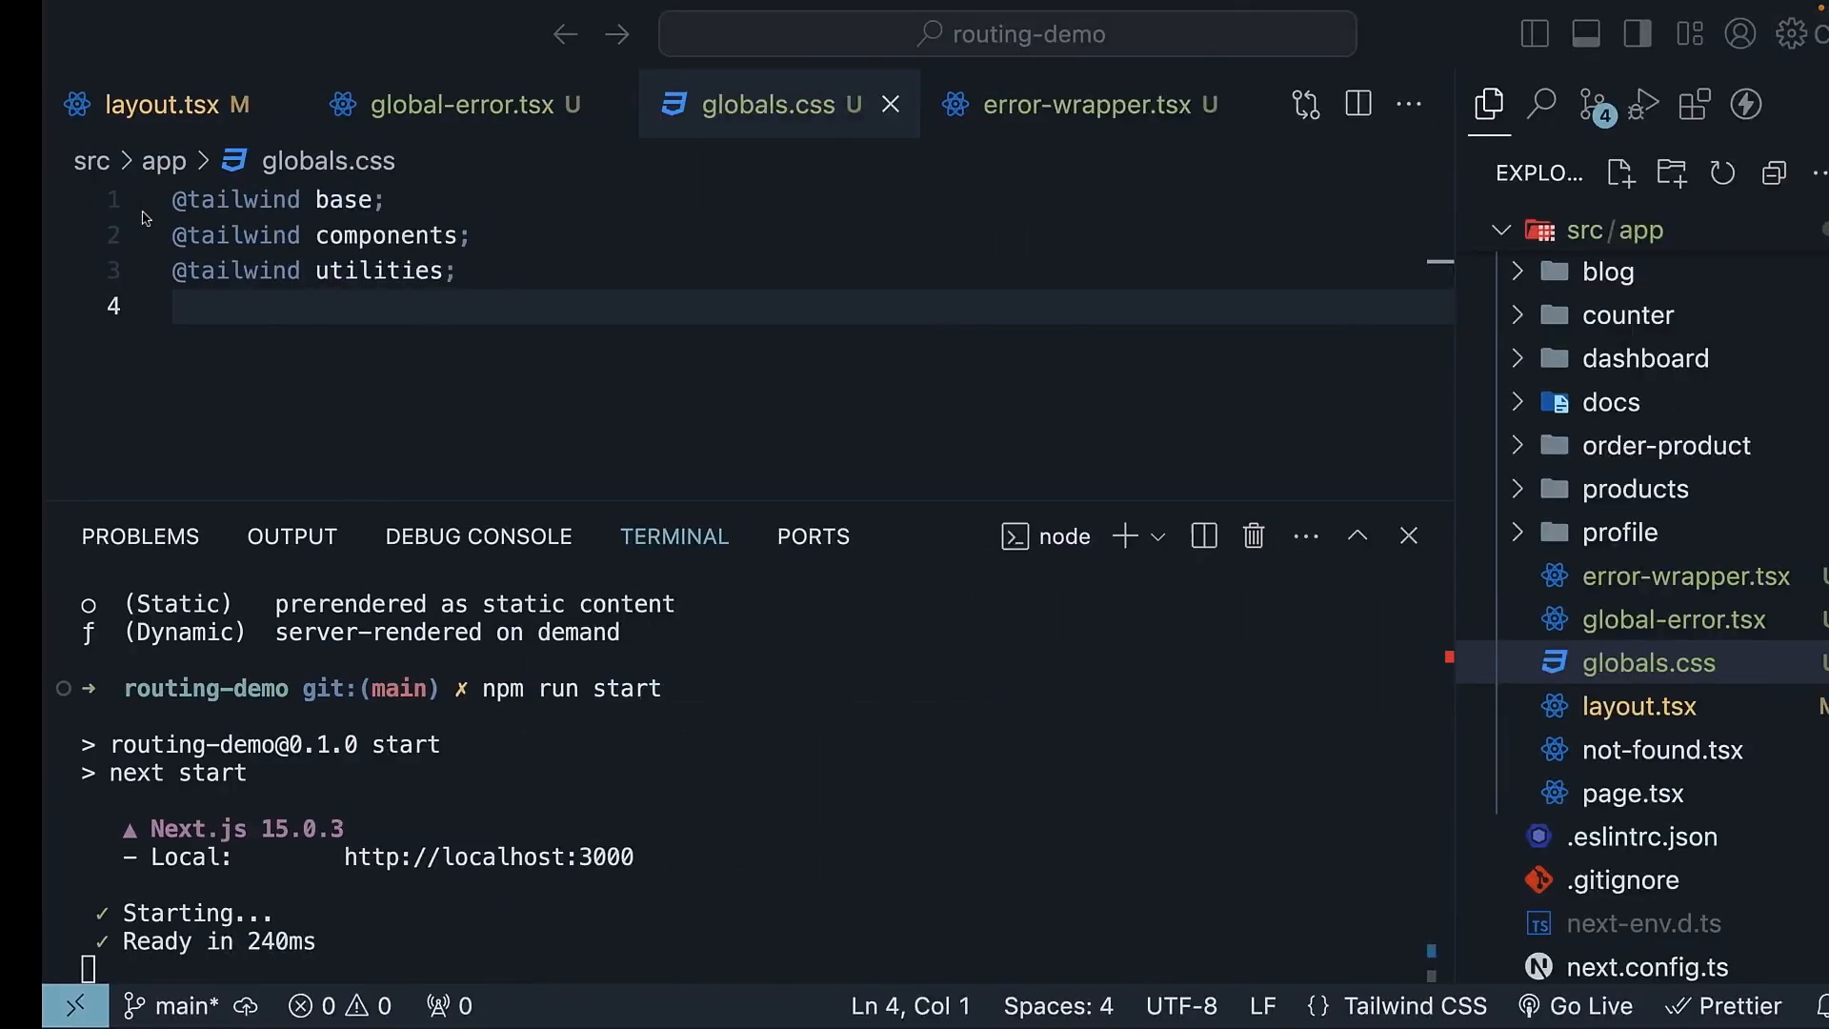
pyautogui.click(461, 105)
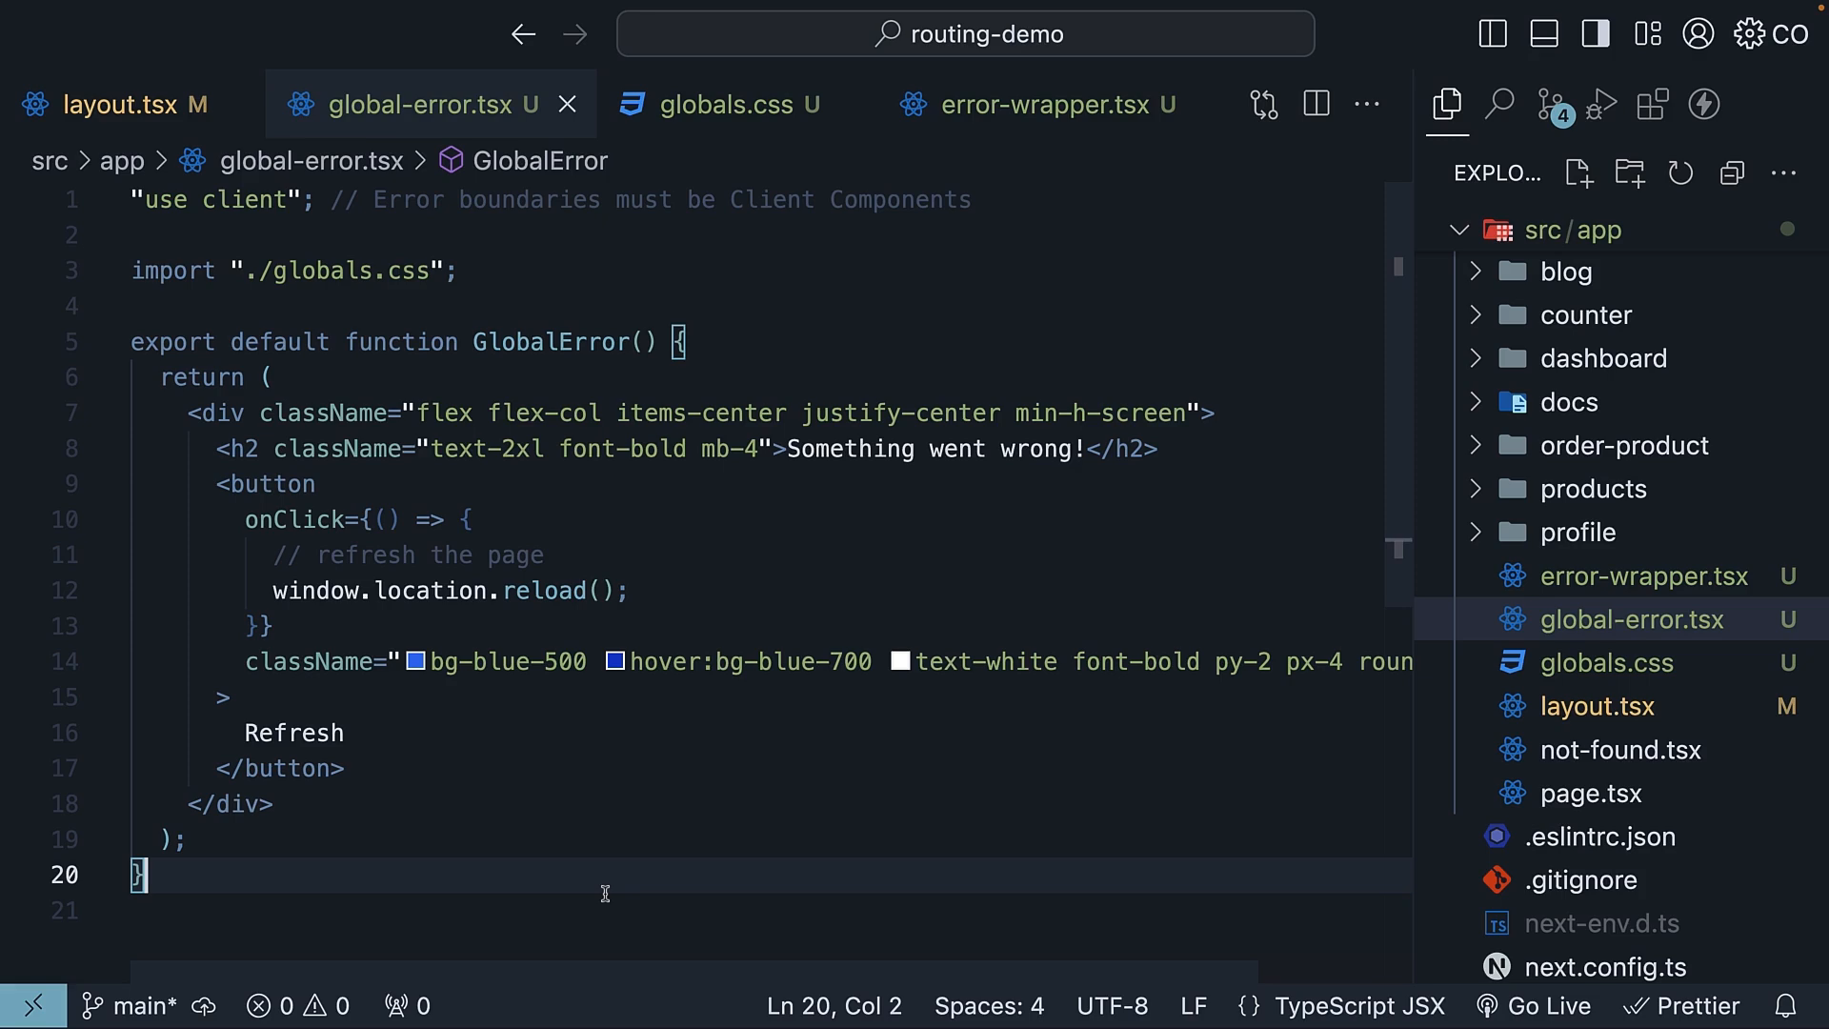
pyautogui.moveTo(411, 450)
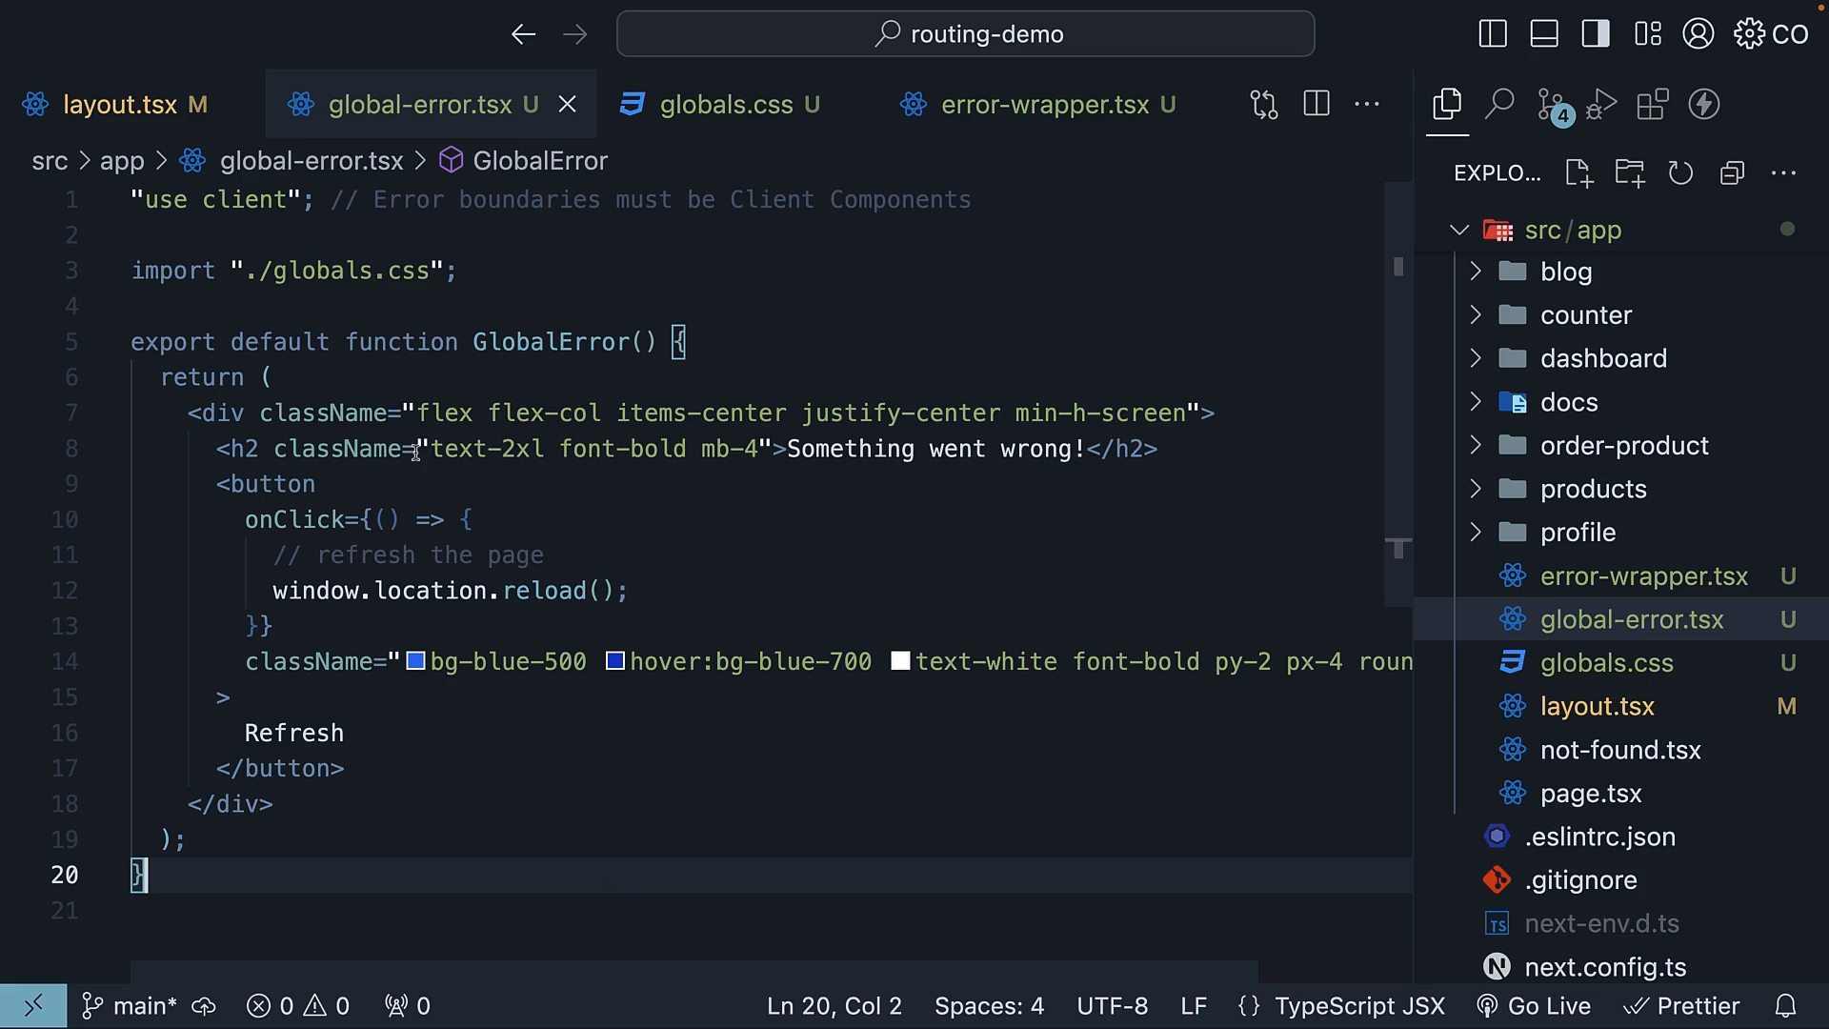
# Wrap GlobalError's returned markup in <html><body> tags, mirroring the root layout's body
pyautogui.click(130, 103)
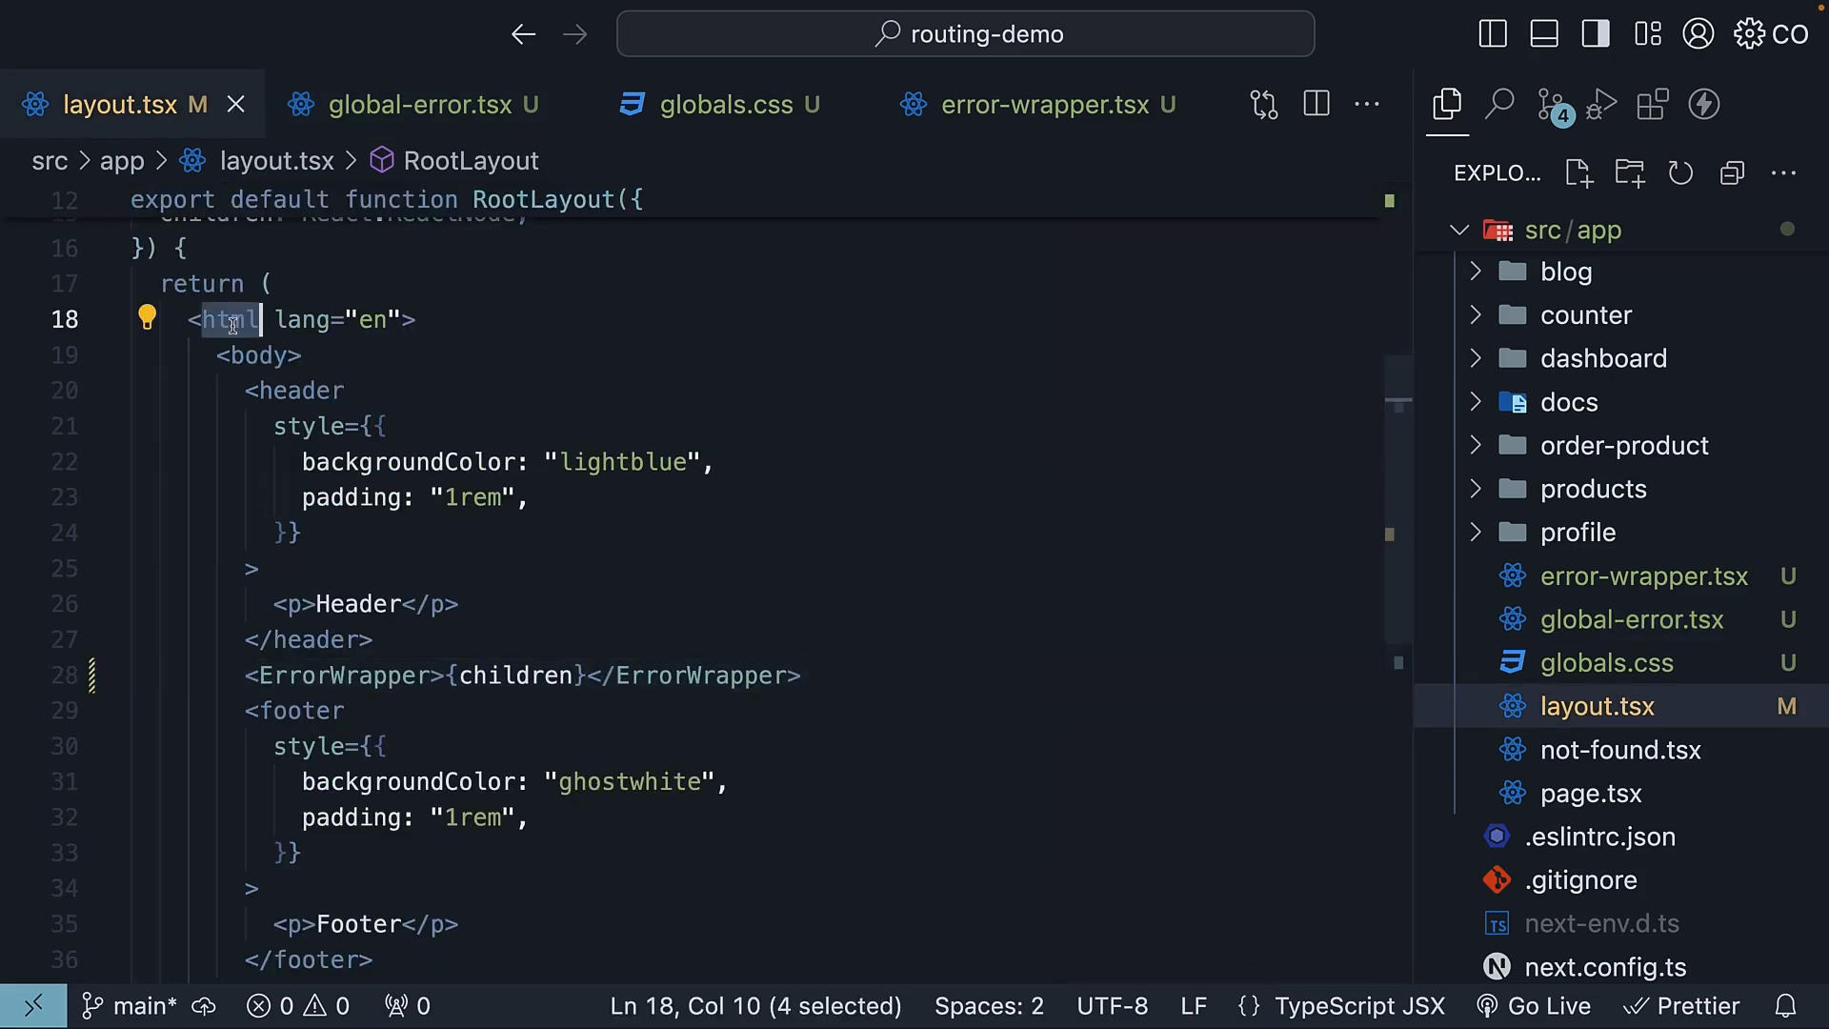
pyautogui.doubleClick(257, 355)
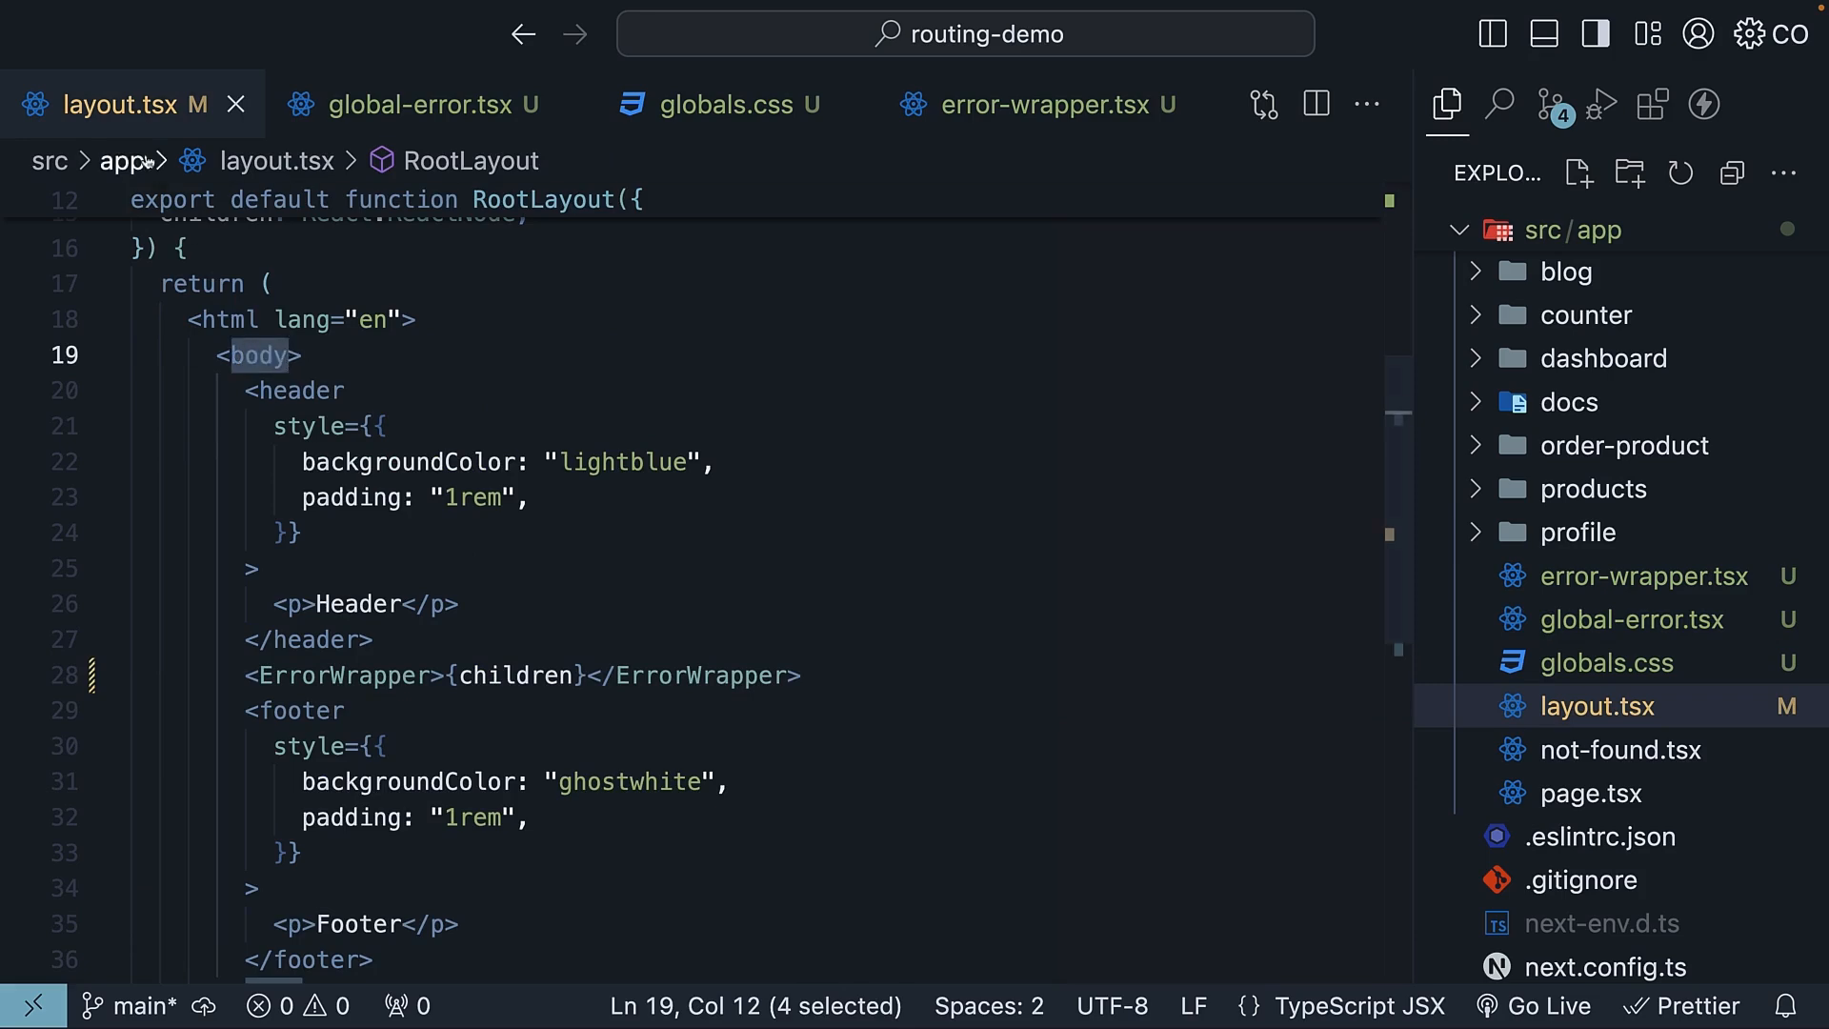
pyautogui.click(426, 103)
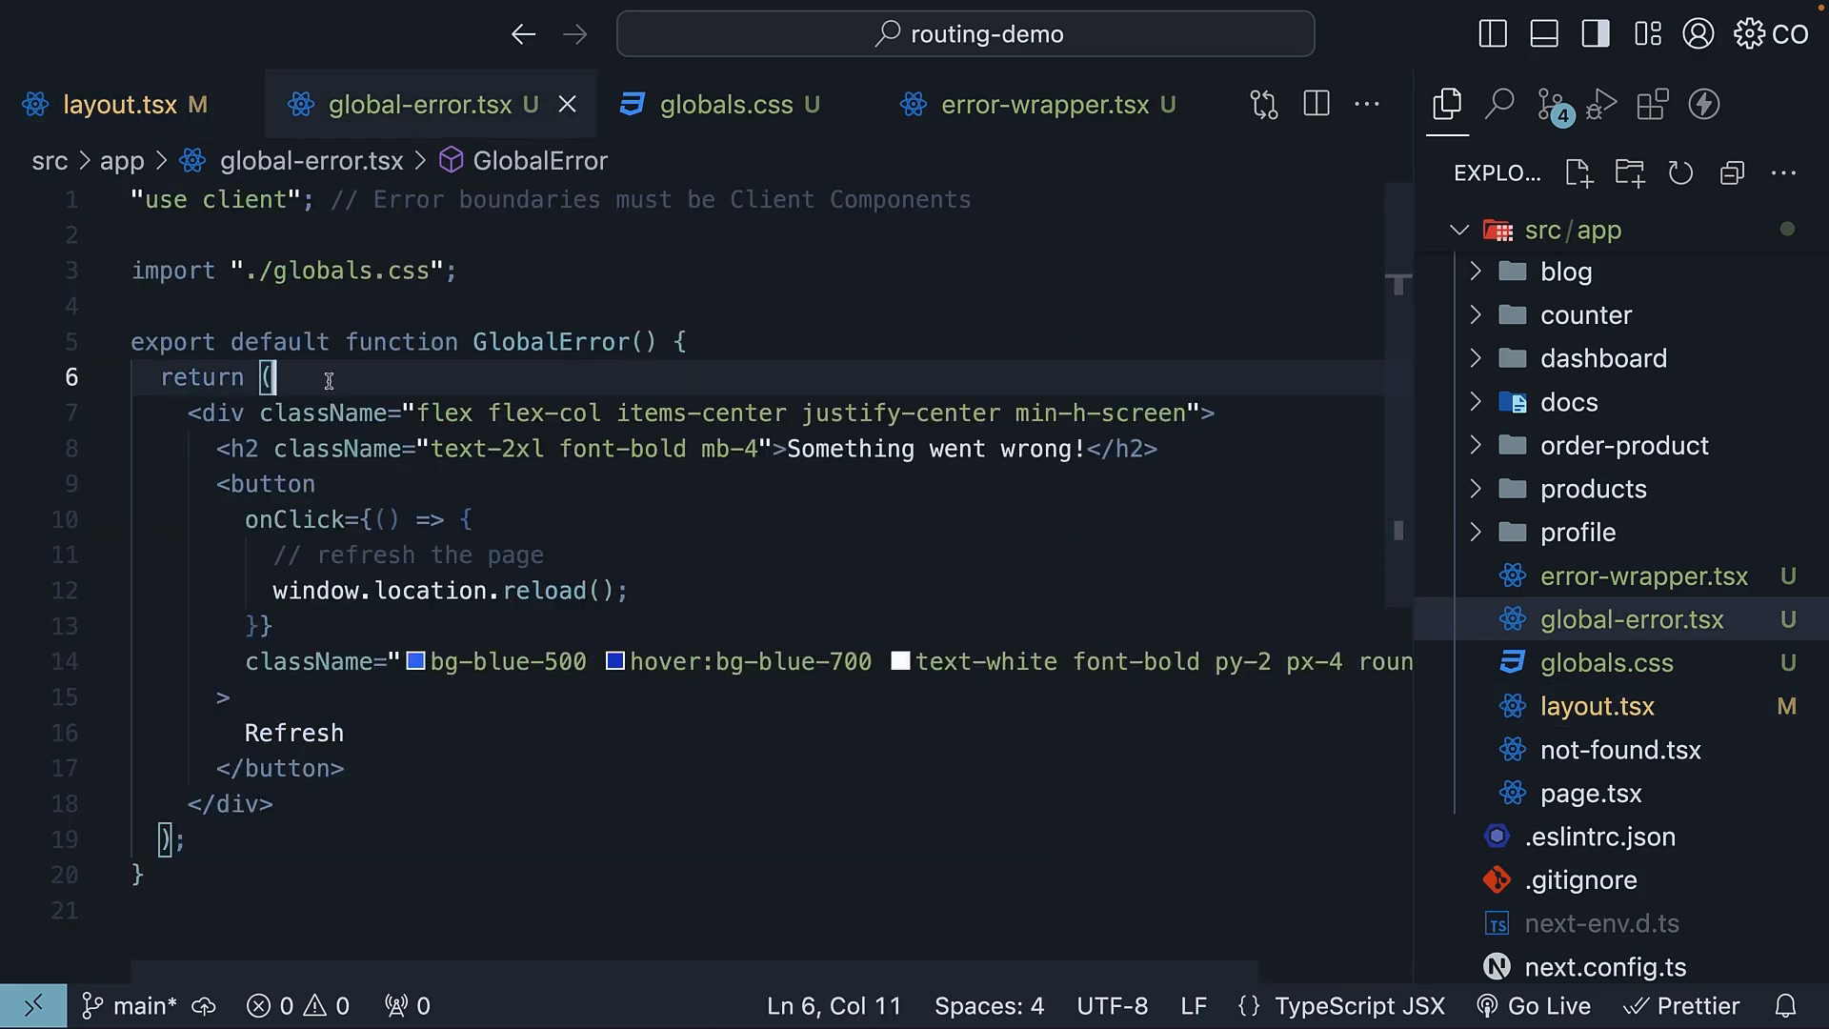
pyautogui.press('Enter')
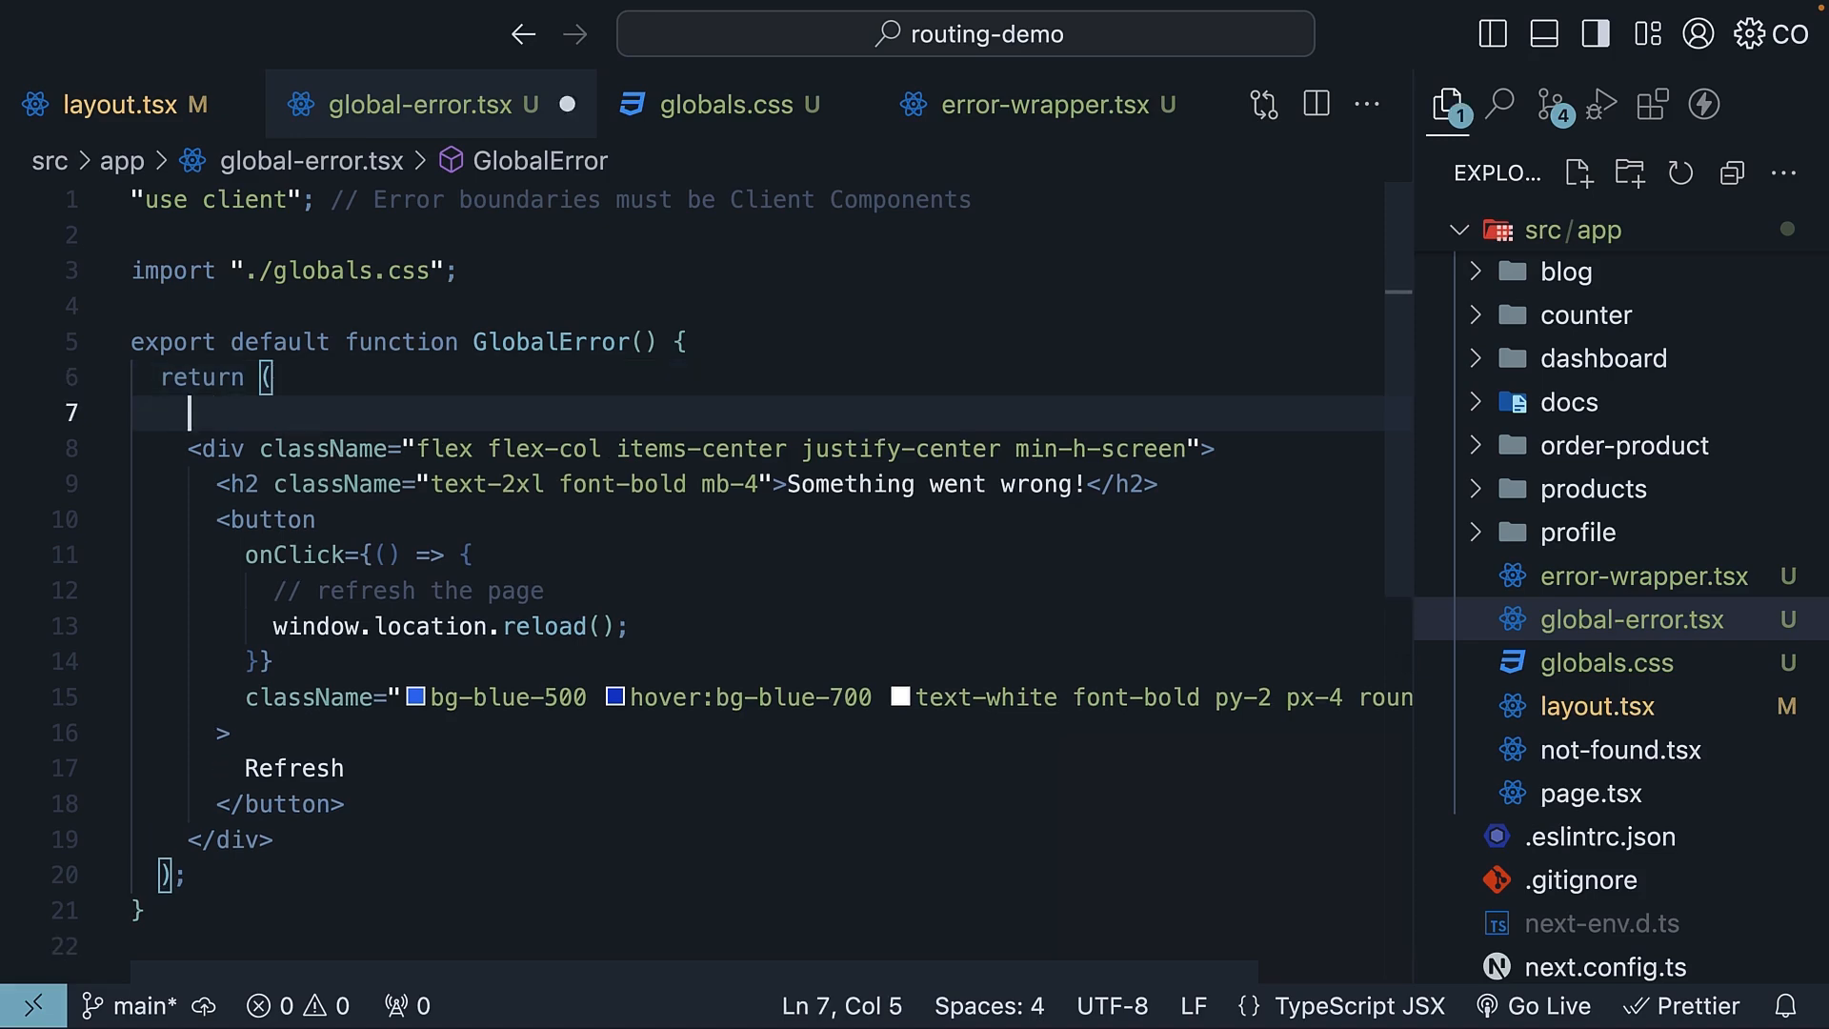
pyautogui.write('<html>')
pyautogui.write('<body>')
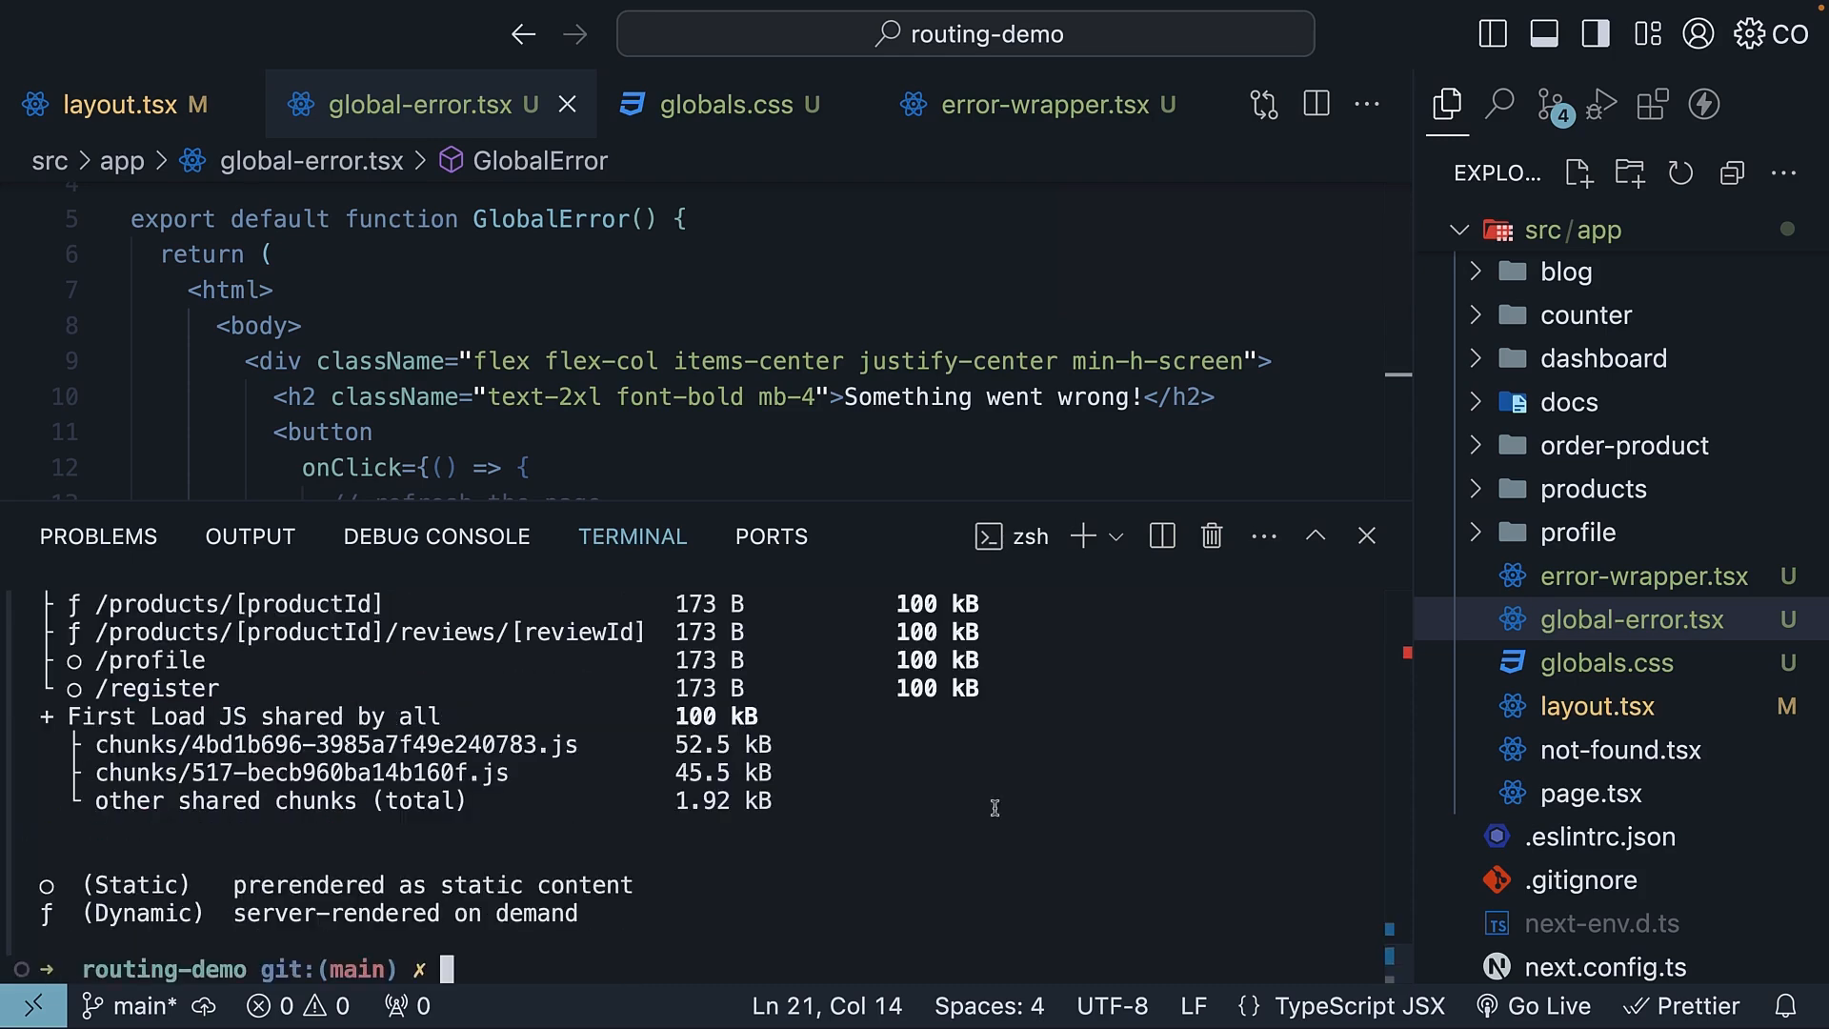
# Restart the production server with npm run start
pyautogui.write('npm r')
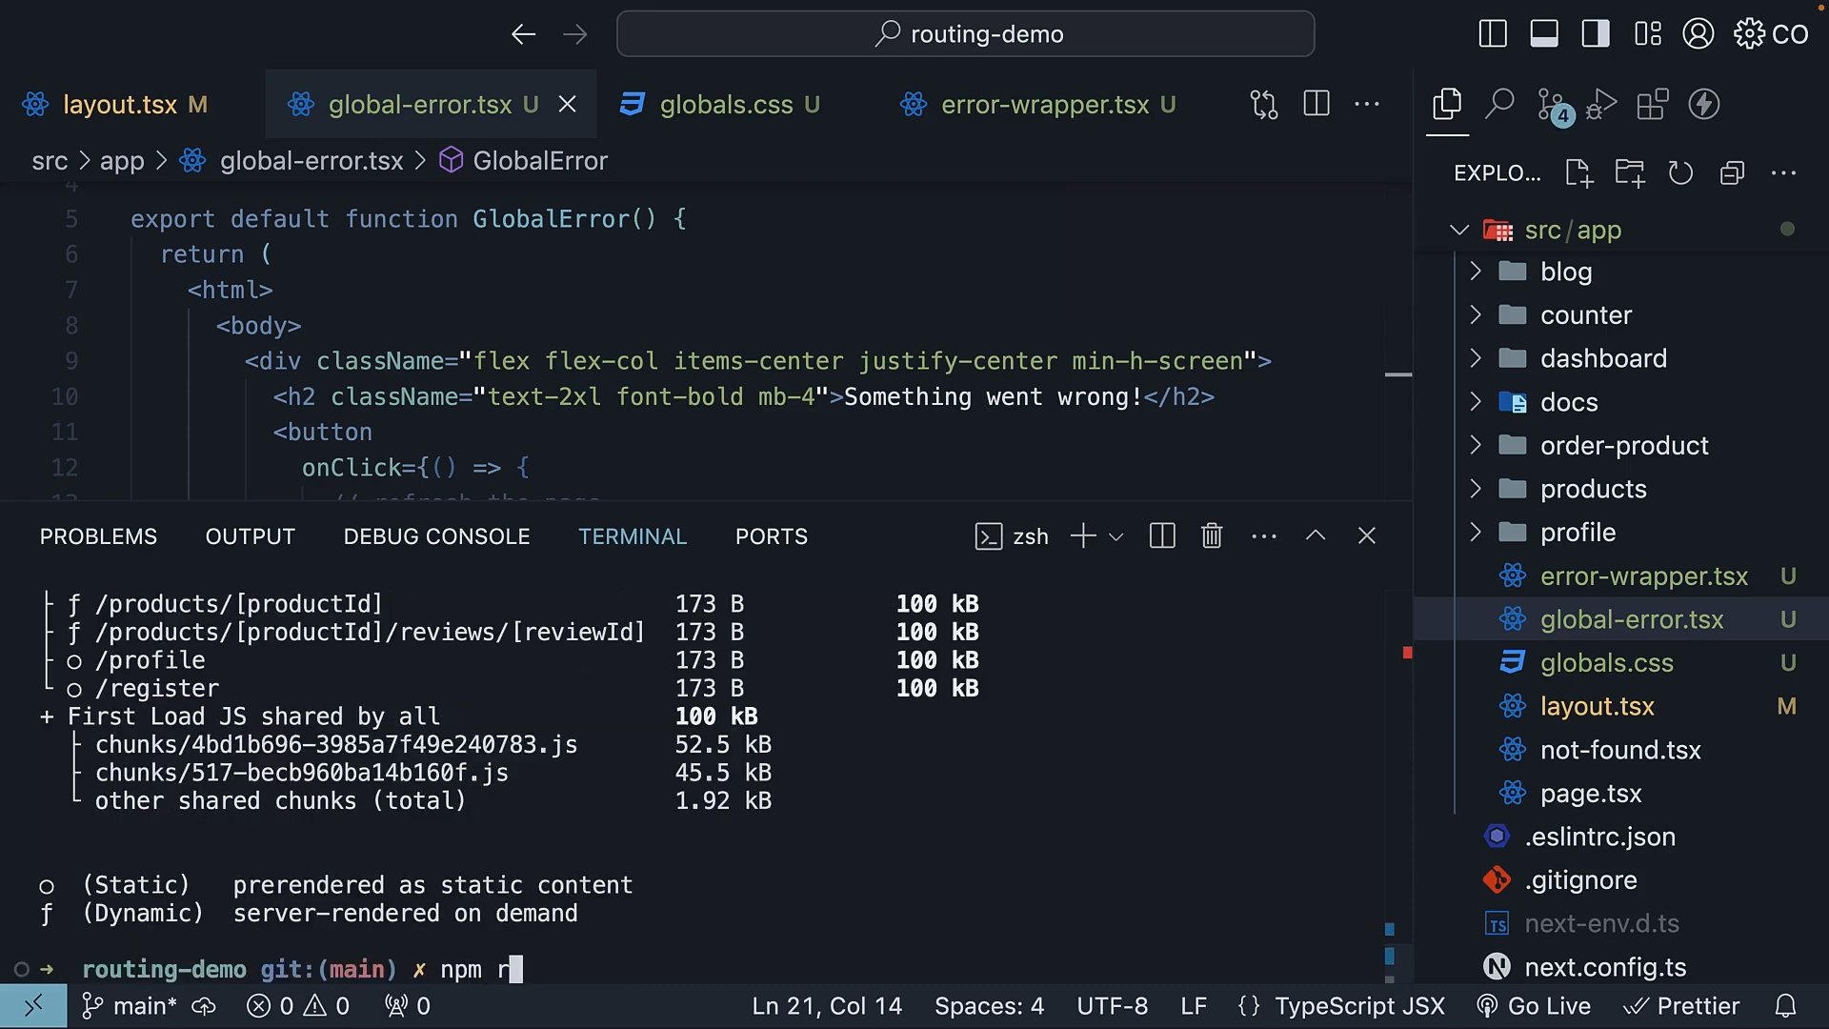
pyautogui.write('un start')
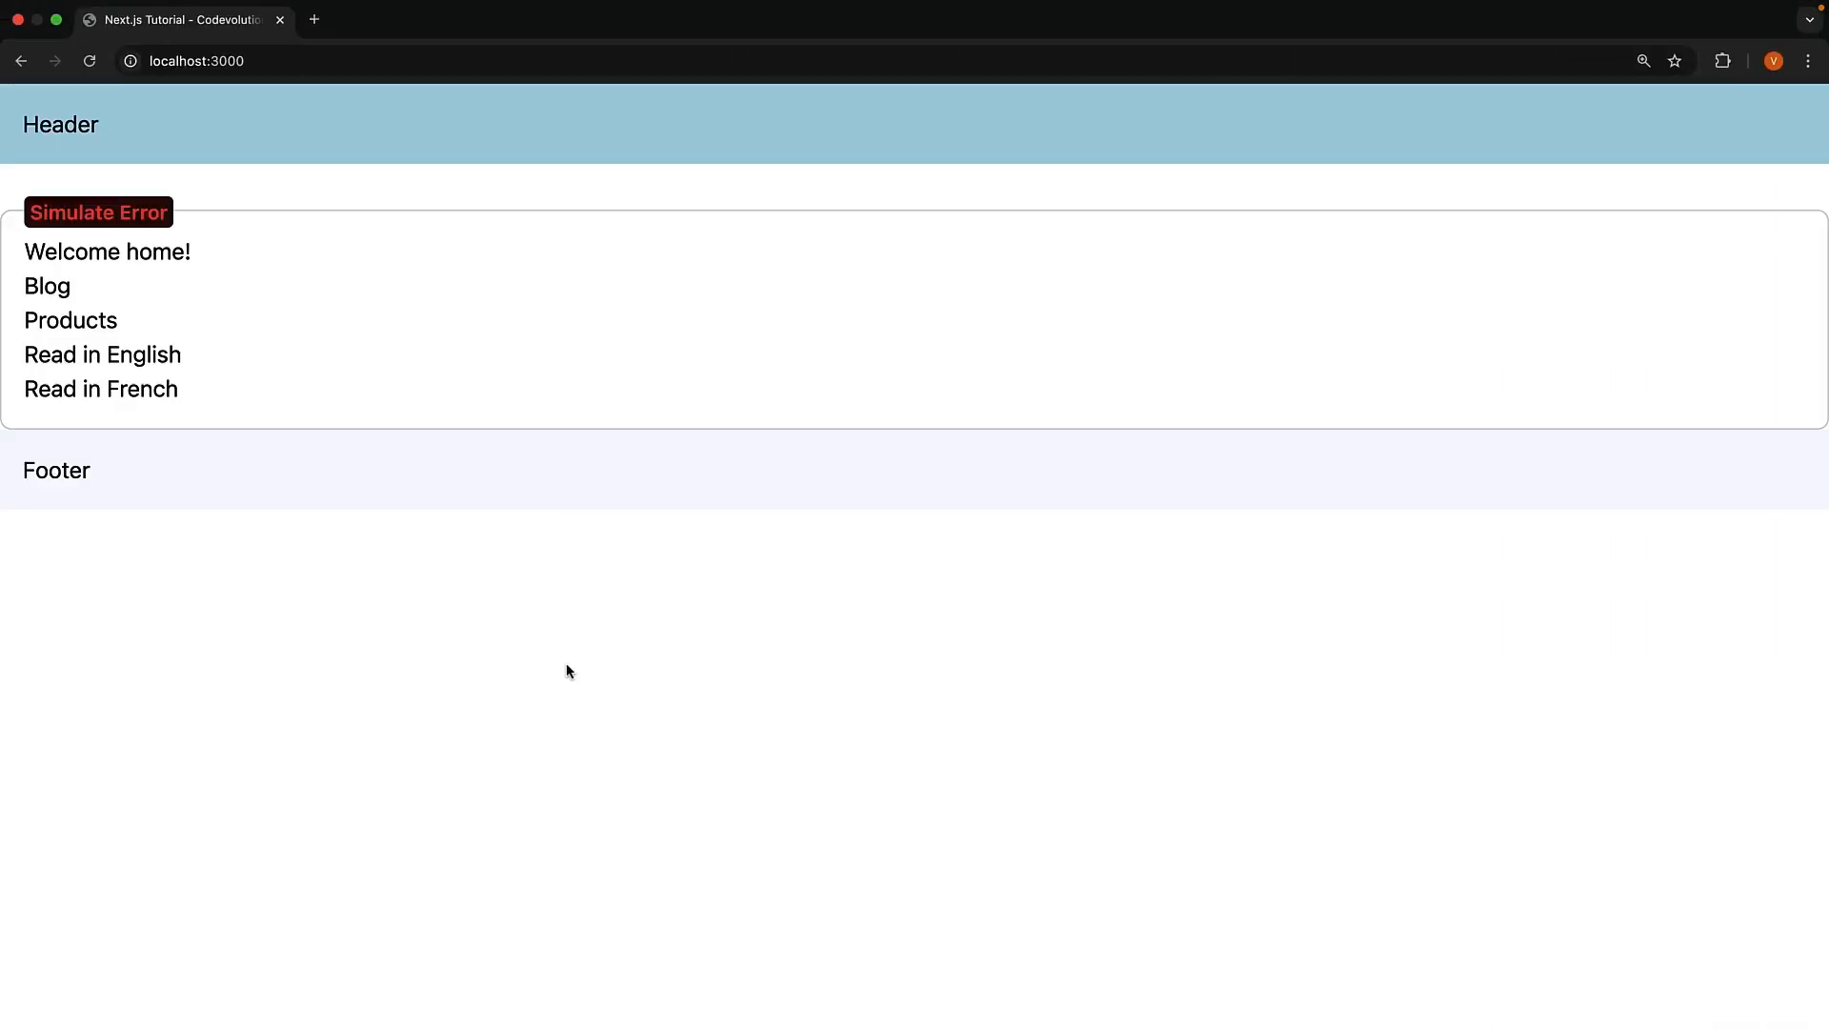
pyautogui.moveTo(124, 204)
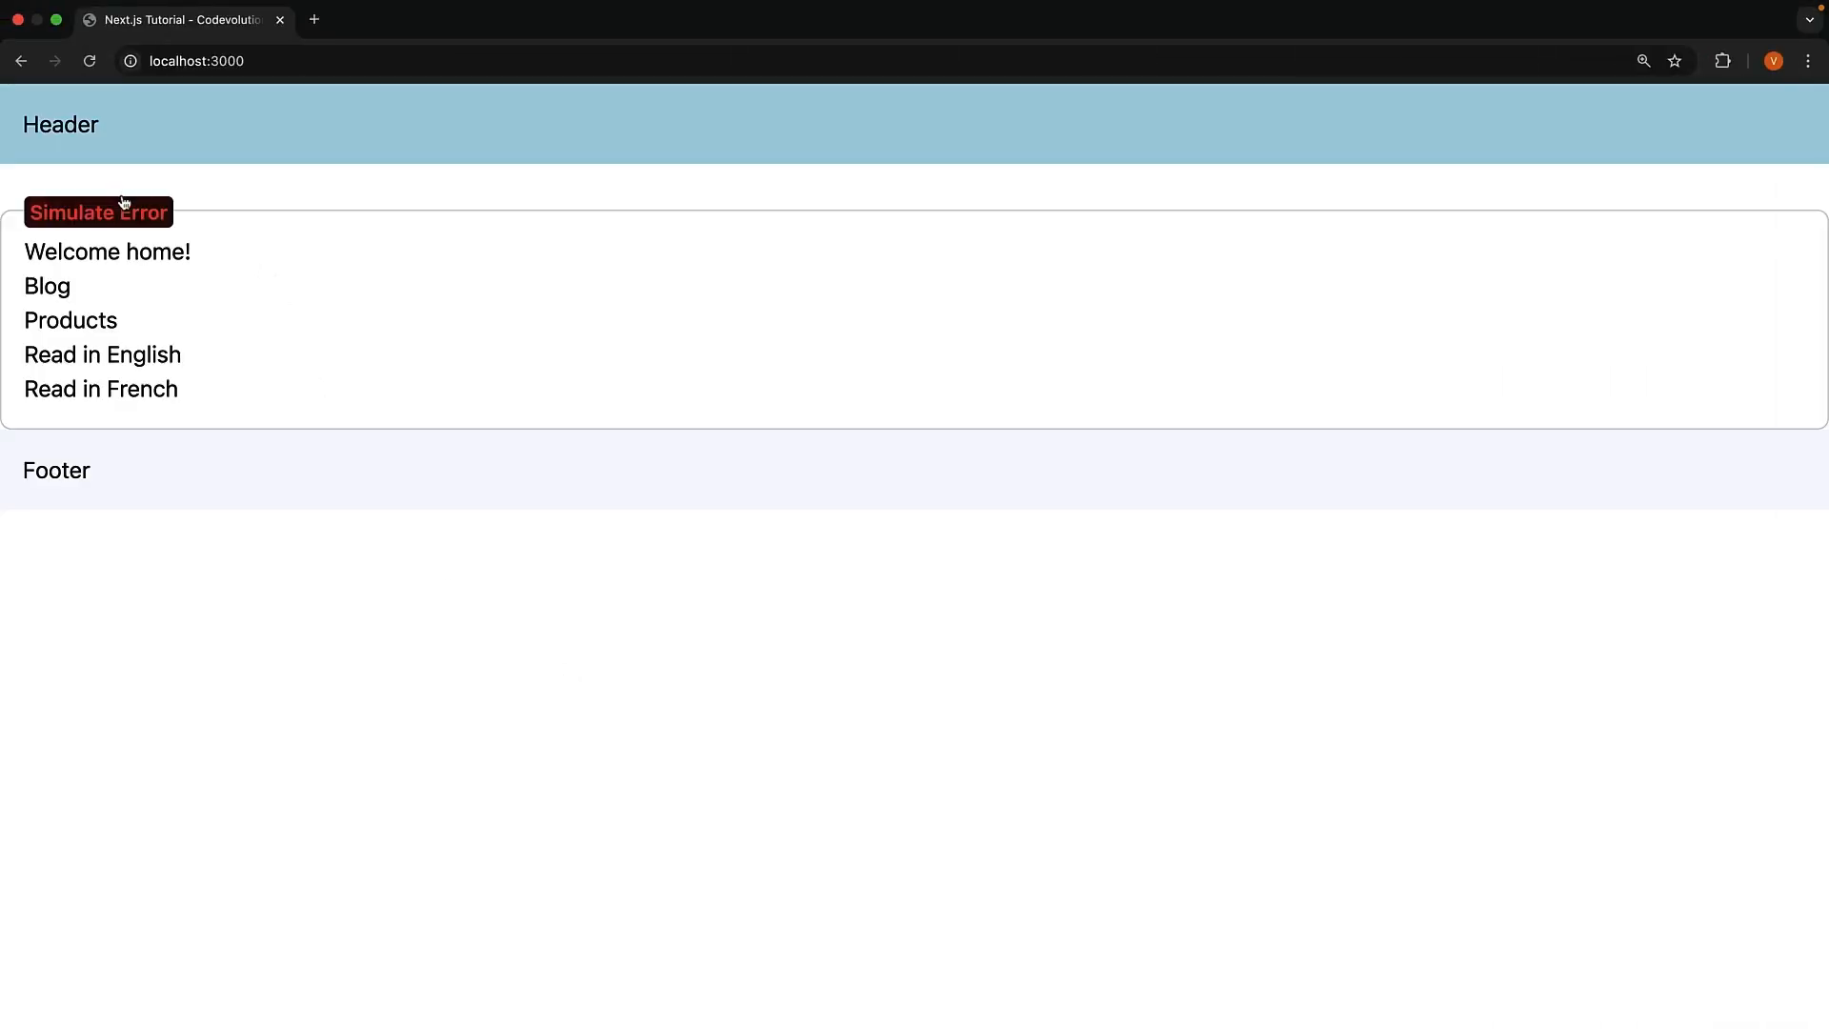
# Trigger Simulate Error in production to show the full-page 'Something went wrong!' screen with Refresh
pyautogui.click(99, 213)
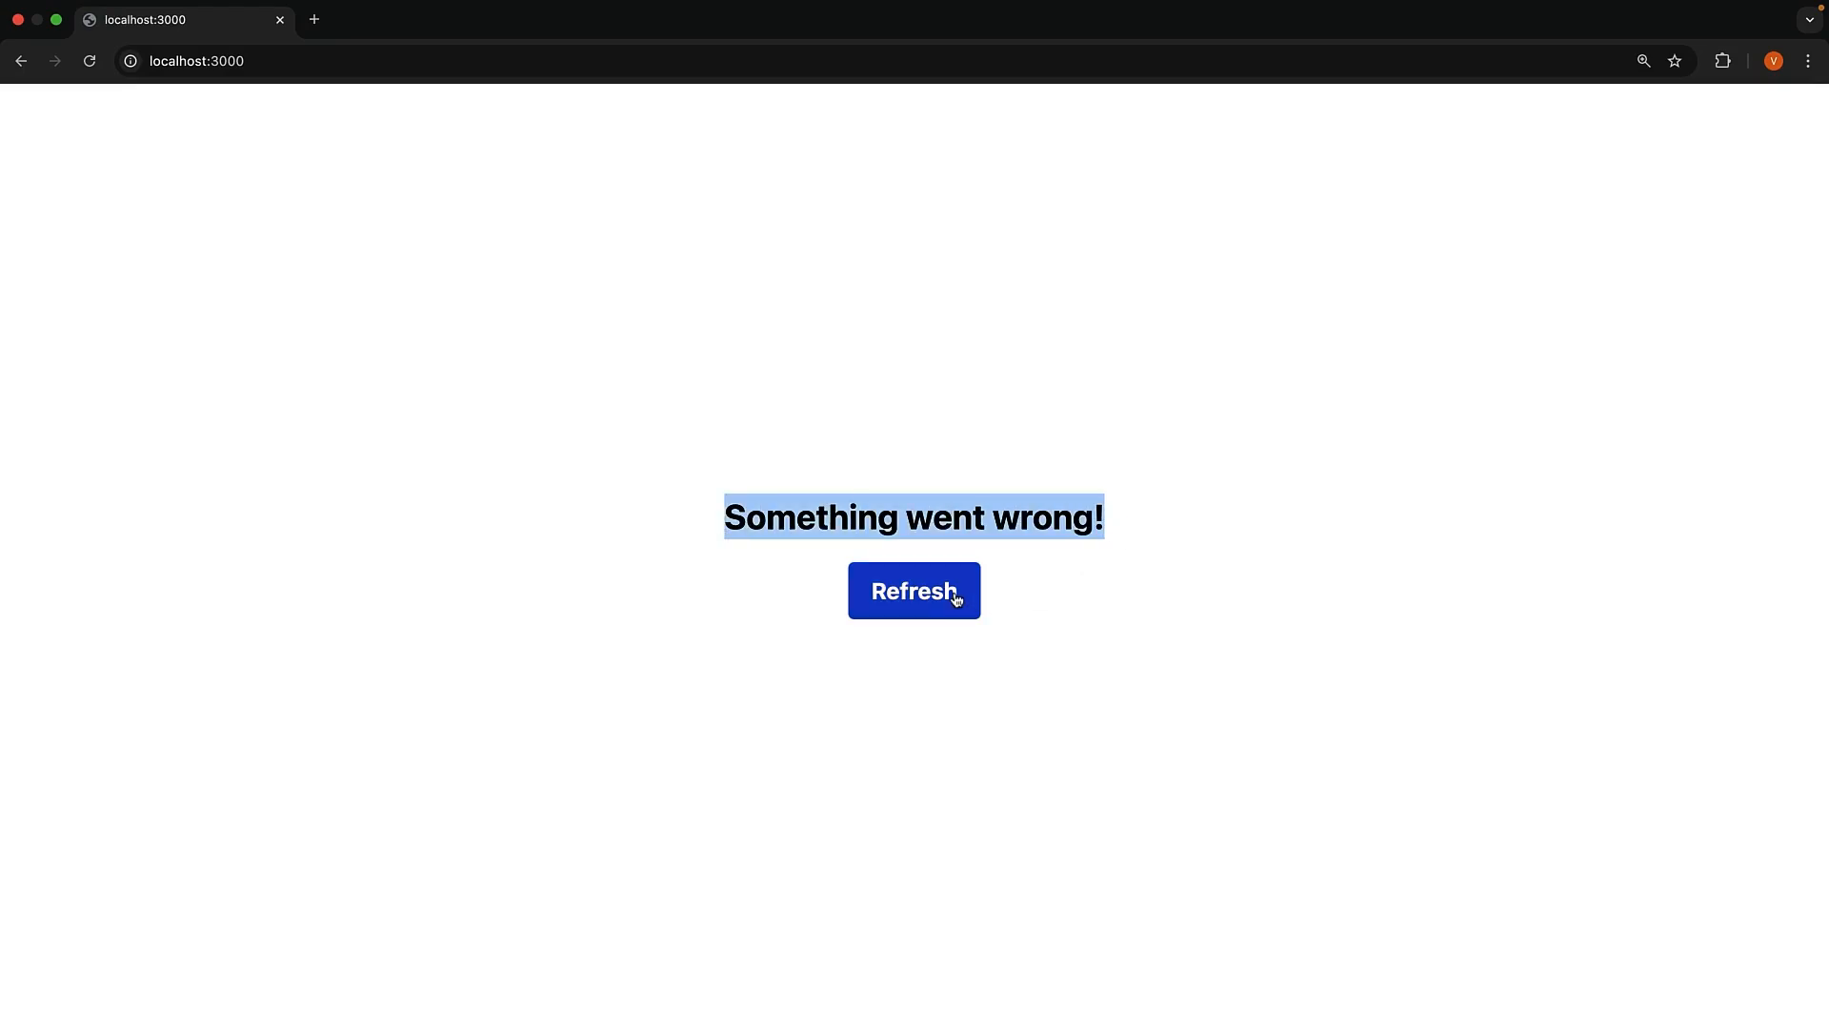
pyautogui.click(914, 590)
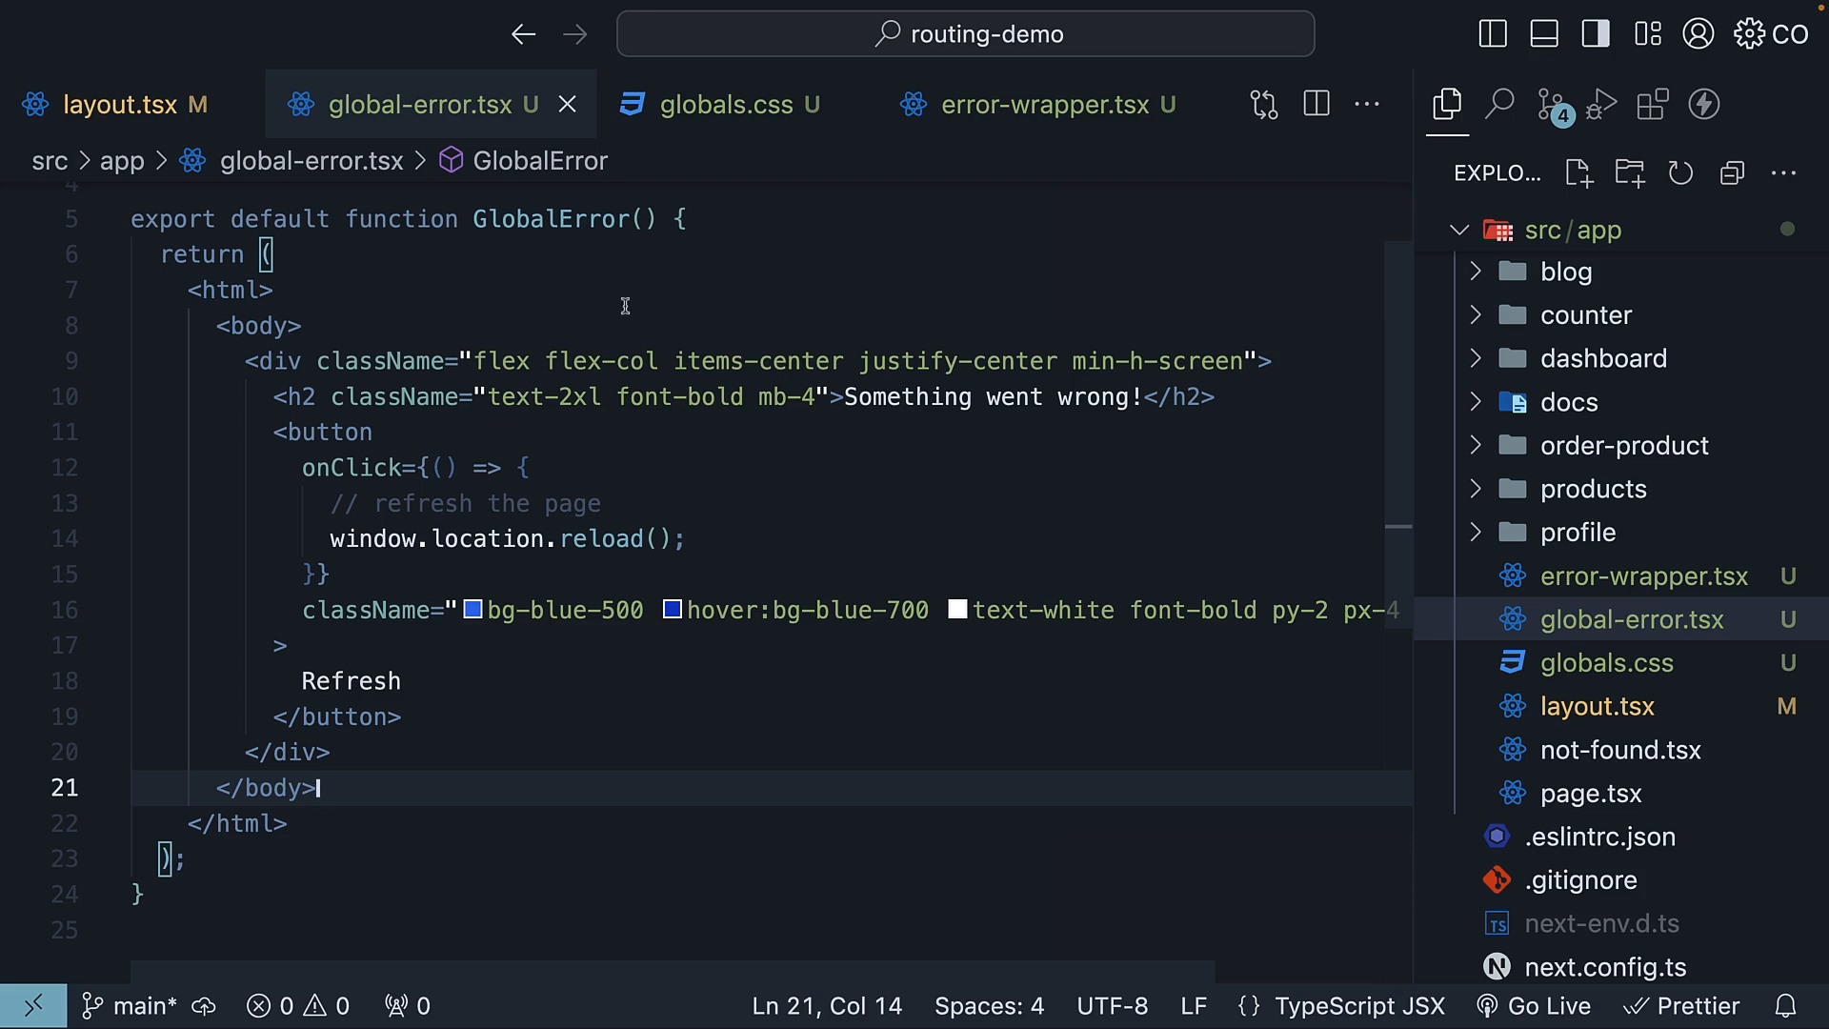
pyautogui.doubleClick(547, 218)
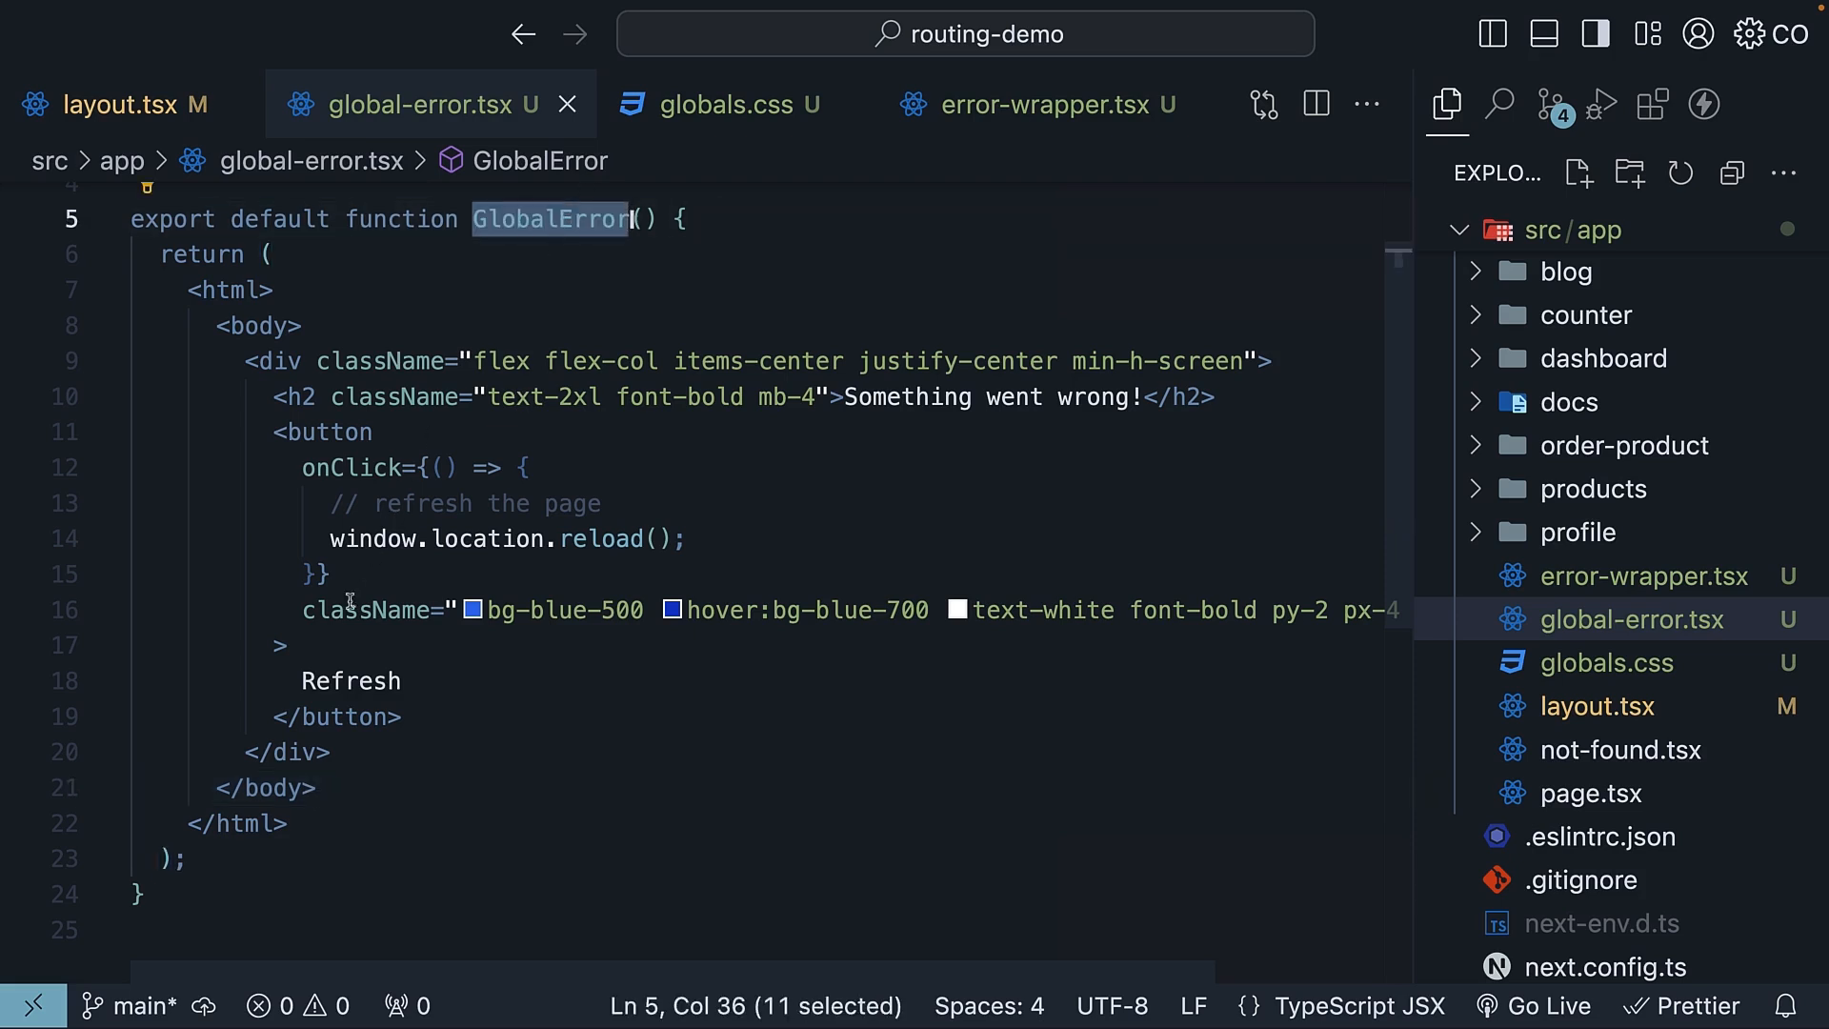